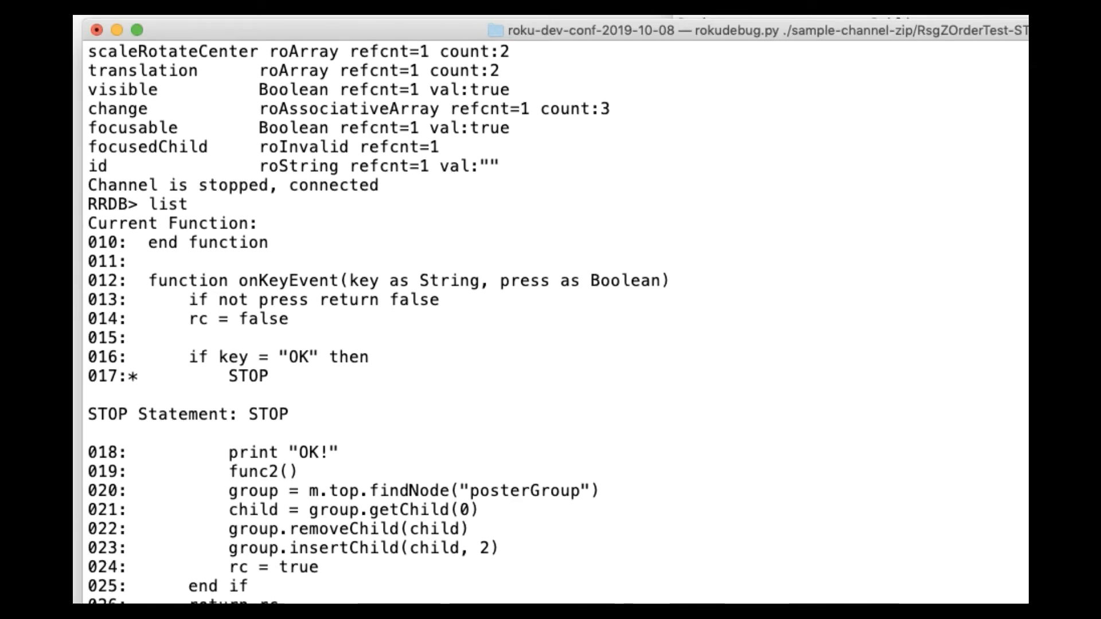
Scroll the terminal output to review each debugger stop through func2 and back to line 19.
scroll("down", 3)
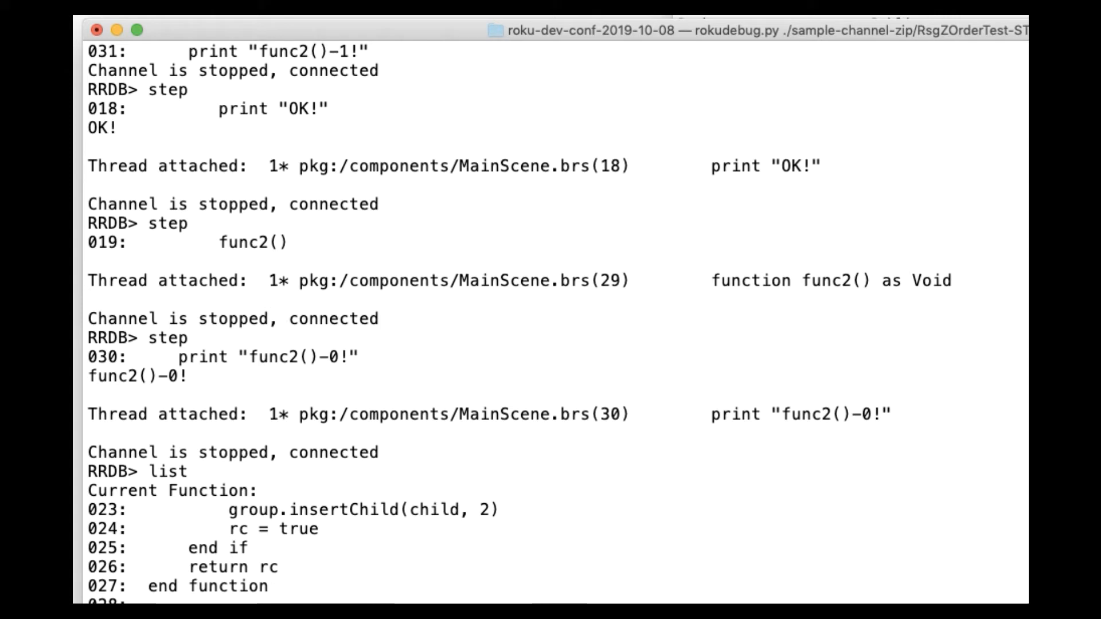
scroll("down", 3)
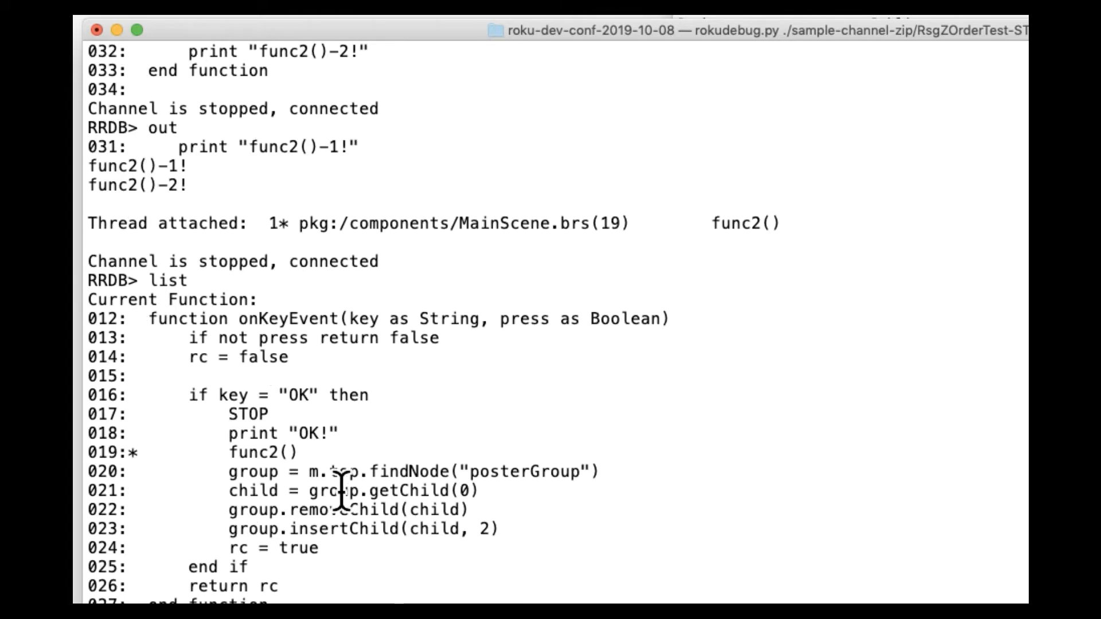
mouse_move(278, 470)
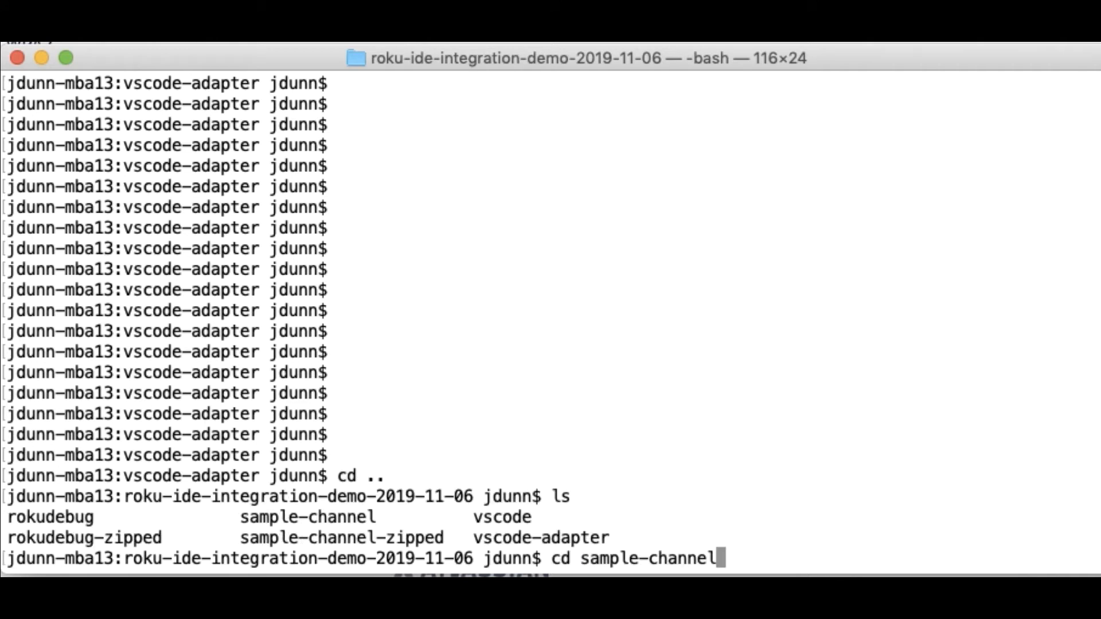
Enter sample-channel, edit components/MainScene.brs in vi, then zip the channel as RsgZOrderTest.zip.
key("Return")
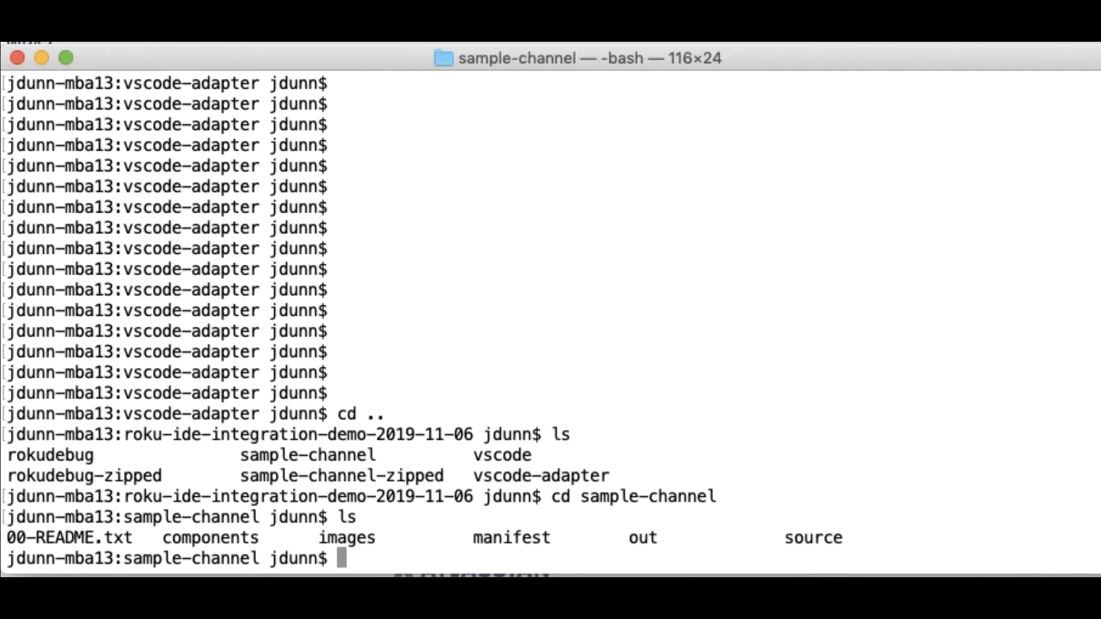
type("vi components/MainScene.")
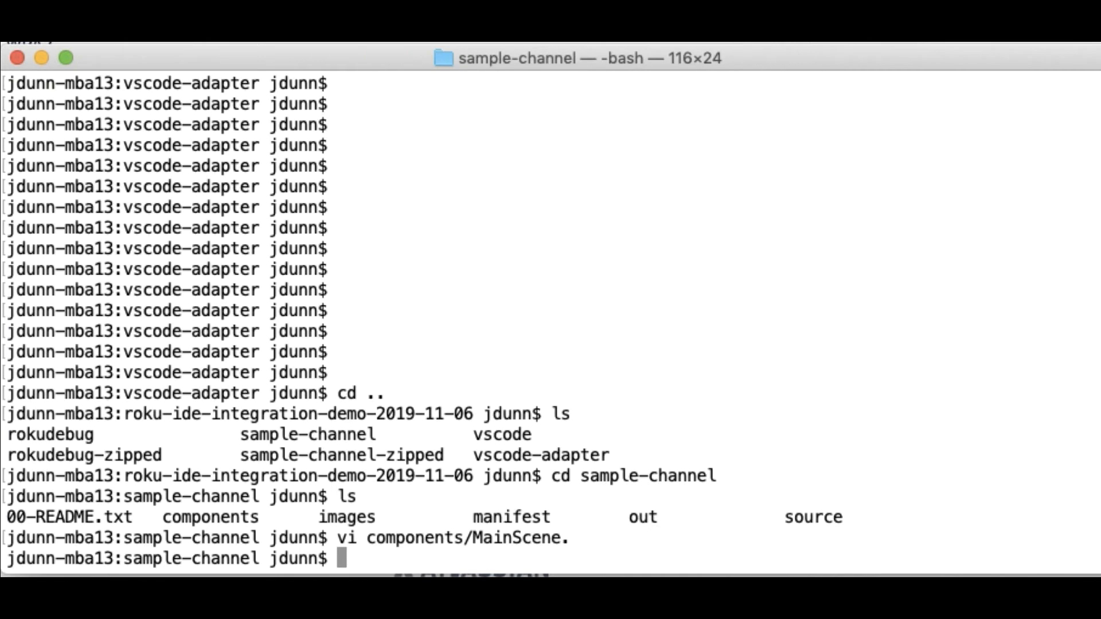
key("Return")
type("zip -9r ../sample-channel-zipped/RsgZOrderTest.zip")
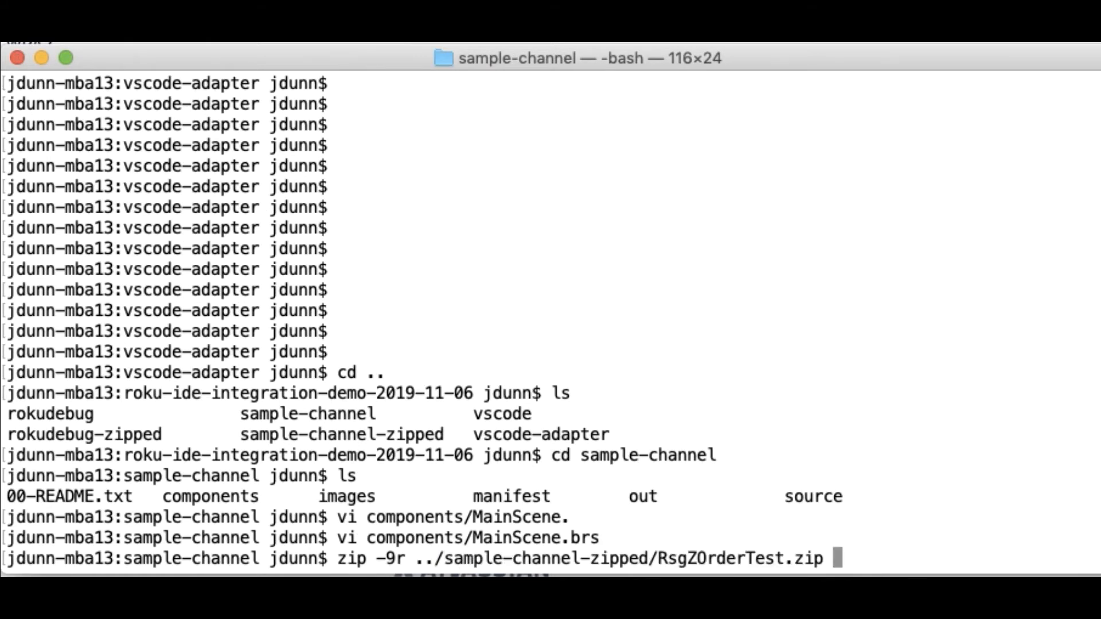
key("Return")
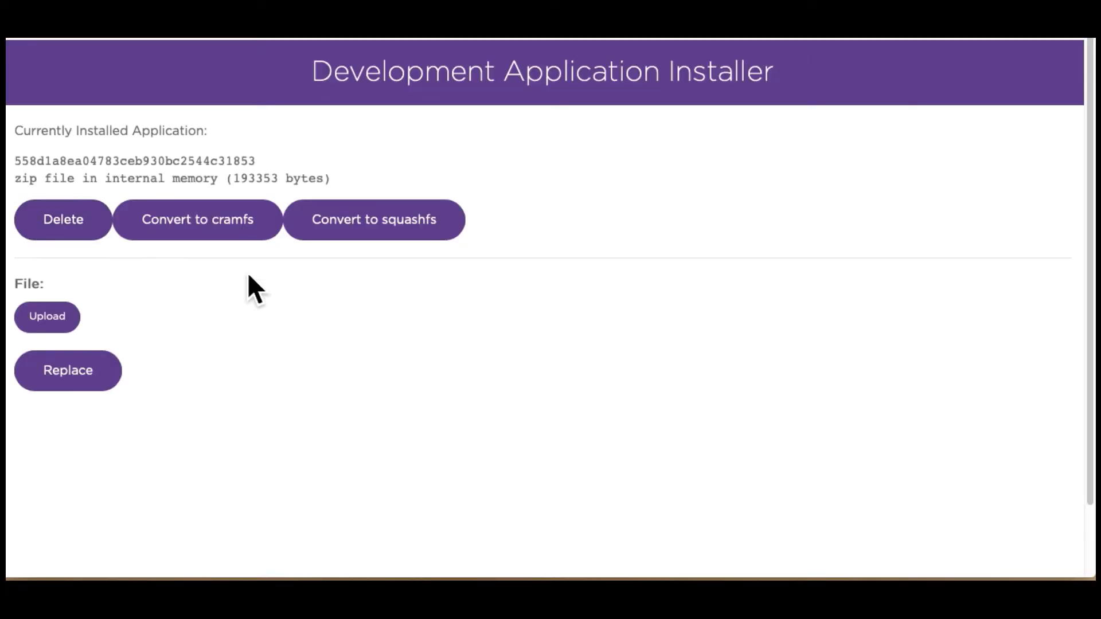
mouse_move(101, 249)
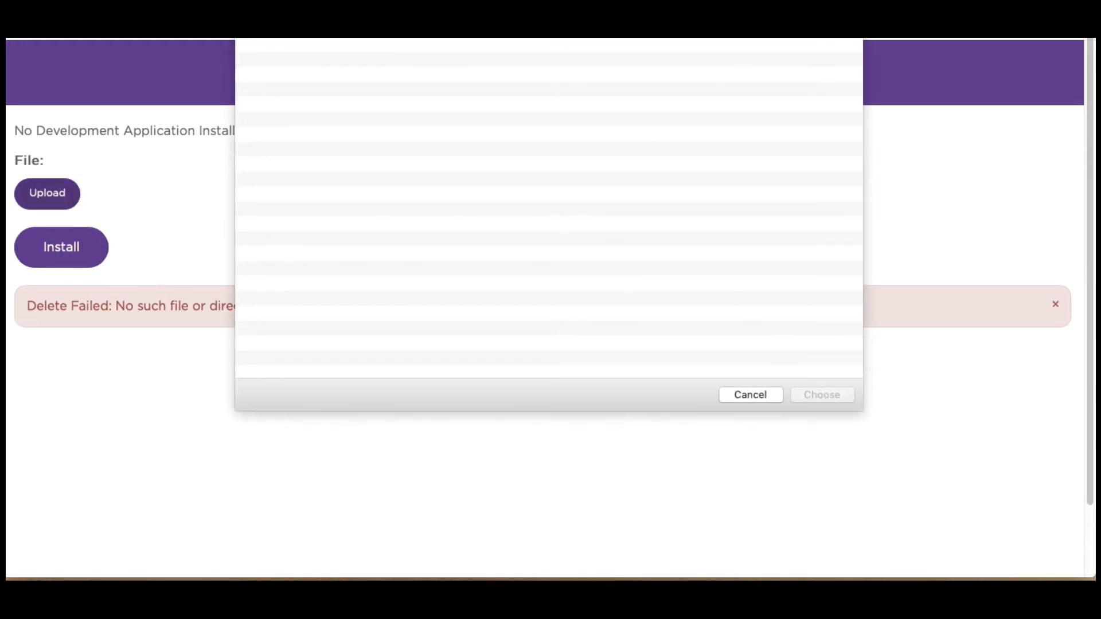
Upload RsgZOrderTest.zip and install it as the new channel package.
left_click(821, 394)
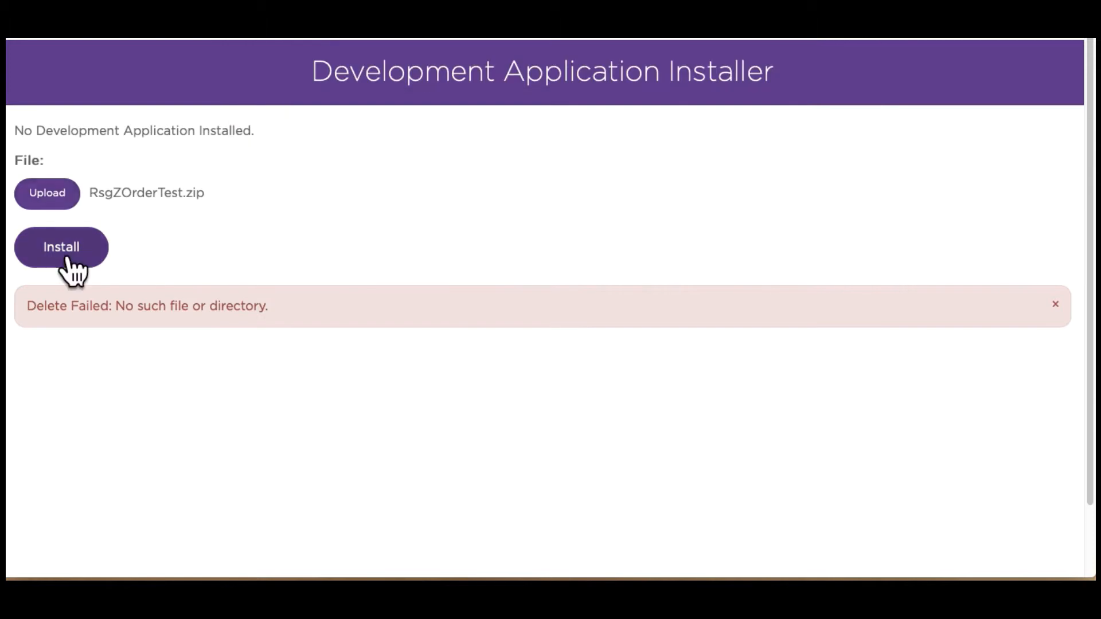
left_click(61, 246)
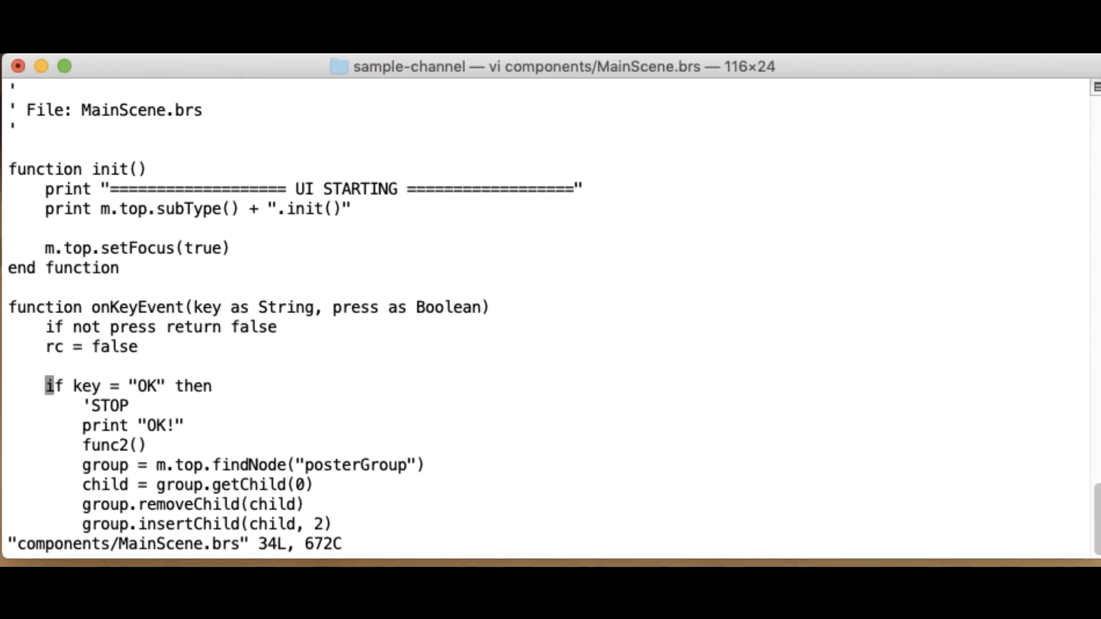
Move down in vi to the commented 'STOP line inside onKeyEvent.
key("j")
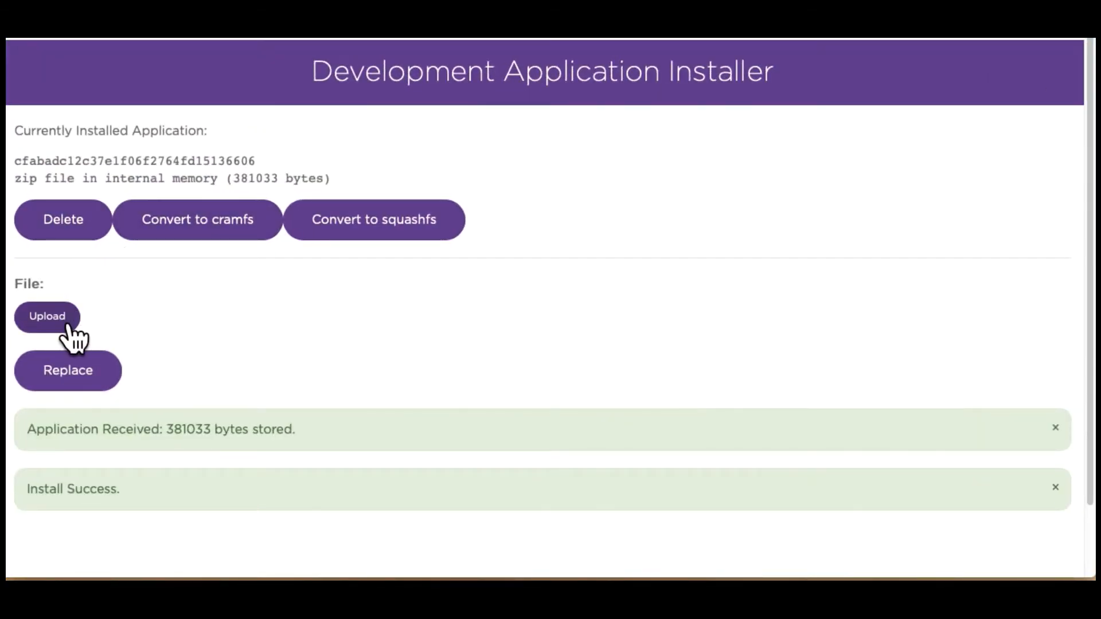
Choose RsgZOrderTest.zip again for upload, then bring up Terminal from the Dock.
left_click(47, 316)
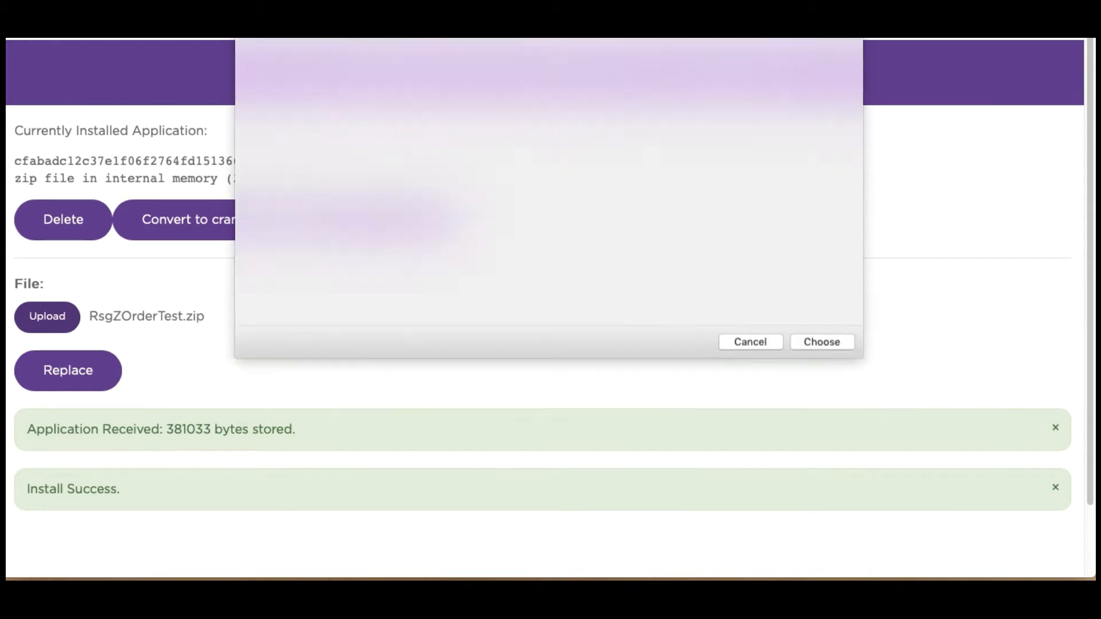
left_click(749, 342)
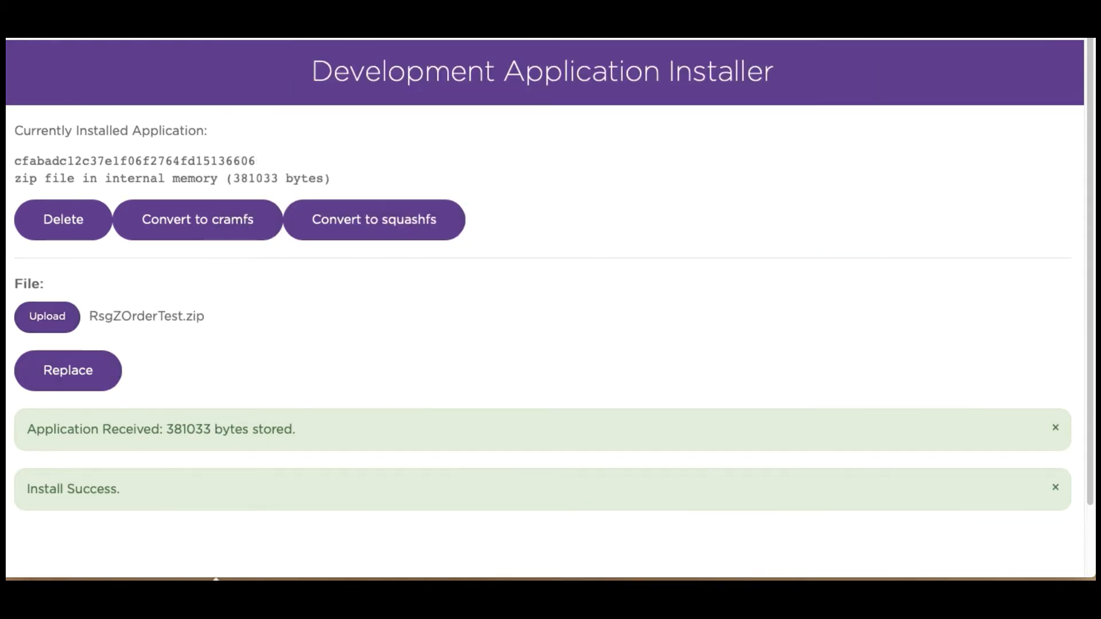
mouse_move(676, 562)
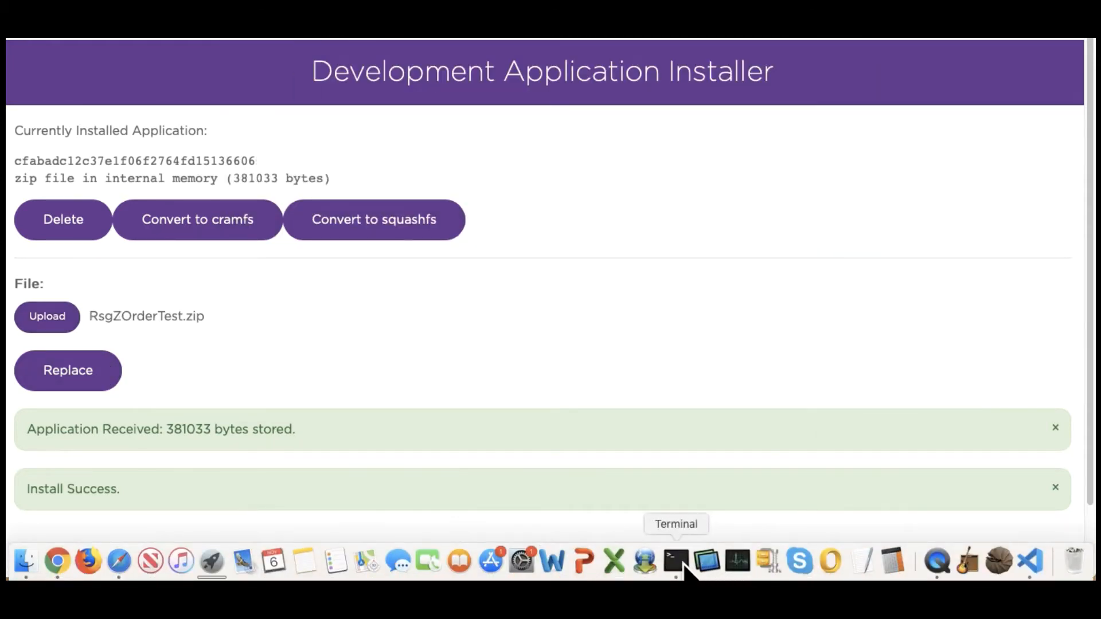
right_click(675, 562)
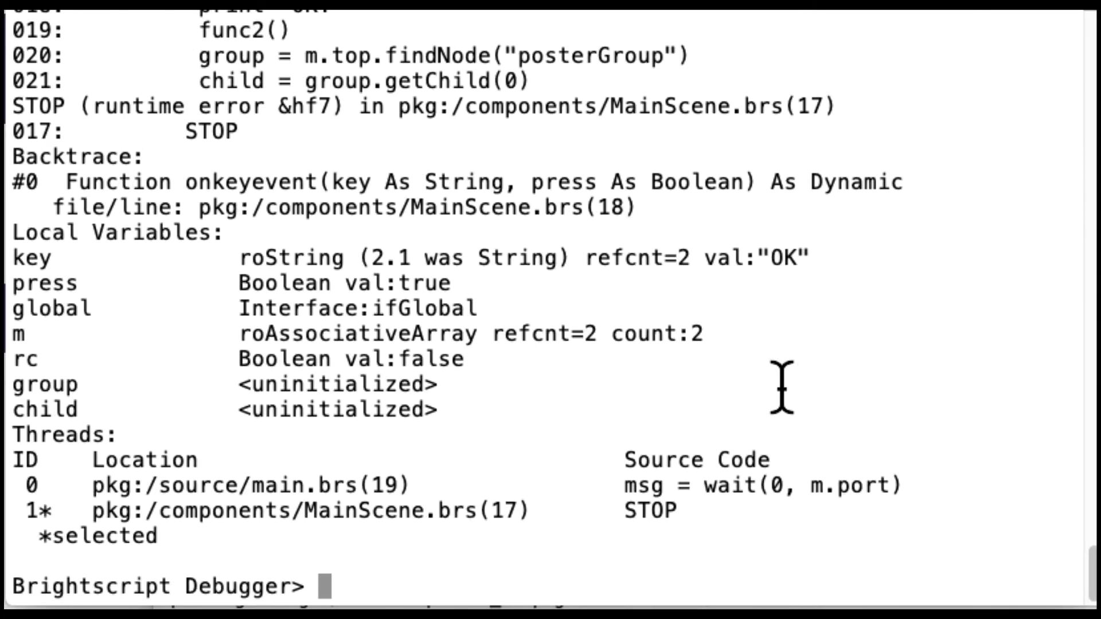
Get a fresh Brightscript Debugger prompt and quit the debugger with q.
key("Return")
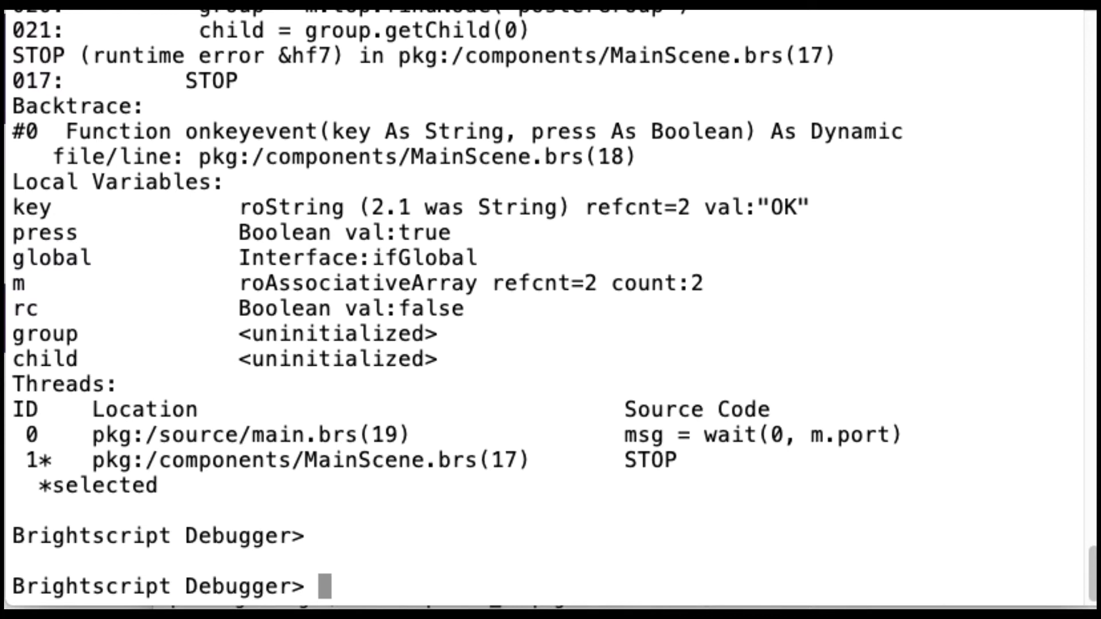
type("q")
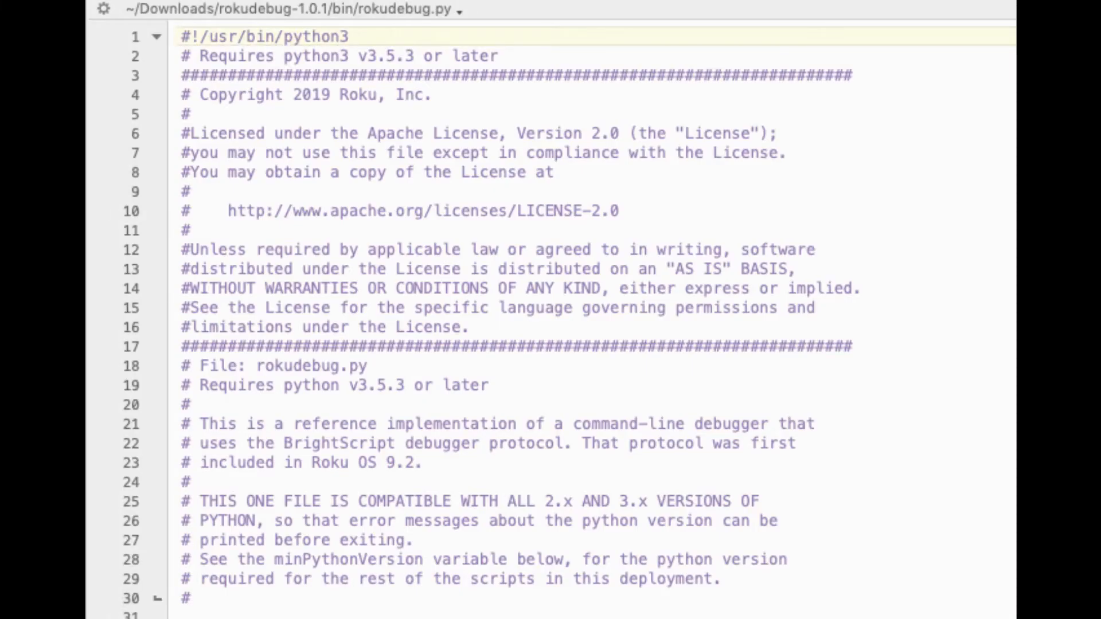
mouse_move(970, 332)
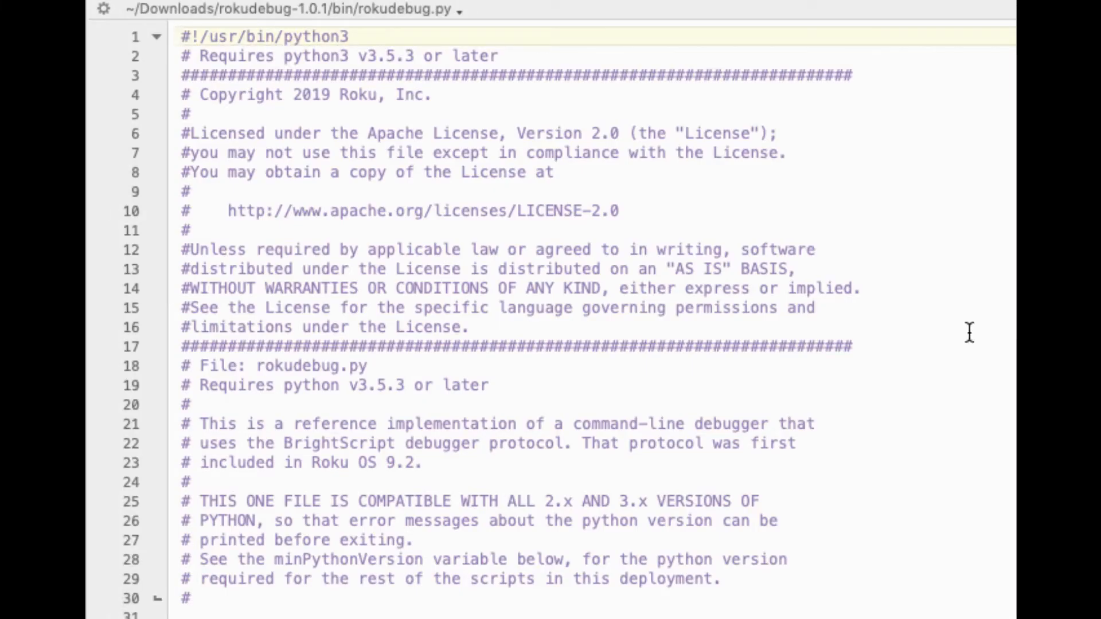
Scroll through rokudebug.py's license header, naming conventions and setup code.
scroll("down", 3)
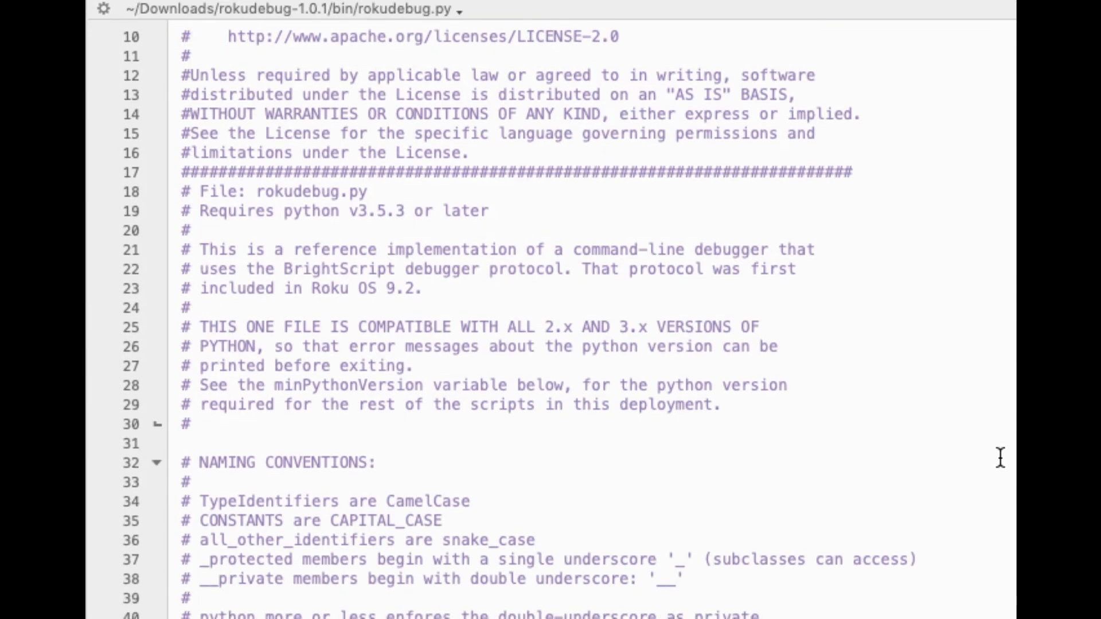
scroll("down", 3)
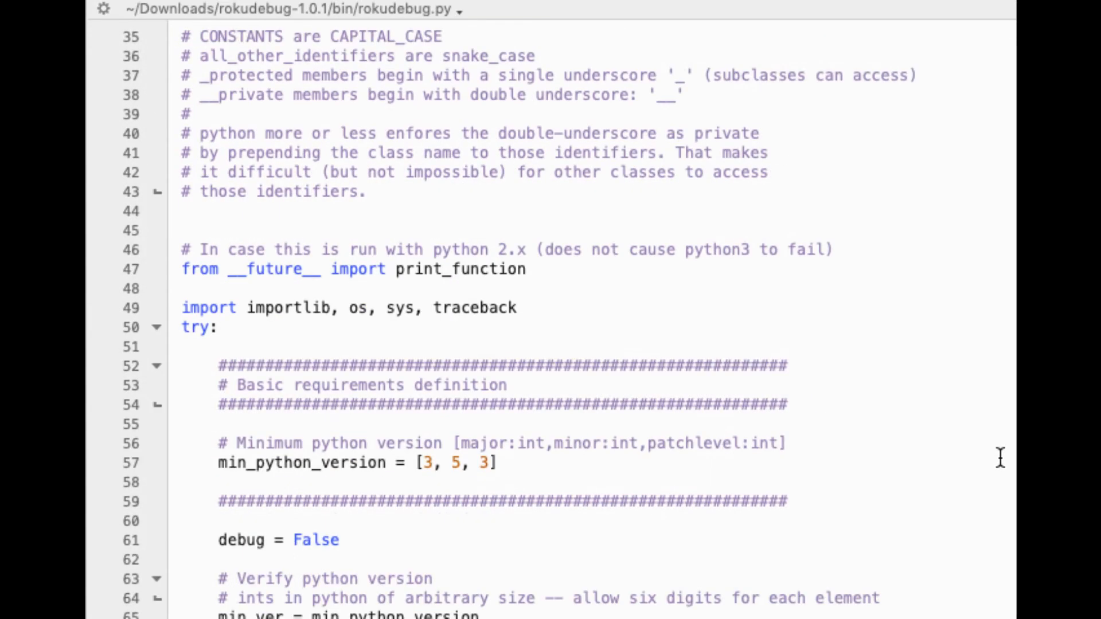
scroll("down", 3)
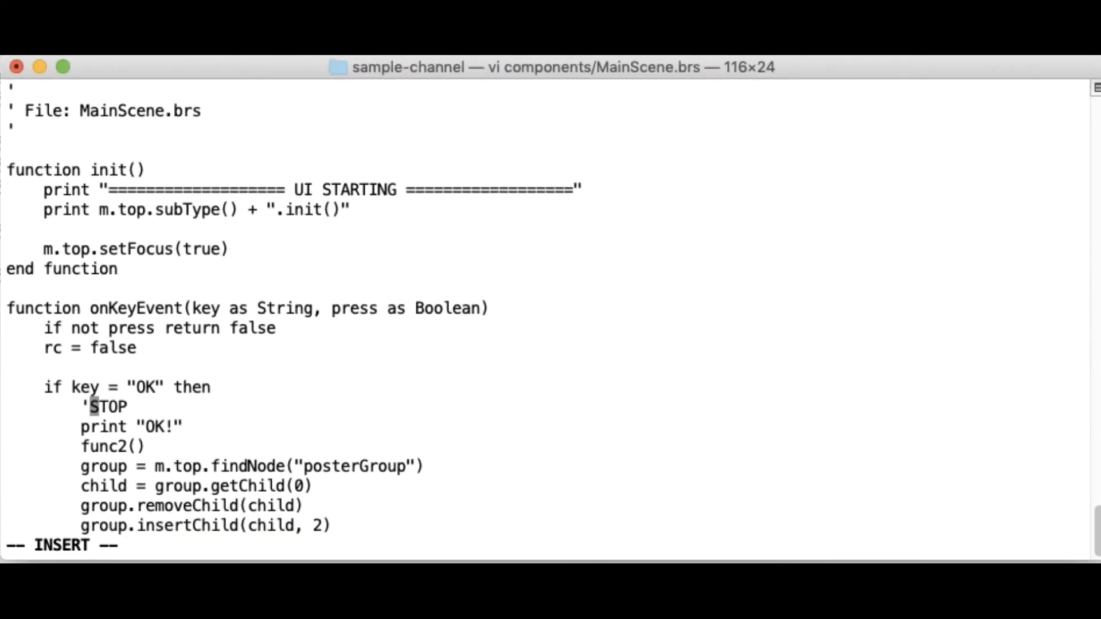
Compose the command ../rokudebug/bin/rokudebug.py ../sample-channel-zipped/RsgZOrderTest.zip.
key("Escape")
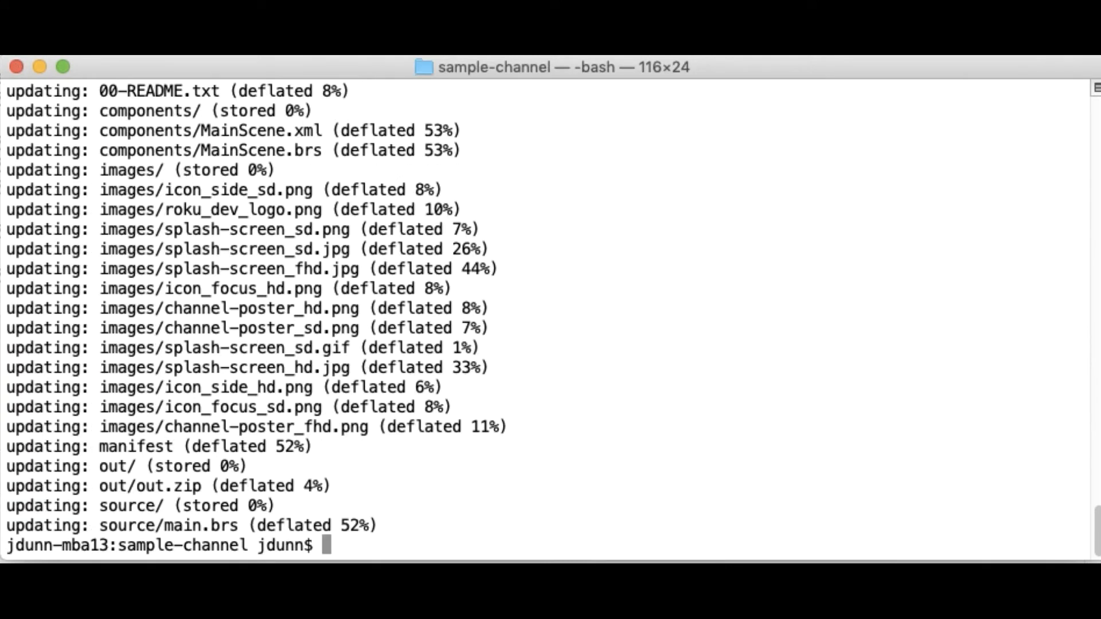
type("../")
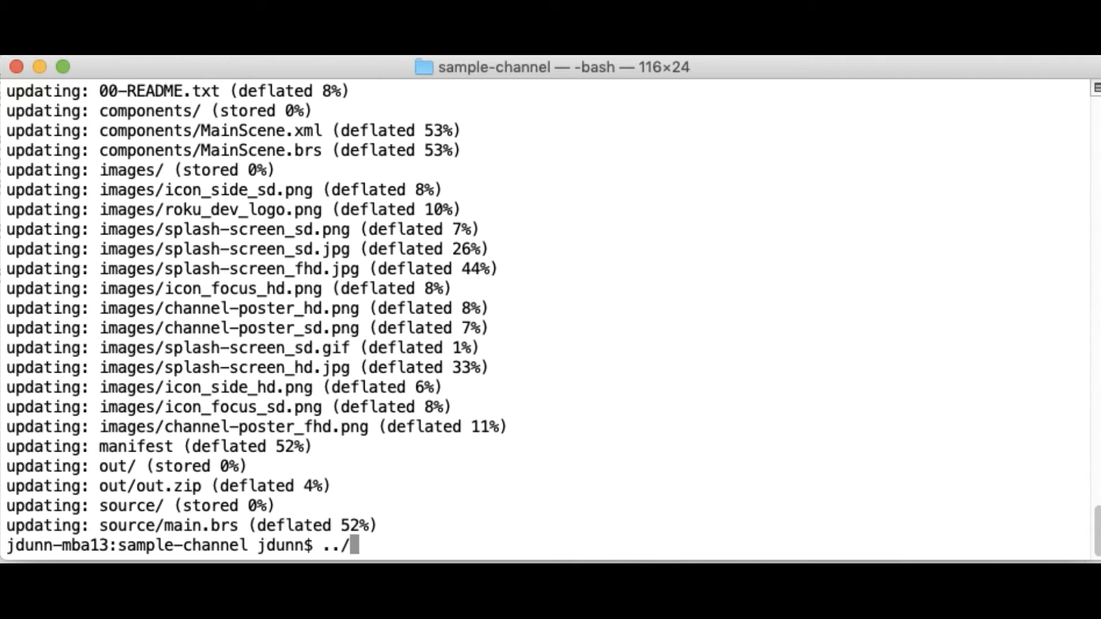
type("rokudebug/bin/")
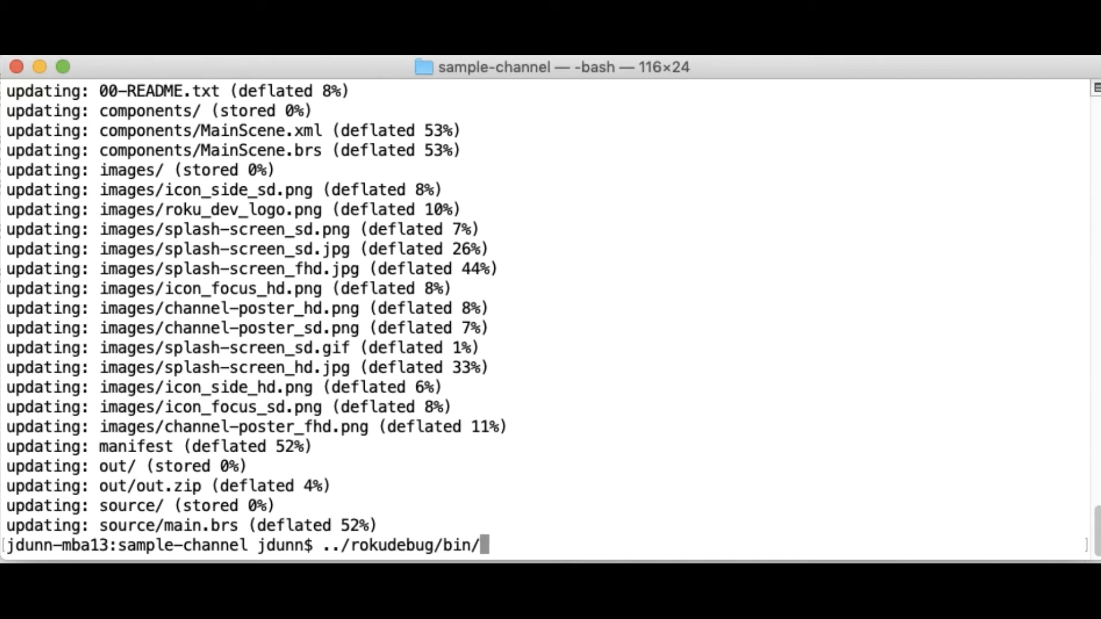
type("rokudebug.py")
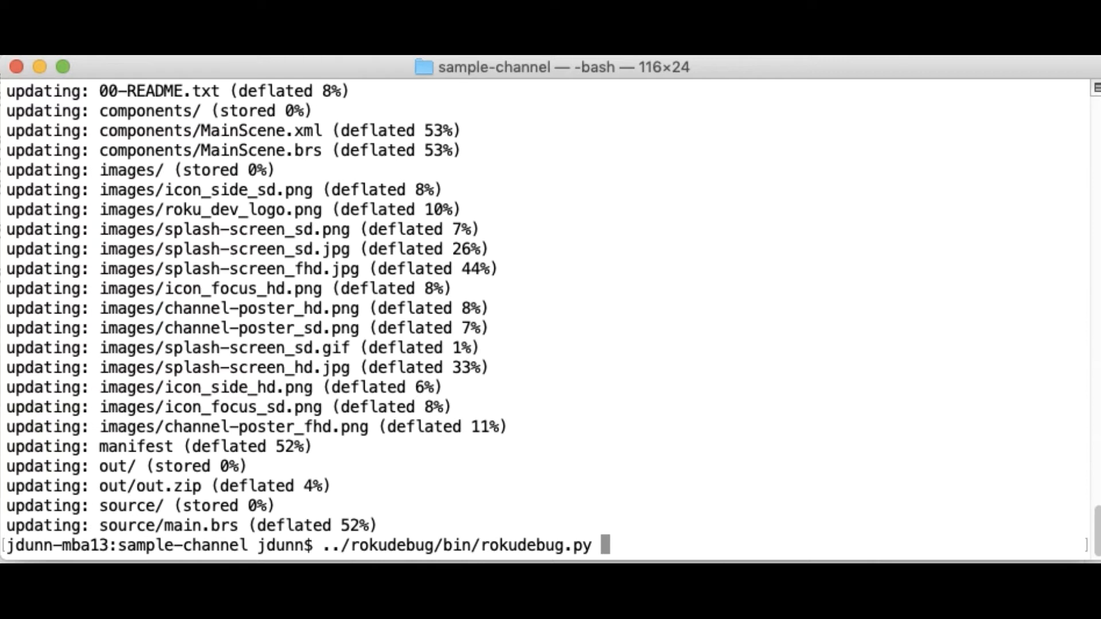
type("./")
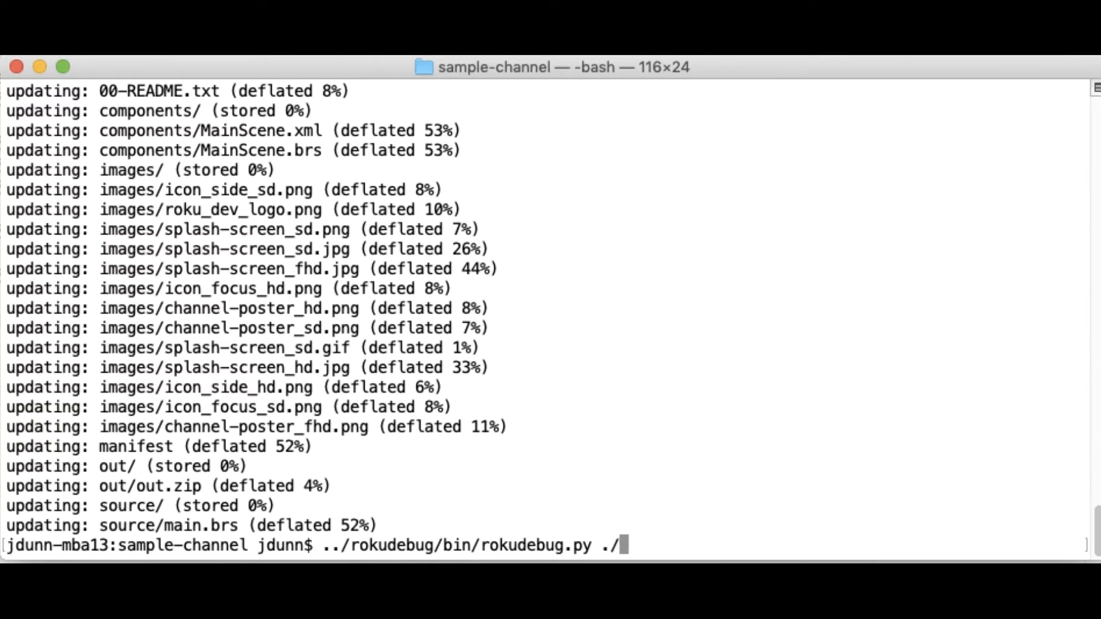
type("/")
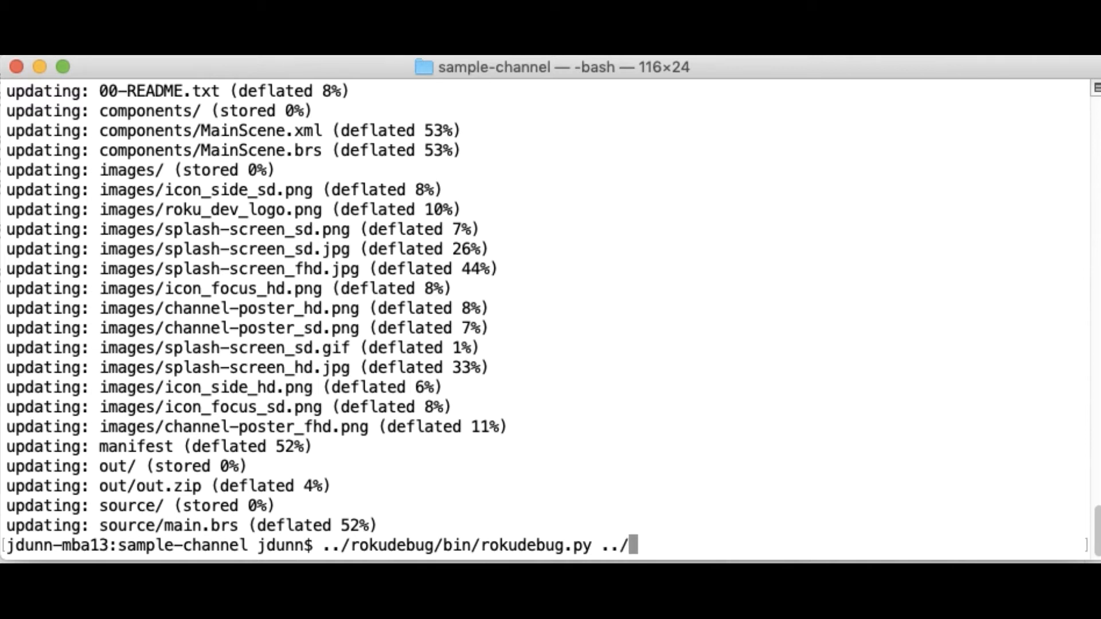
type("sample-channel-")
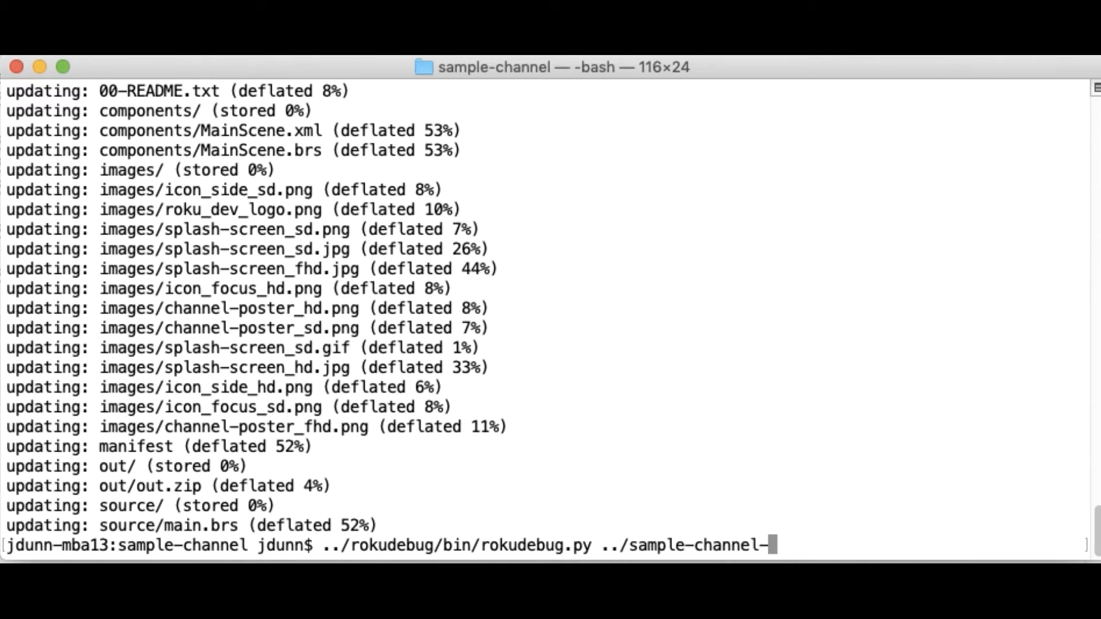
type("zipped/RsgZOrderTest.zip")
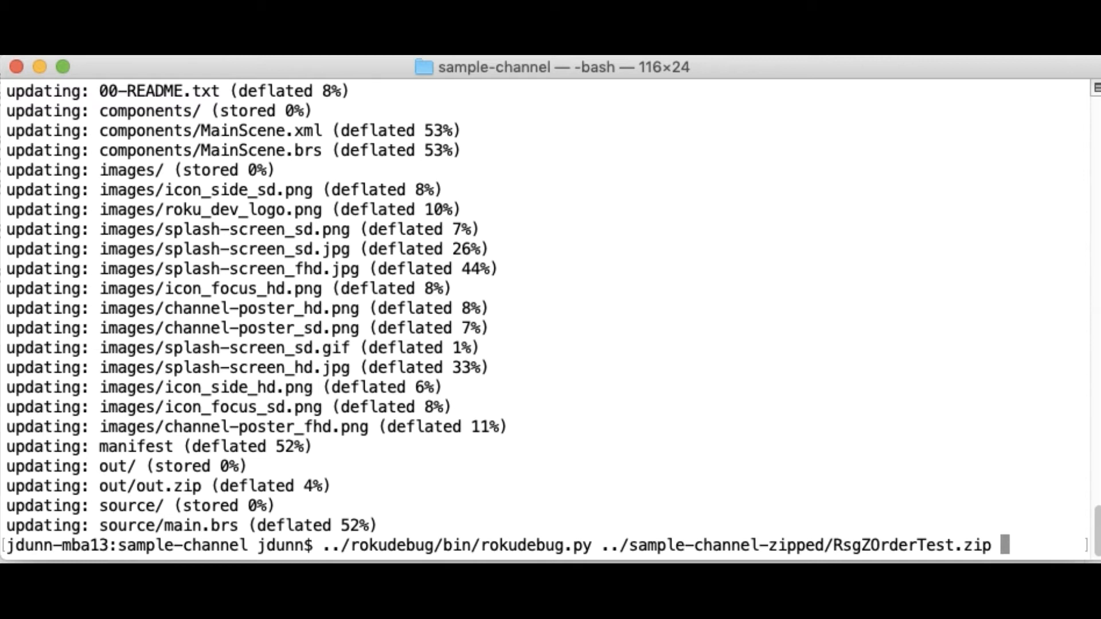
Prefix the command with python3 and launch the debugger on the zipped channel.
key("Home")
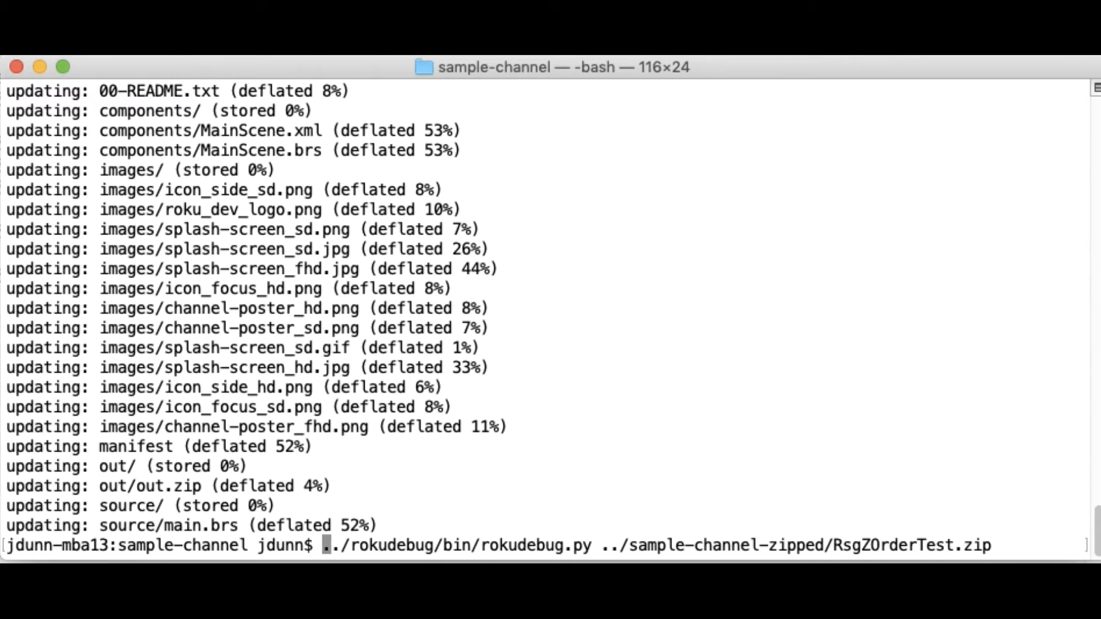
type("python3")
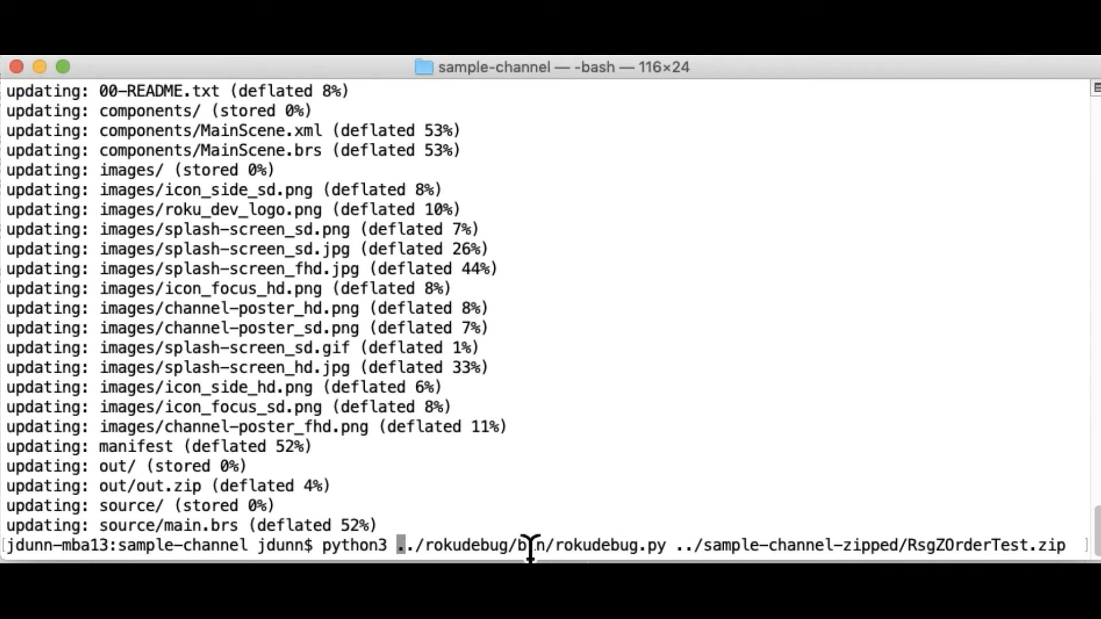
mouse_move(600, 551)
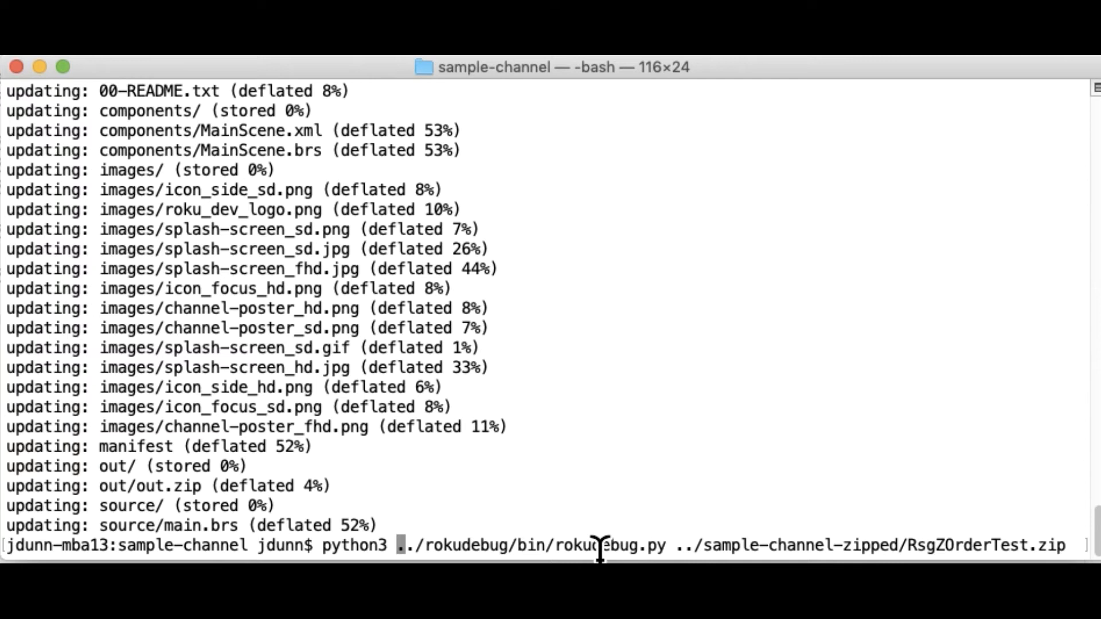
mouse_move(569, 548)
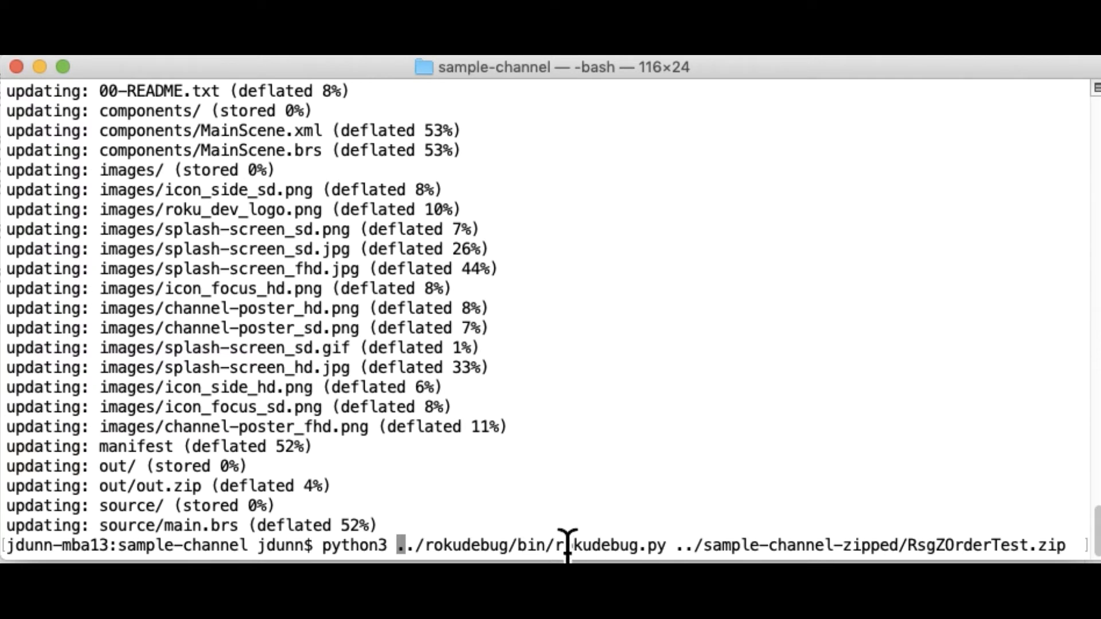
mouse_move(522, 495)
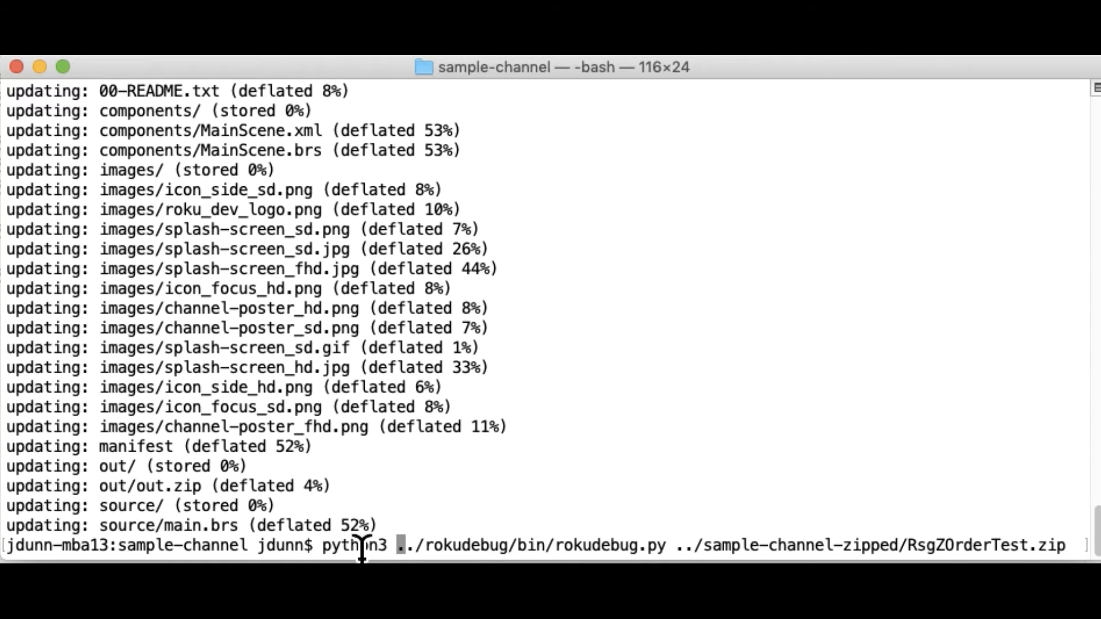
mouse_move(504, 545)
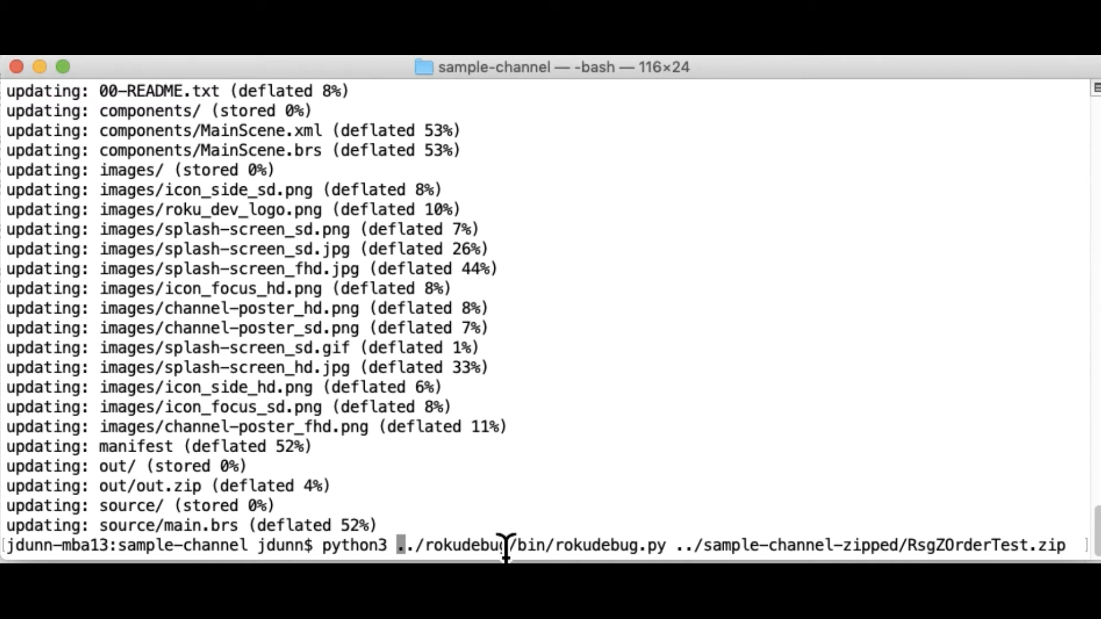
key("Return")
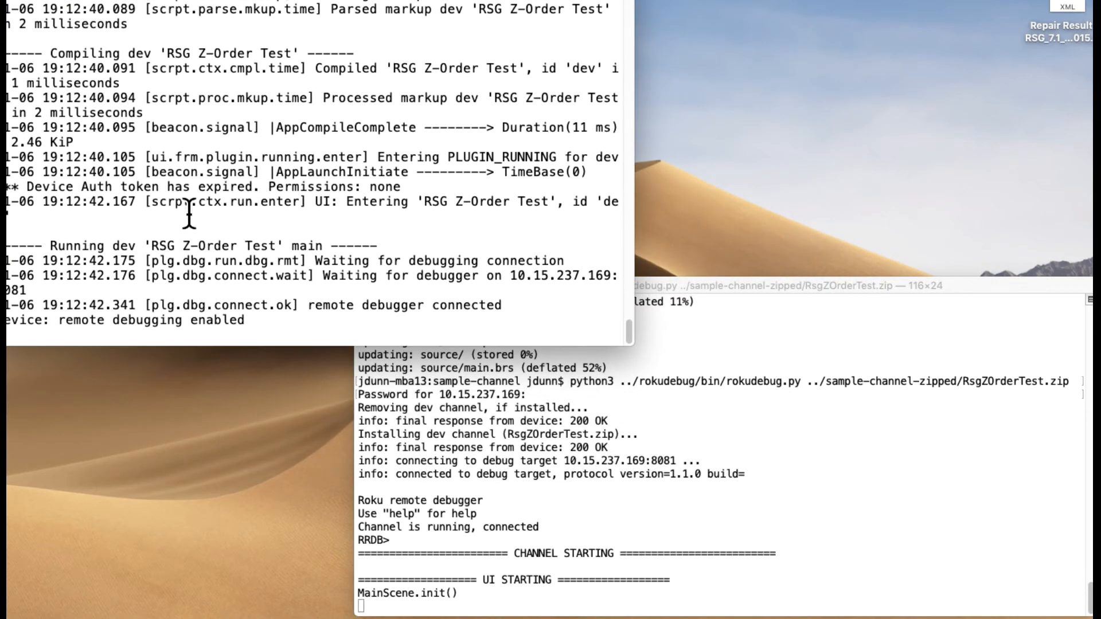
mouse_move(552, 455)
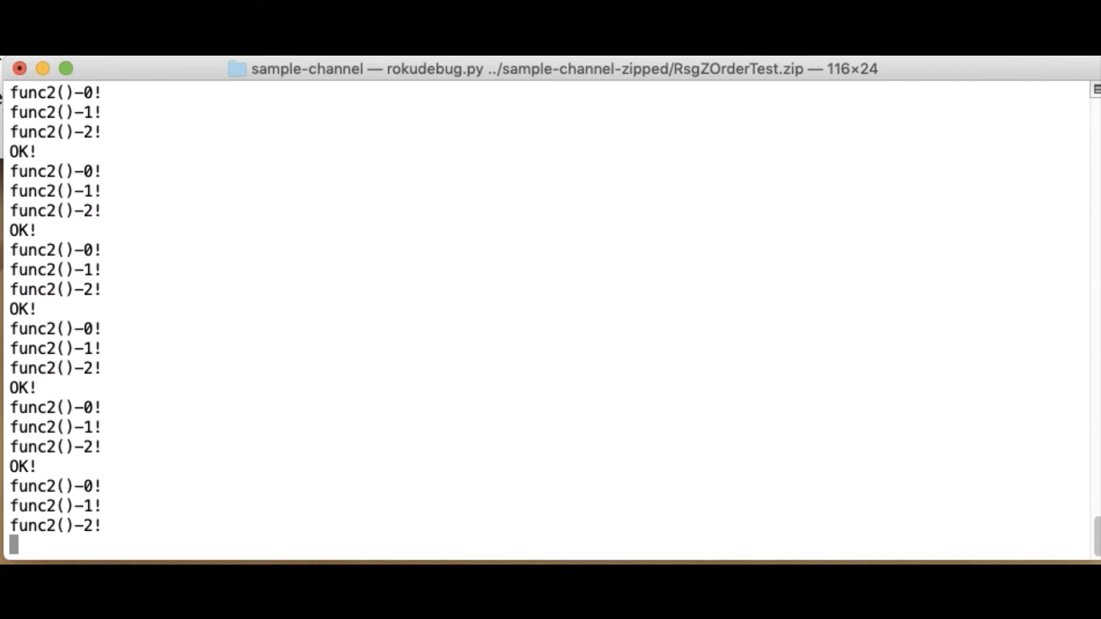
Quit the remote debugger with q so the channel is terminated and disconnected.
type("q")
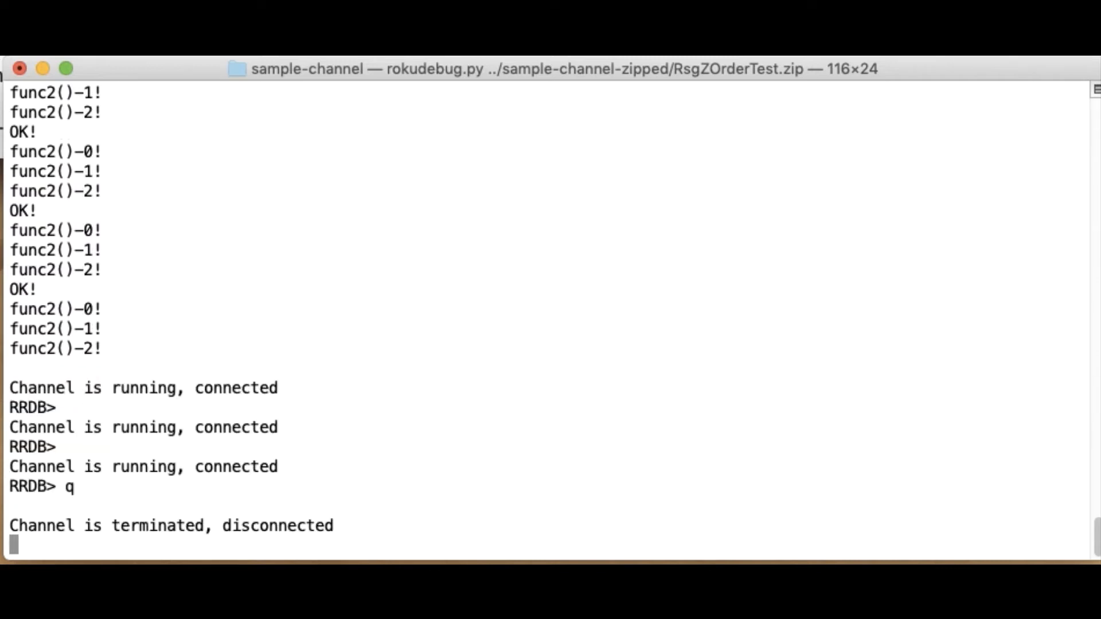
Run rokudebug.py --help, then rerun it with python3 after the bad interpreter error.
type("v")
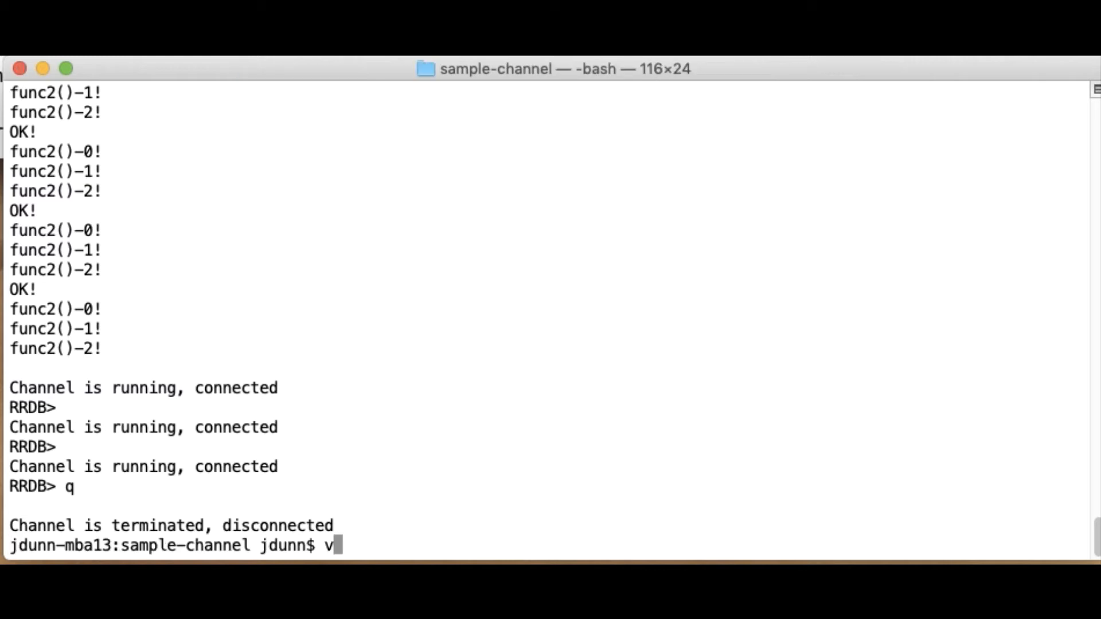
key("Return")
type("../rokudebugbi")
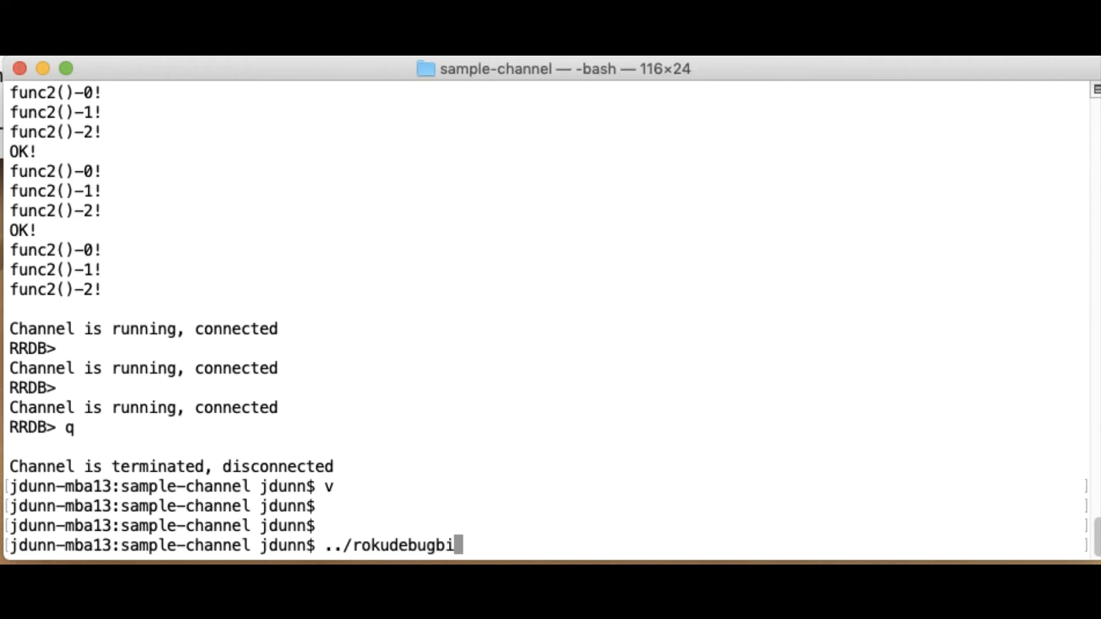
type("g/bin/r")
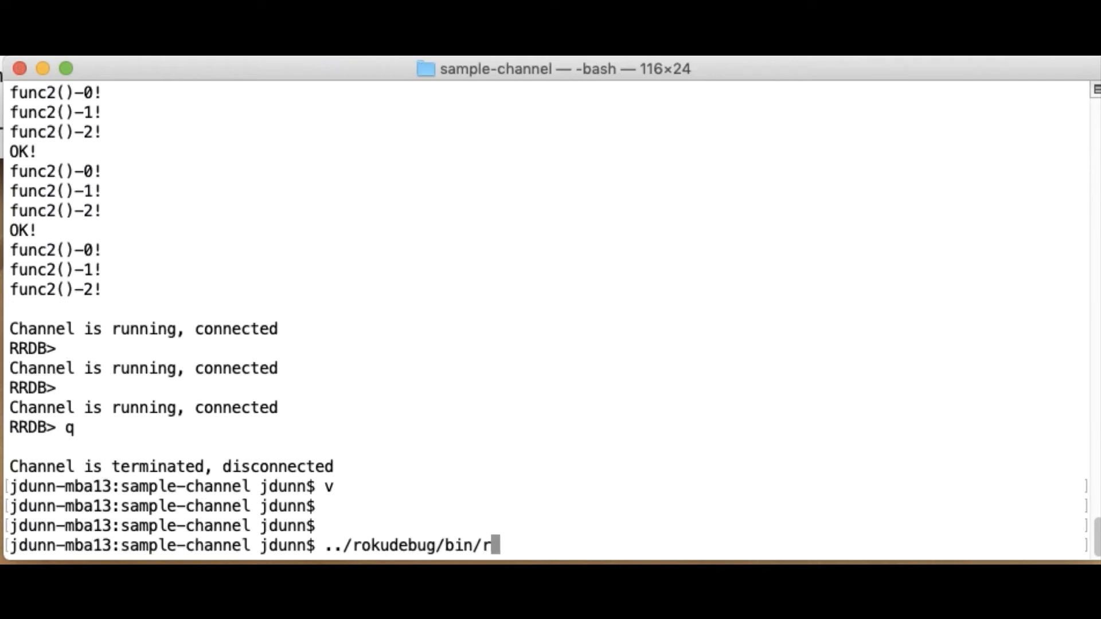
key("Return")
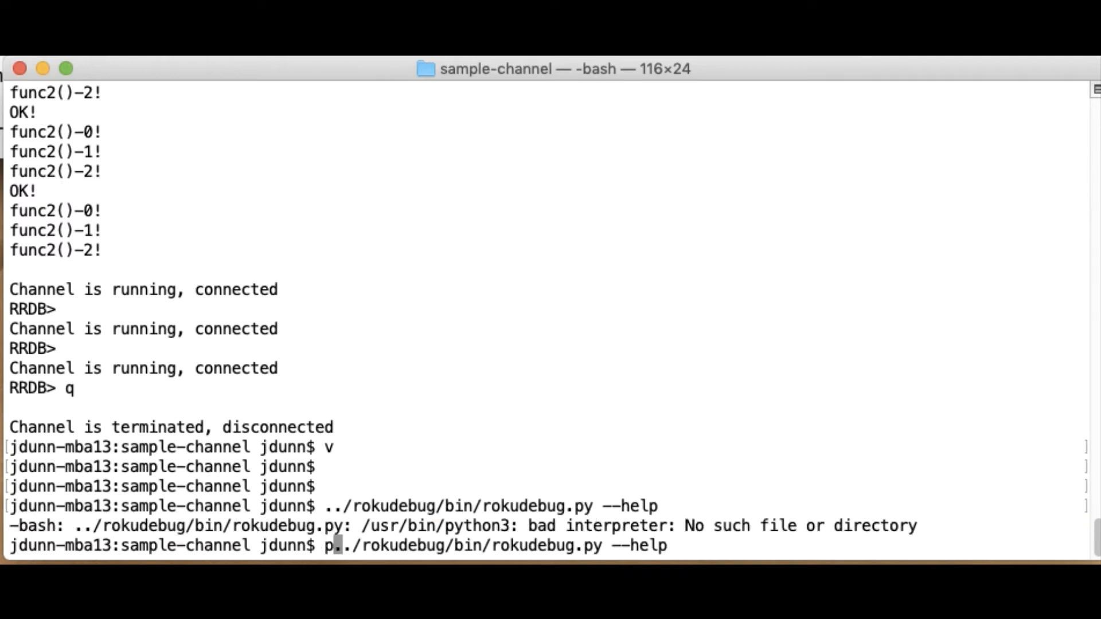
type("ython3")
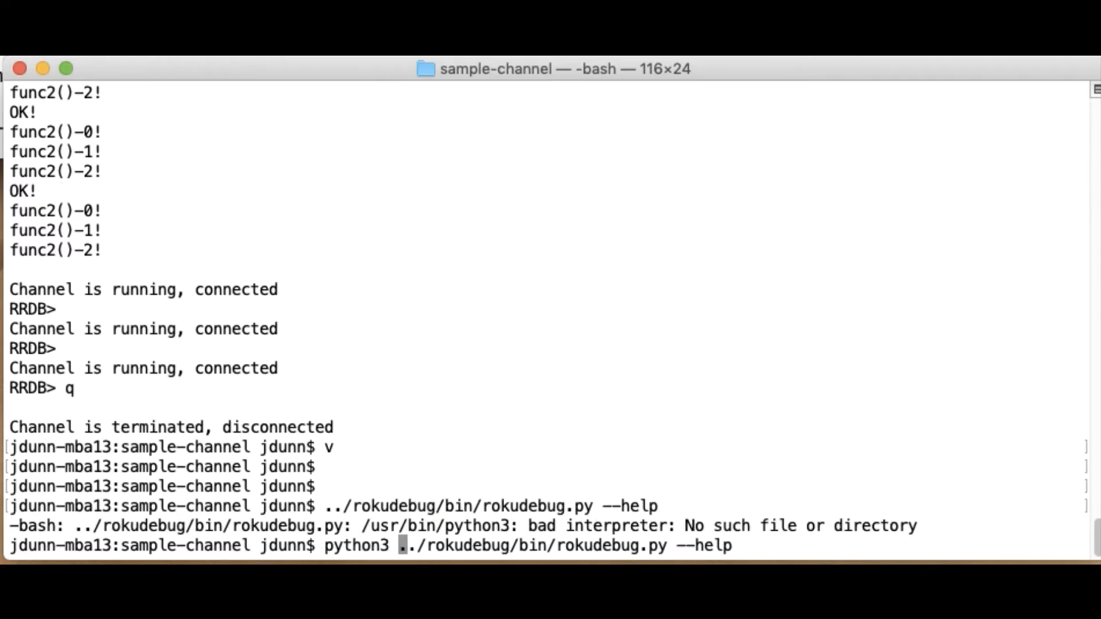
key("Return")
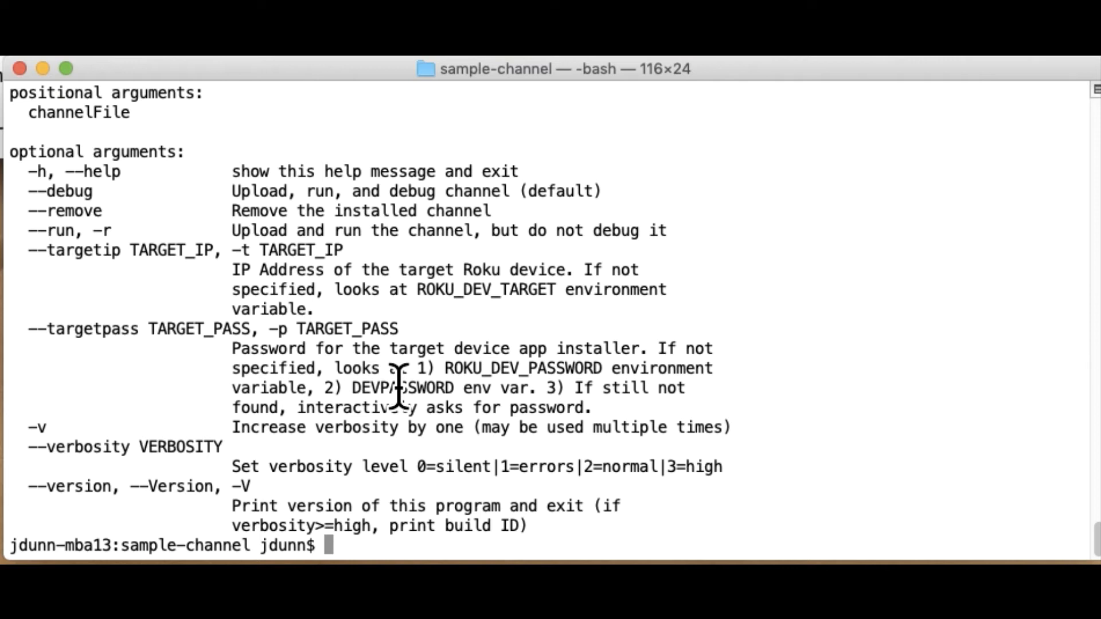
Recall the python3 help command and begin an export ROKU_DEV_ password variable.
type("python3 ../rokudebug/bin/rokudebug.py --help")
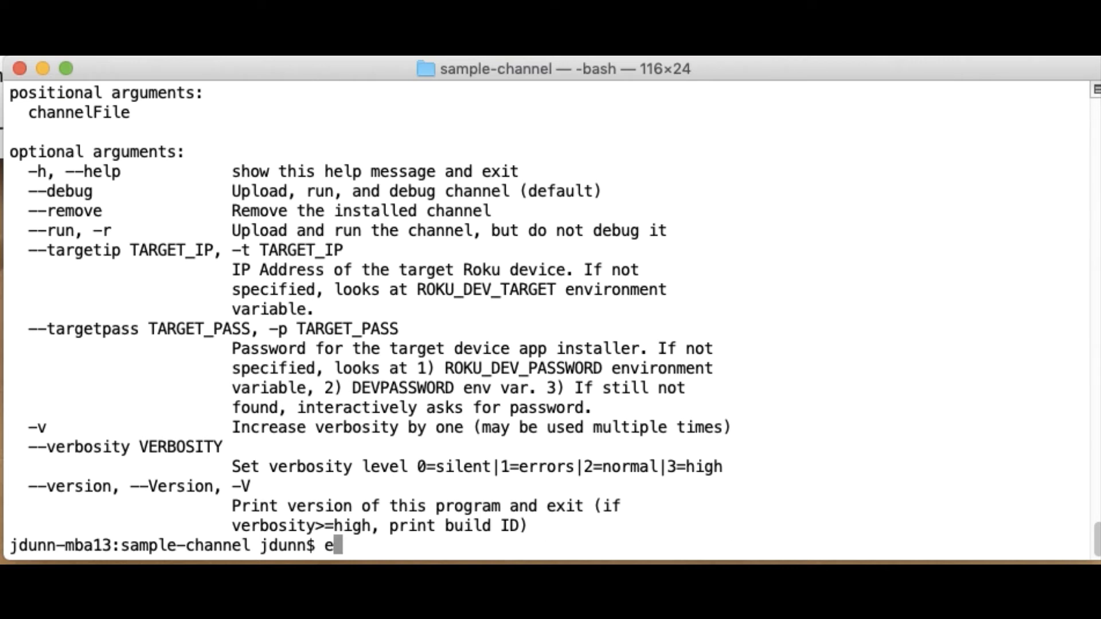
type("xport ROKU_DEV_")
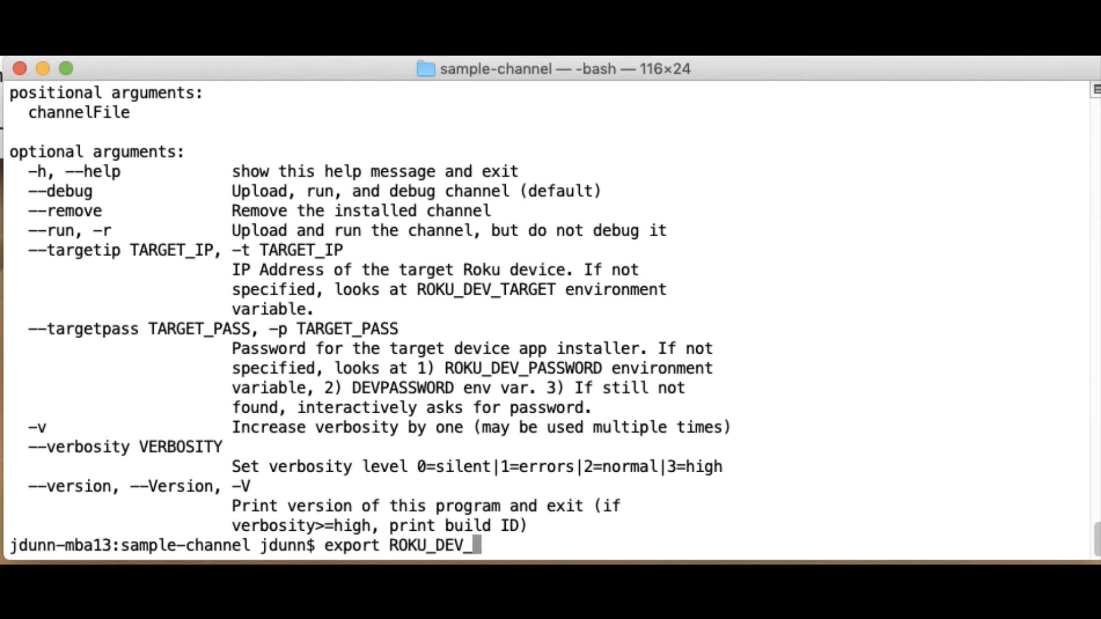
Export ROKU_DEV_PASSWORD and relaunch rokudebug.py on RsgZOrderTest.zip, stopping at MainScene.brs line 17.
type("PASSWORD")
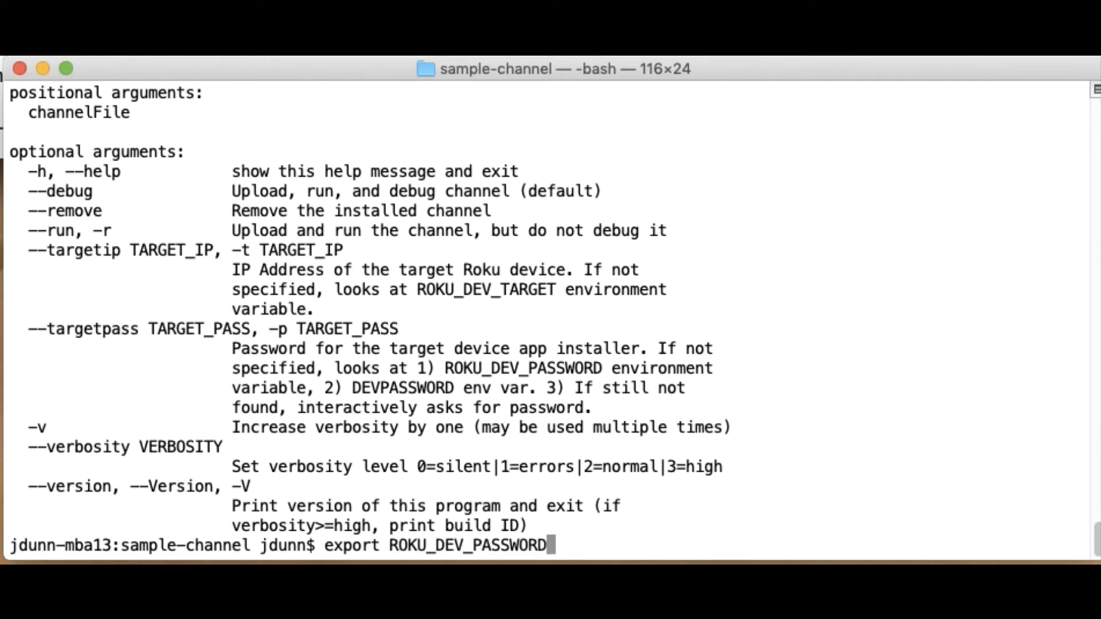
key("Return")
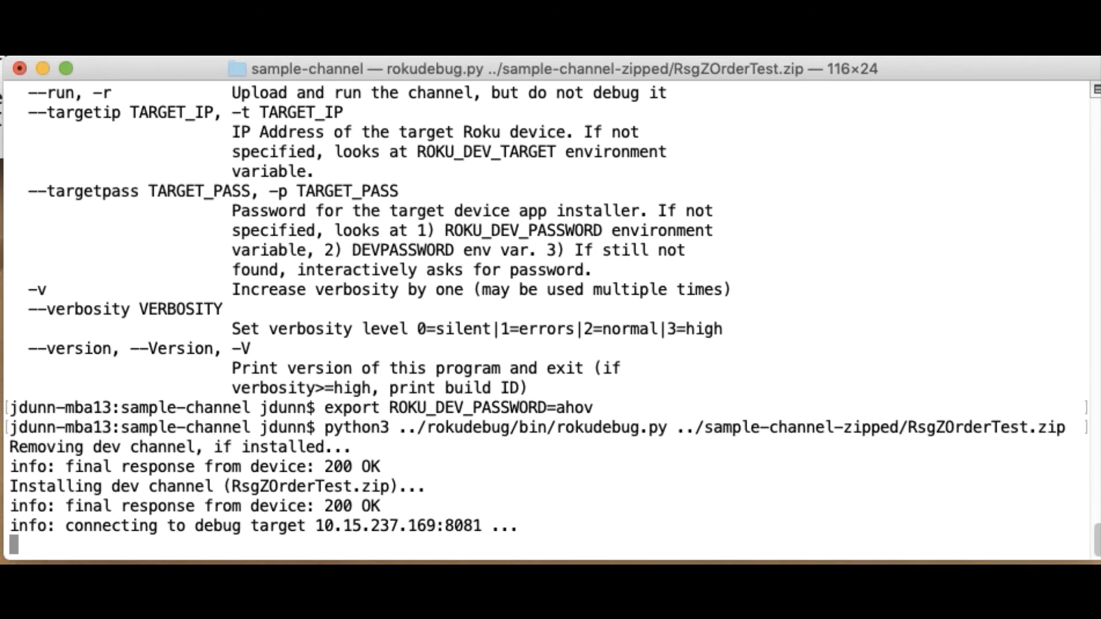
scroll("down", 3)
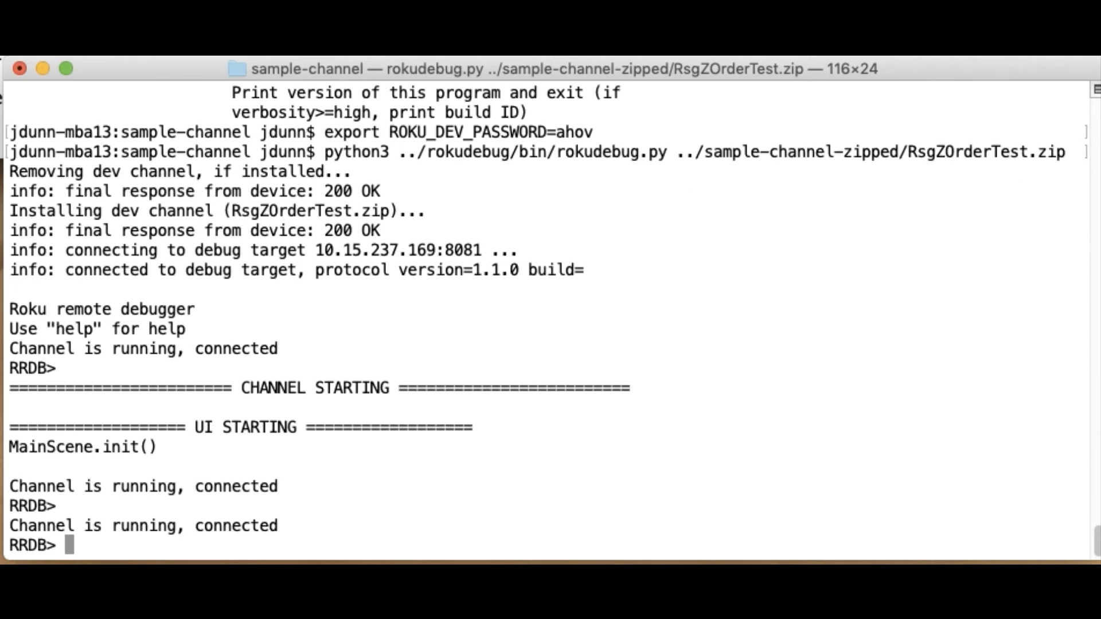
key("ctrl+c")
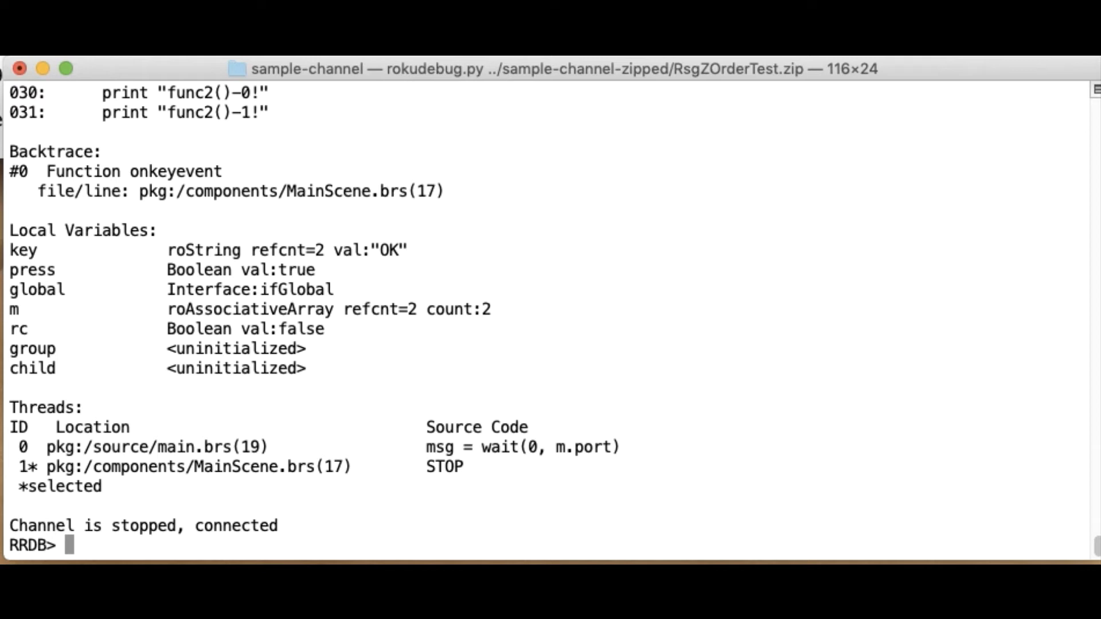
mouse_move(214, 381)
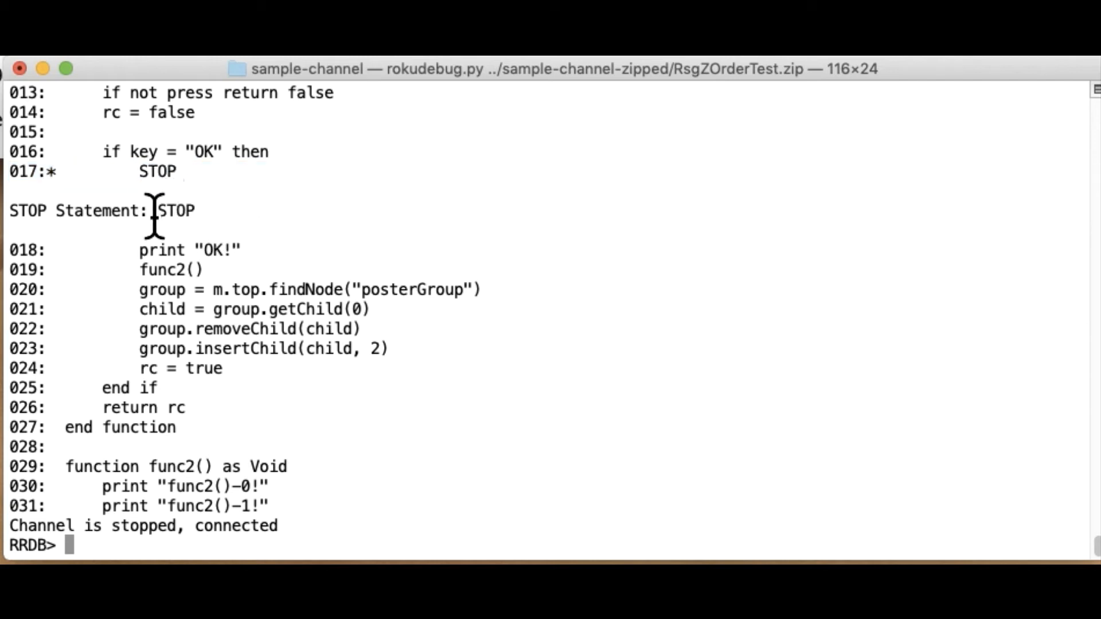
mouse_move(156, 175)
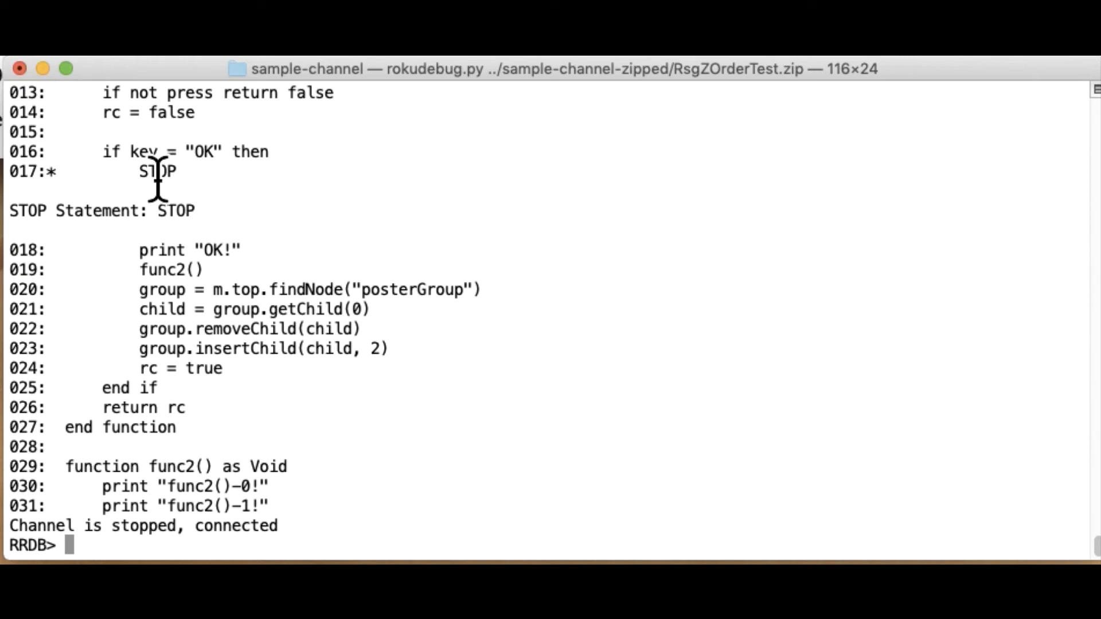
mouse_move(163, 196)
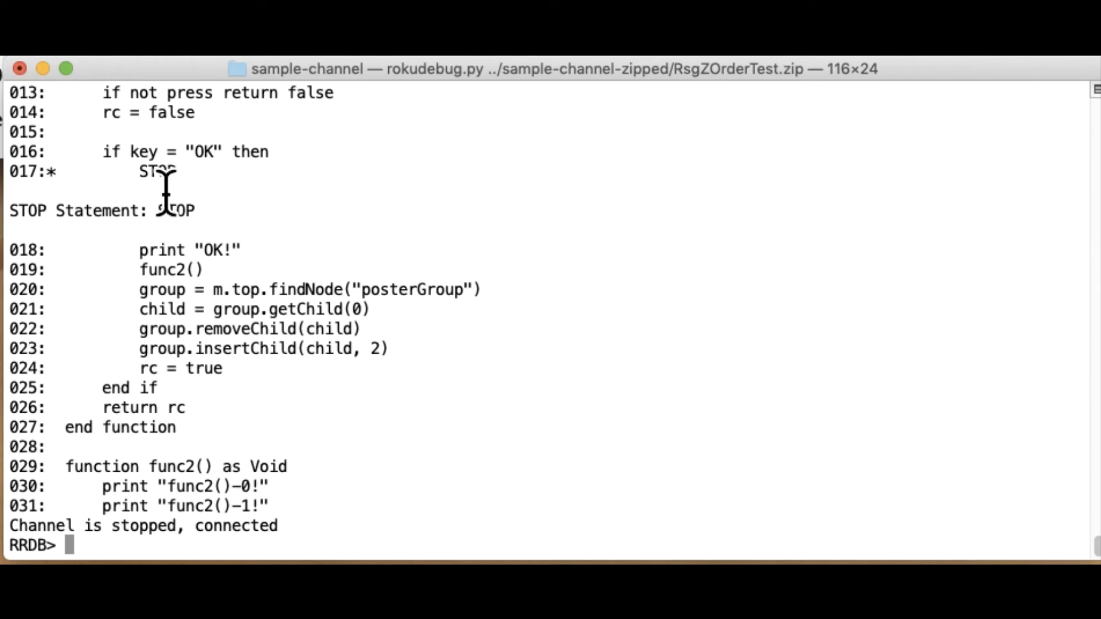
mouse_move(124, 239)
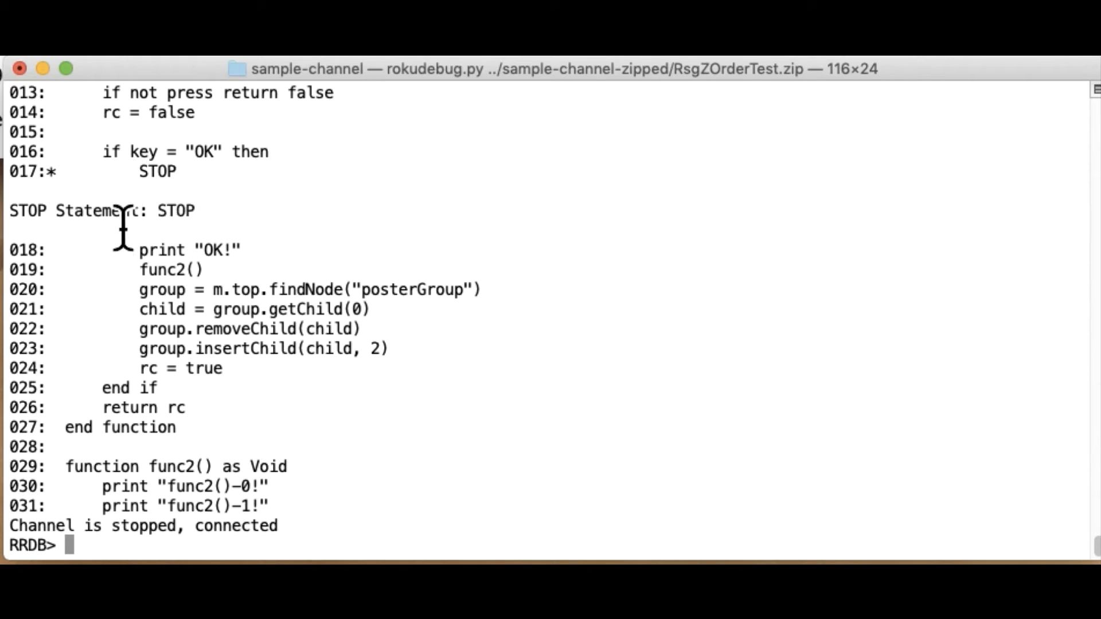
mouse_move(305, 530)
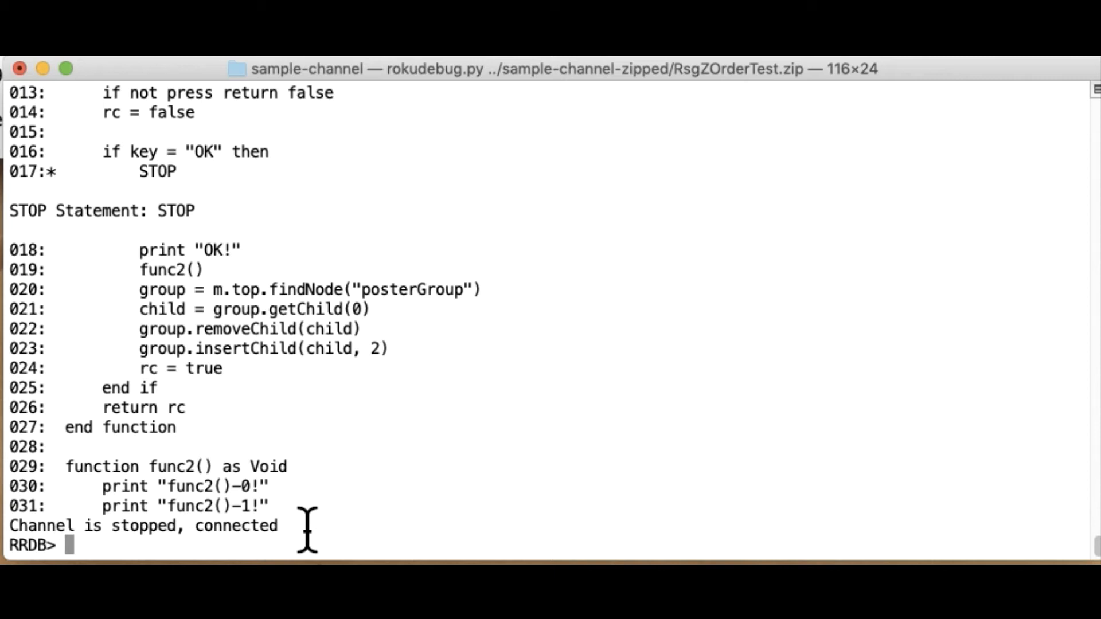
Step twice at RRDB> so line 18 prints OK! and execution enters func2 at line 29.
type("step")
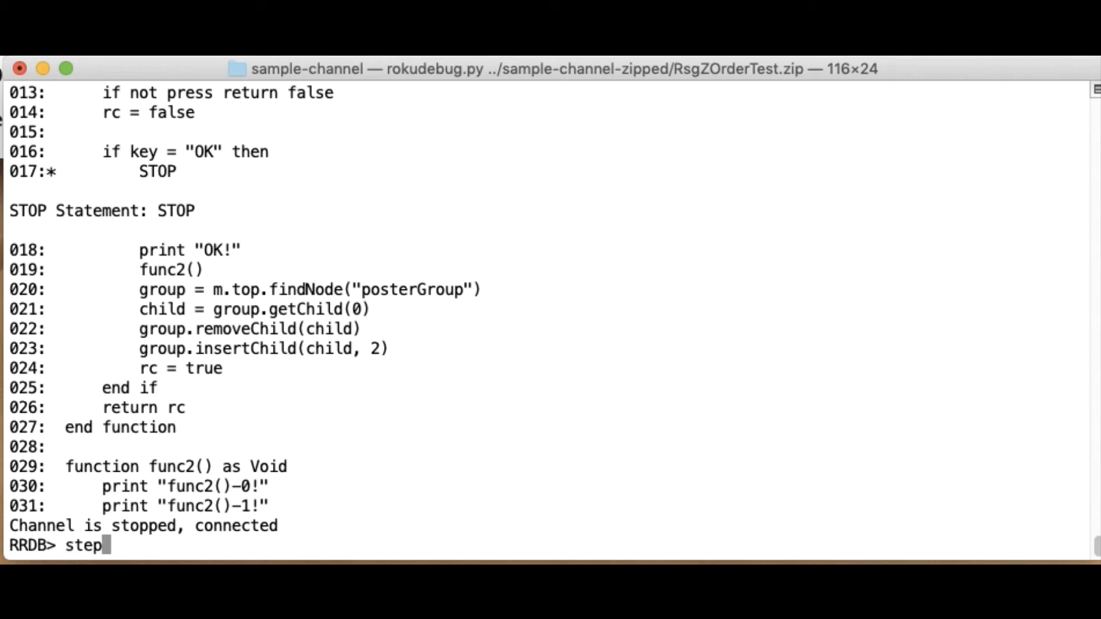
key("Return")
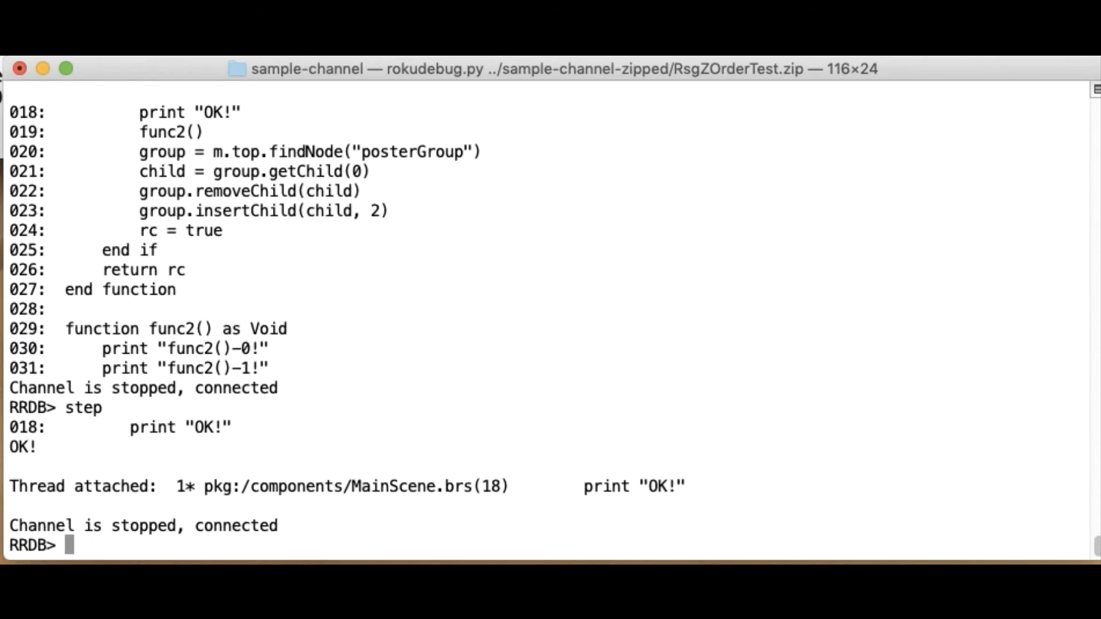
type("step")
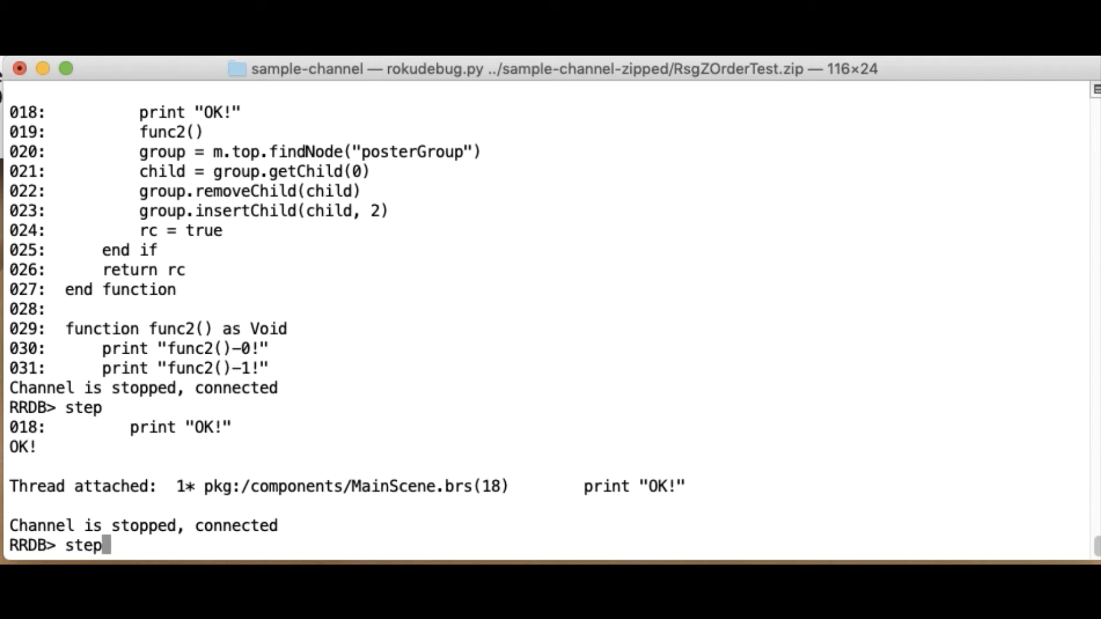
key("Return")
type("list")
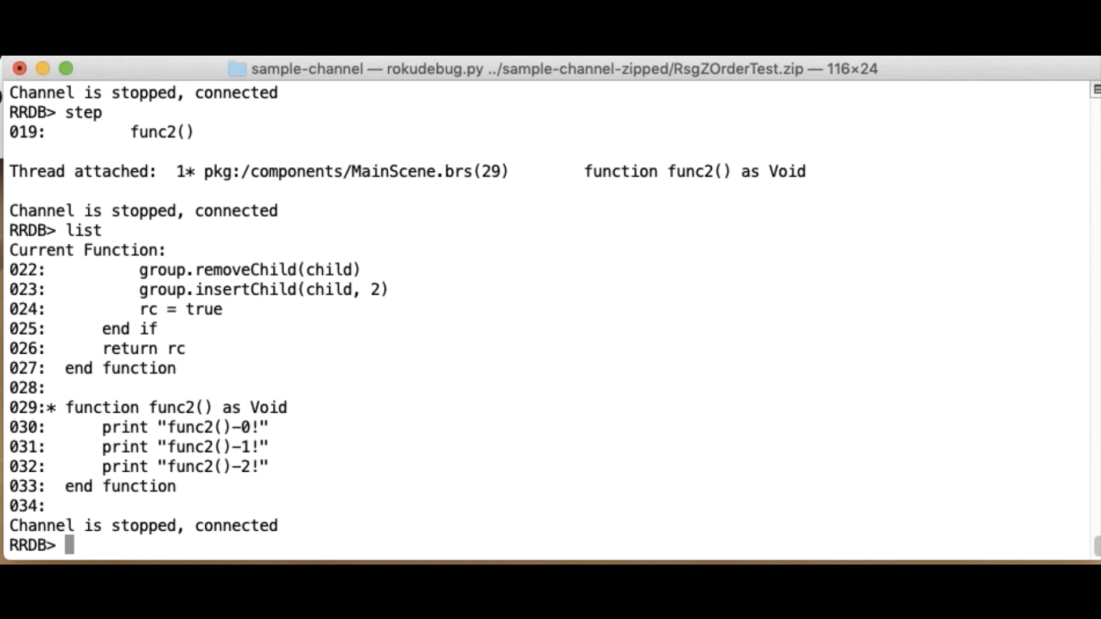
List the code around func2's current line 30 and step out toward the onkeyevent frame.
type("l")
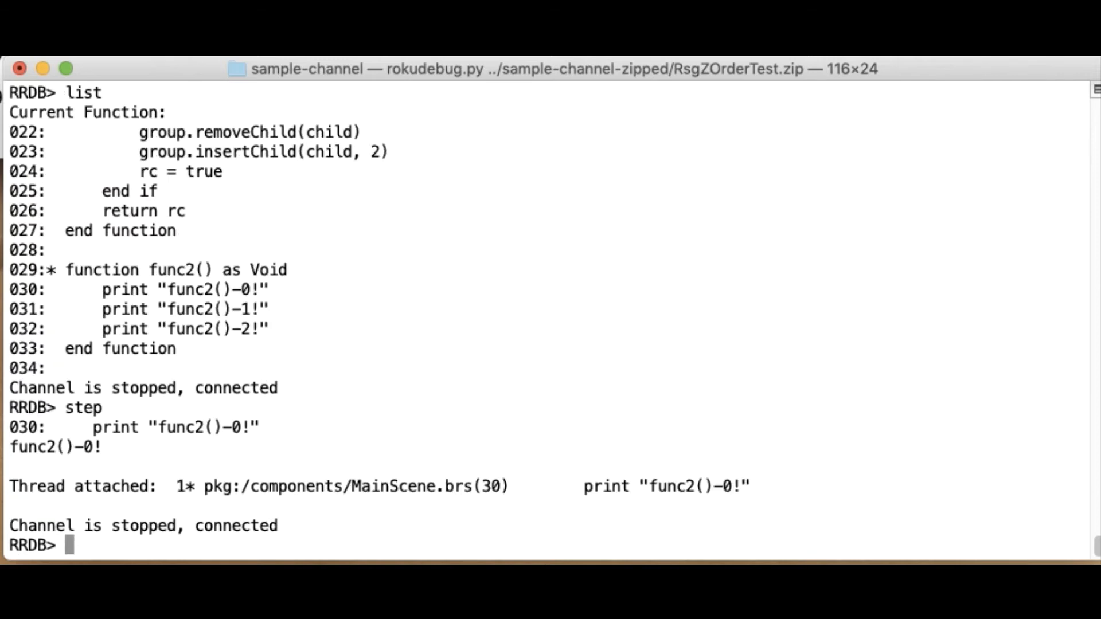
type("out")
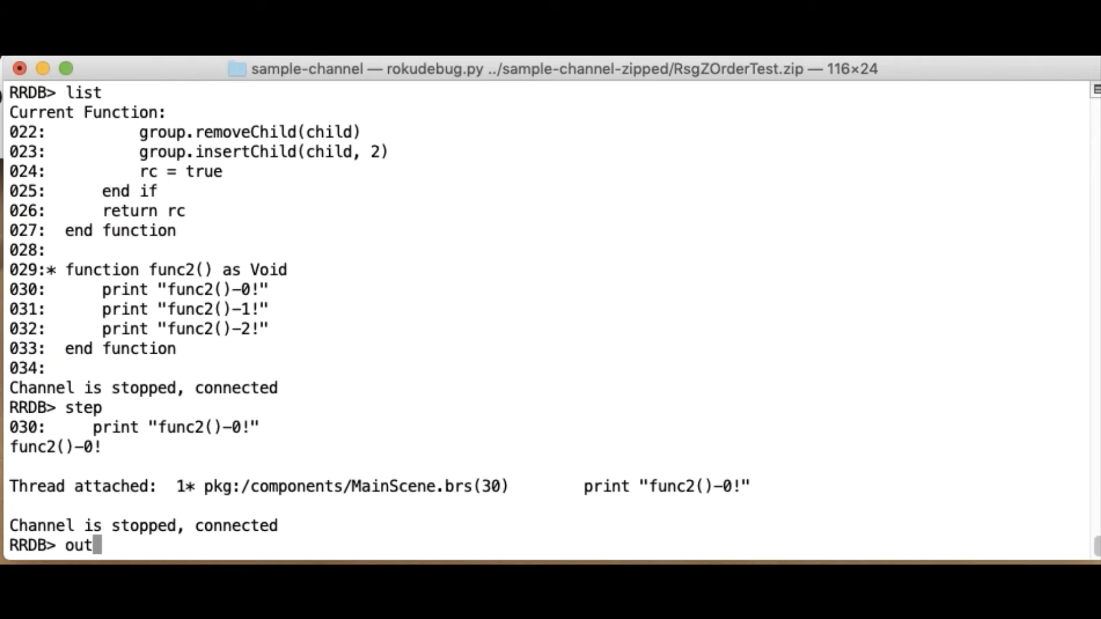
key("Return")
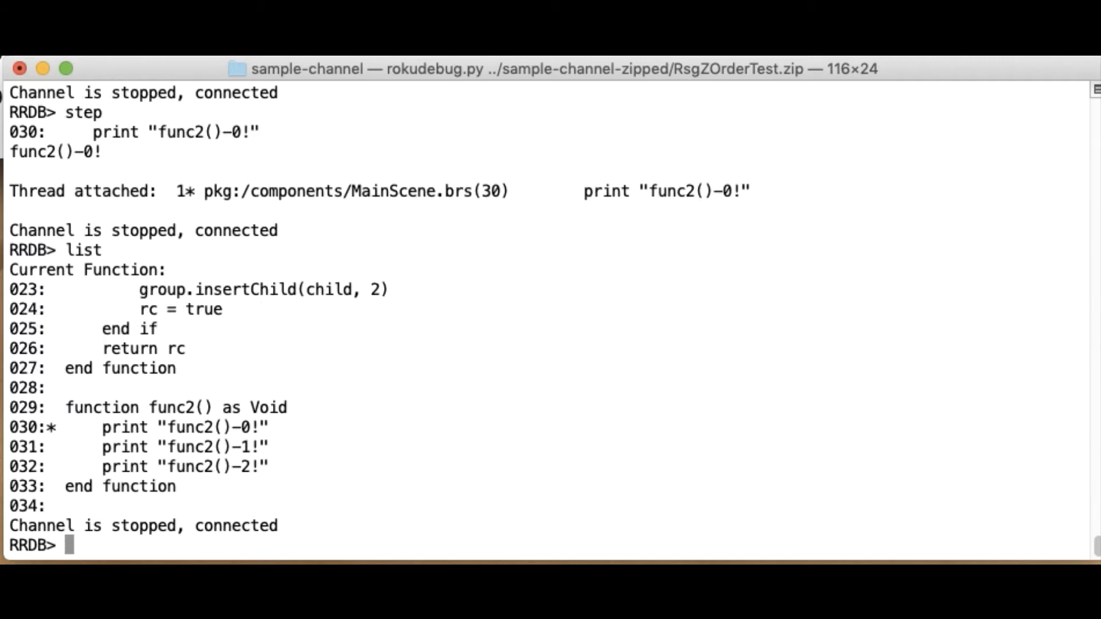
type("o")
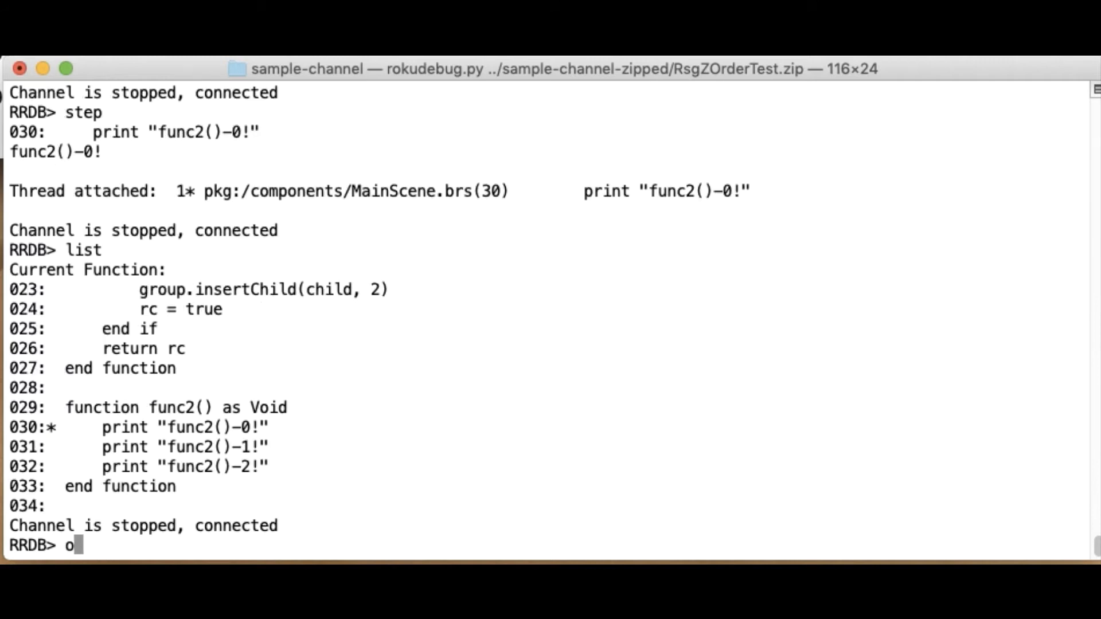
type("ut")
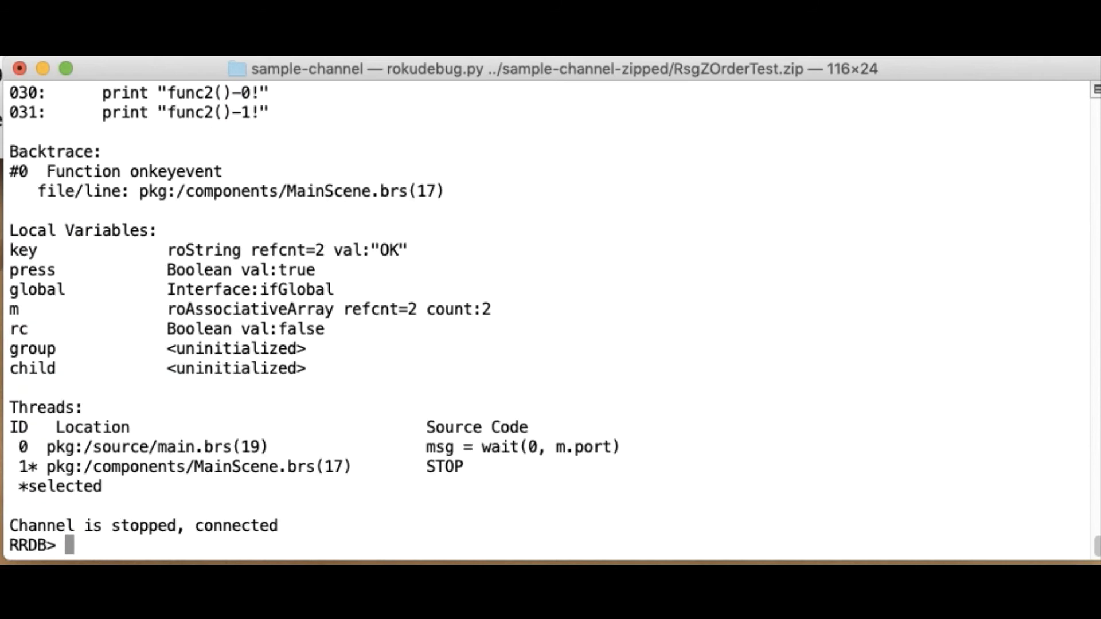
Step past the STOP into func2's first print and show func2's local variables with var.
type("var")
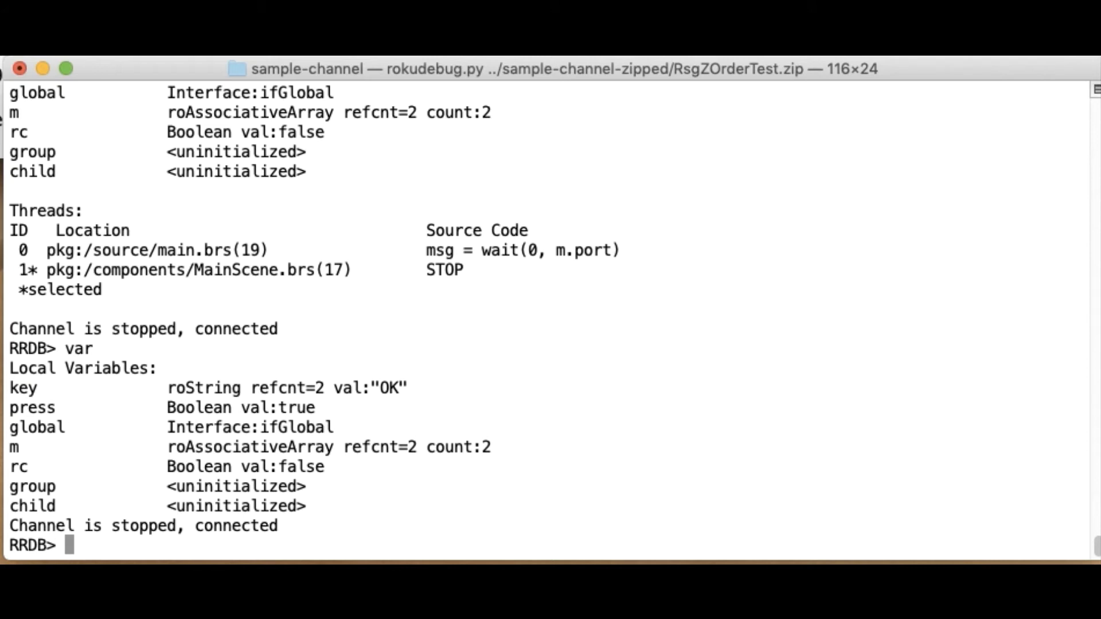
type("d")
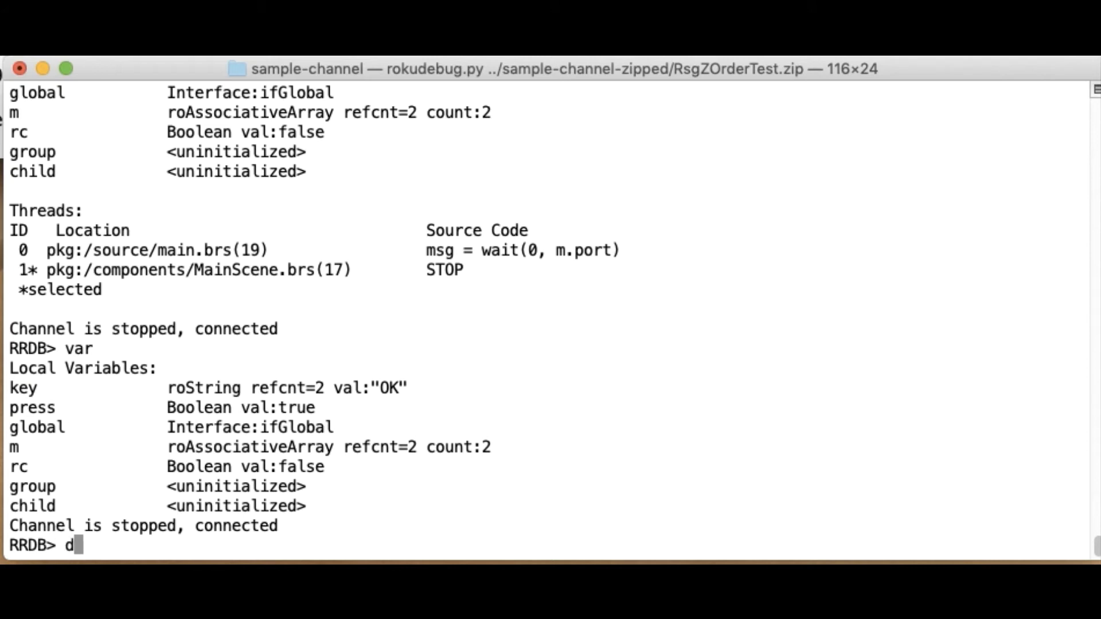
type("step")
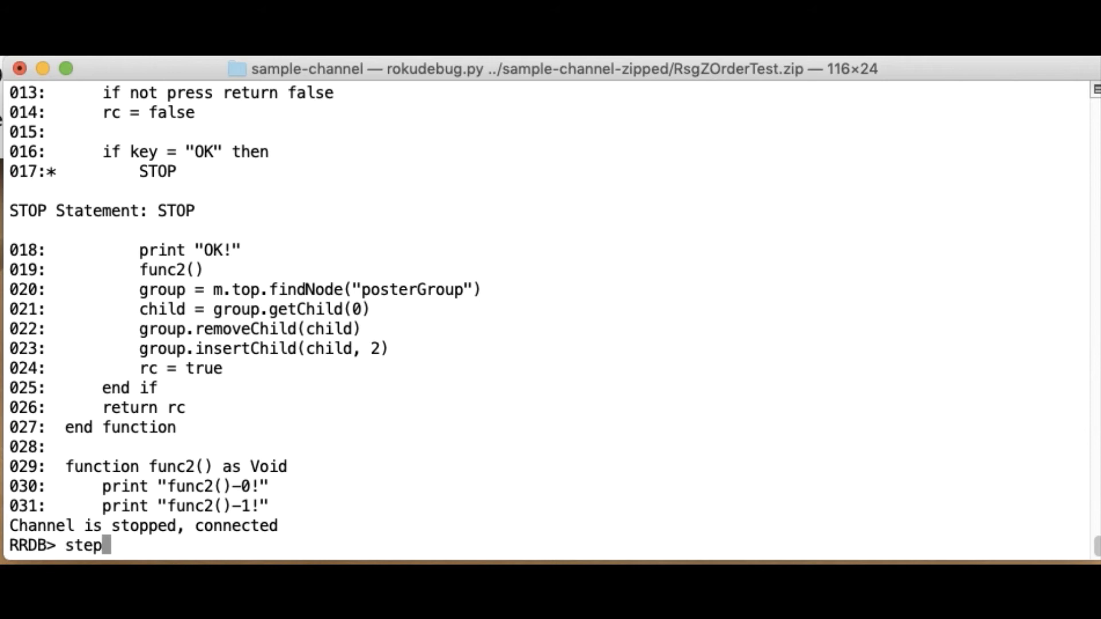
key("Return")
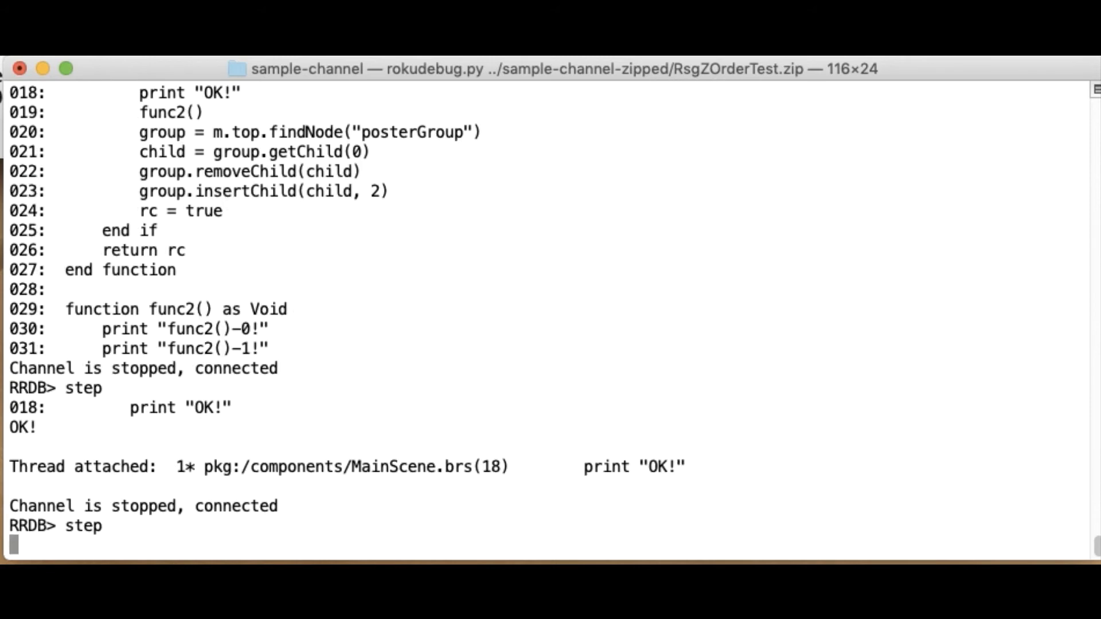
key("Return")
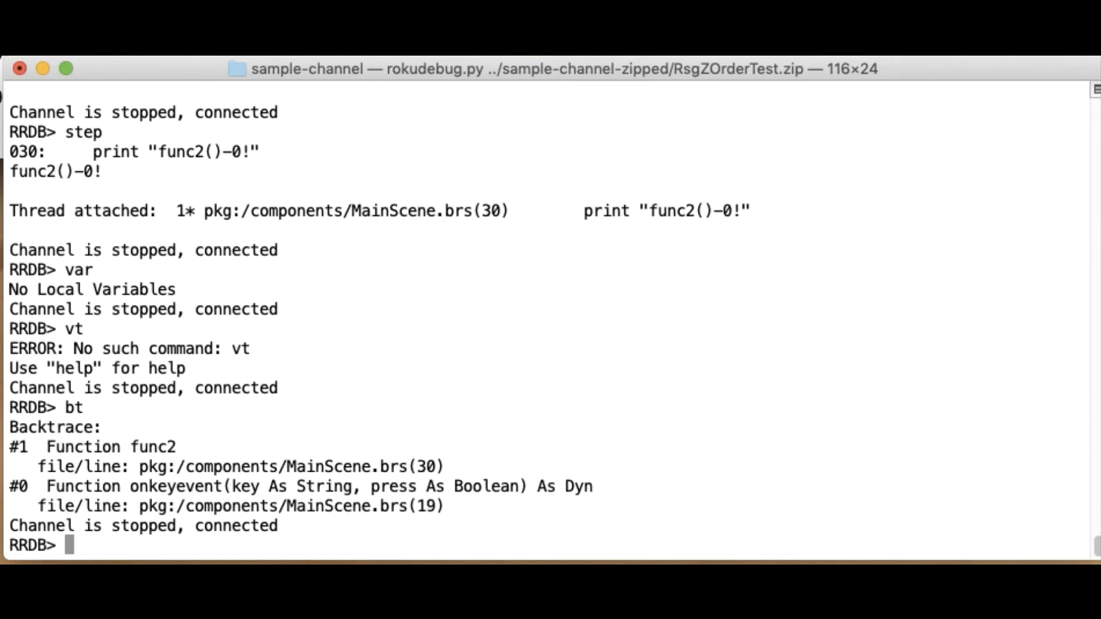
type("var")
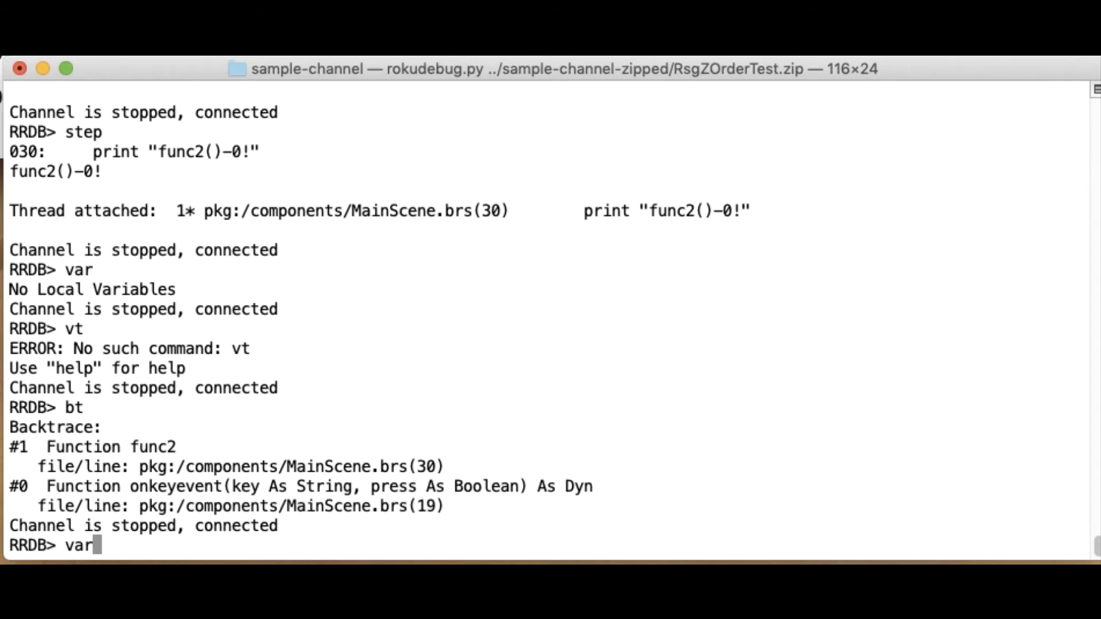
key("Return")
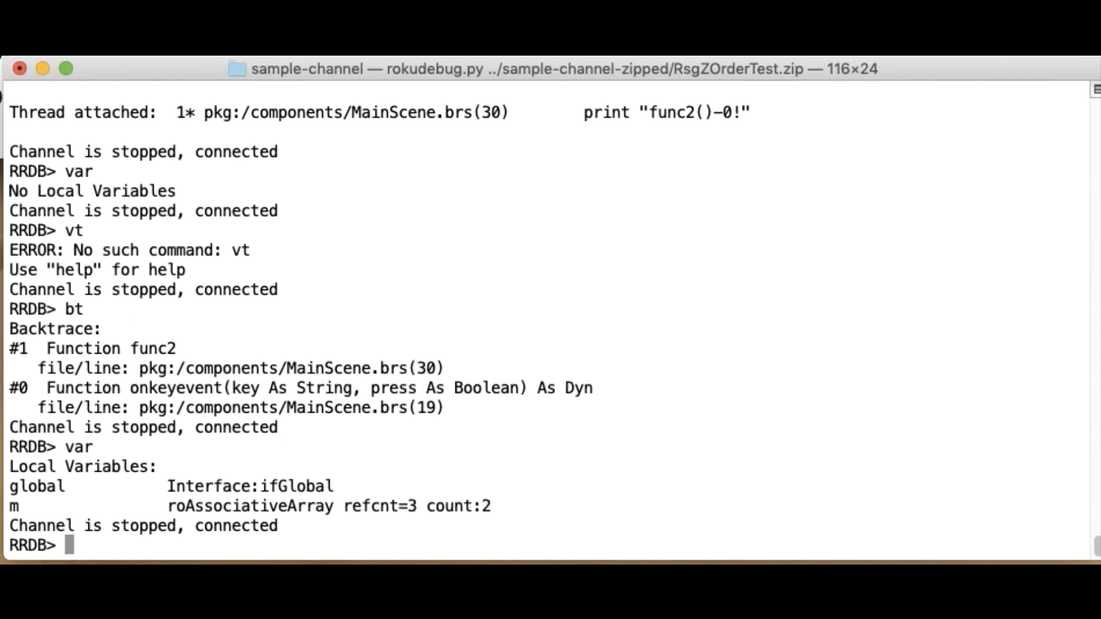
Move up and back down the call stack to inspect onkeyevent's locals key, press and rc.
type("up")
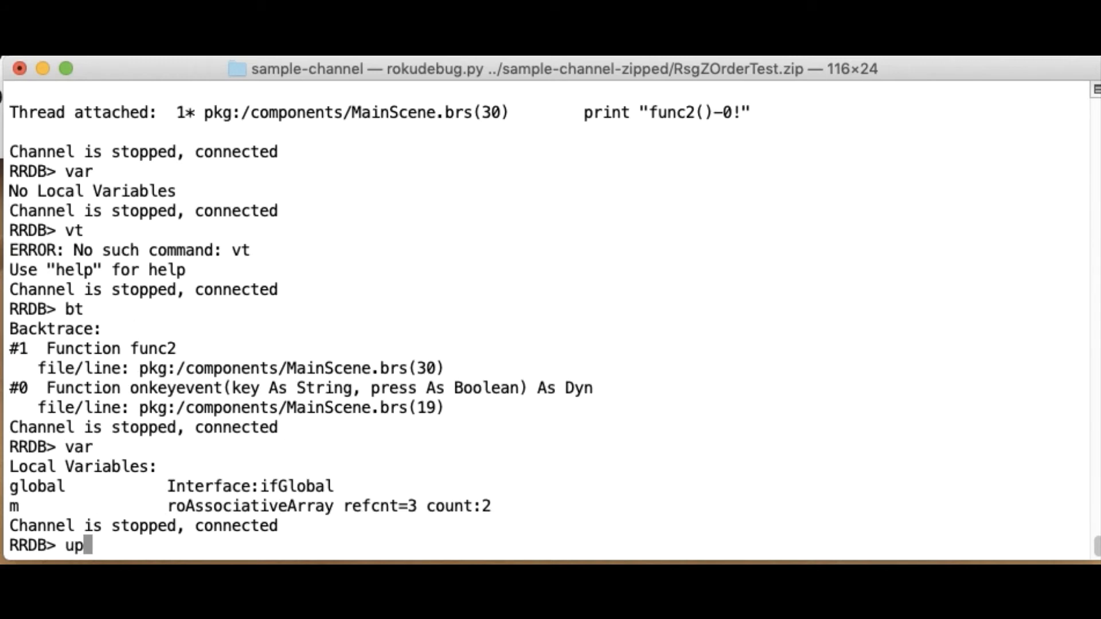
key("Return")
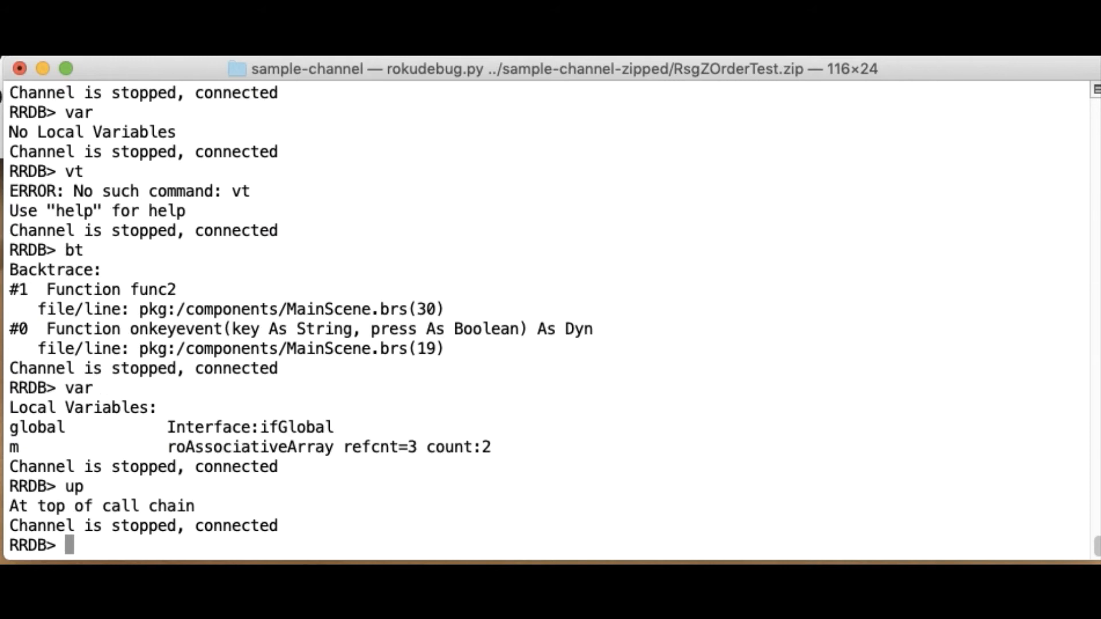
type("down")
type("var")
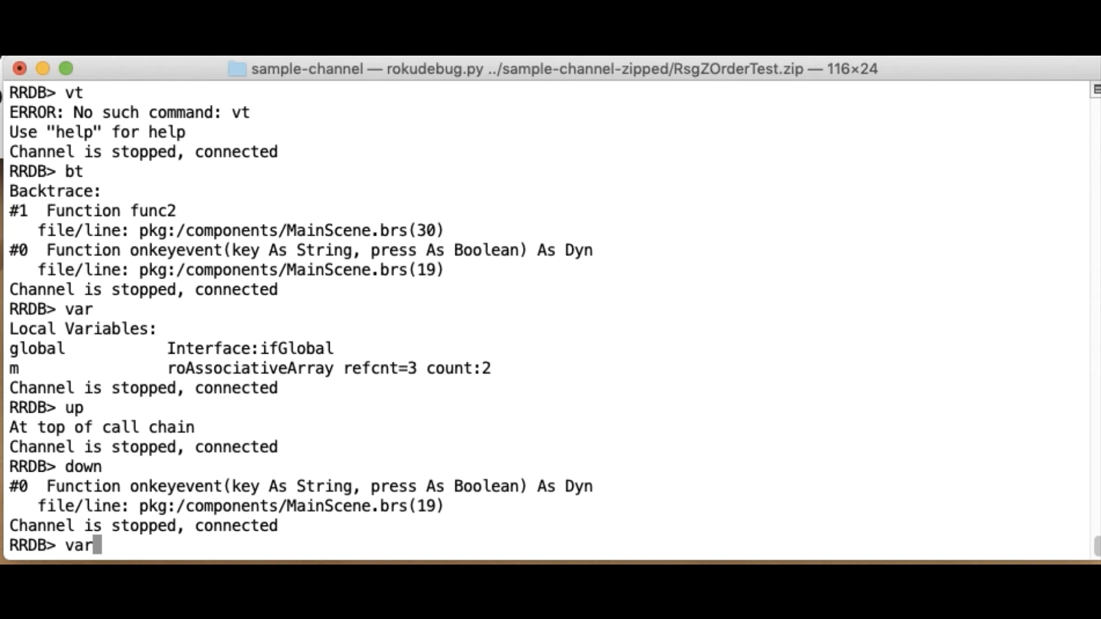
key("Return")
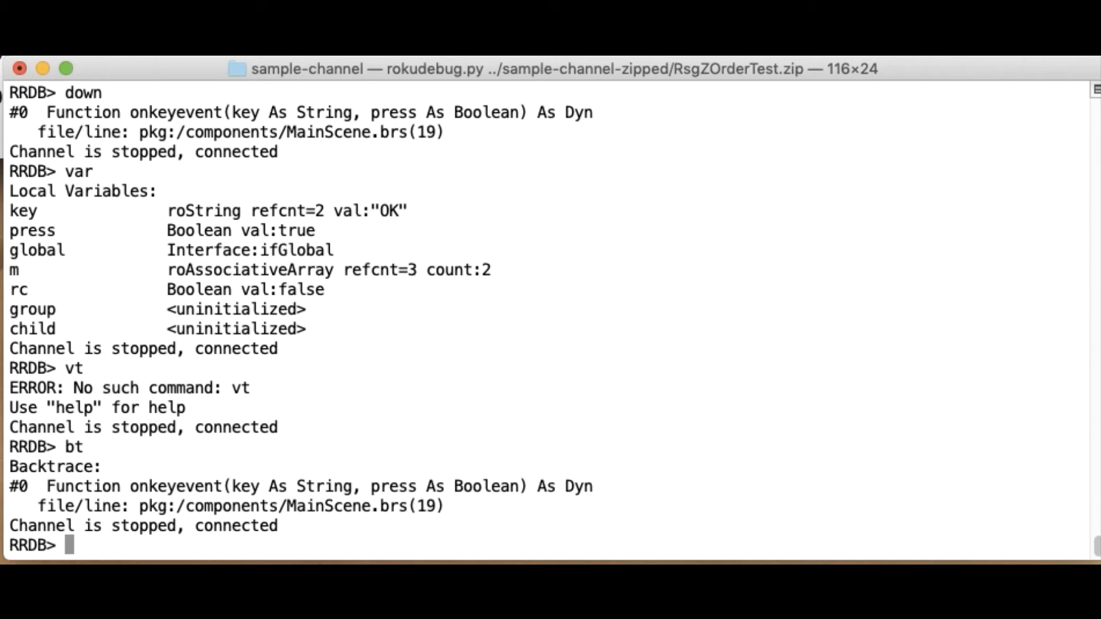
type("o")
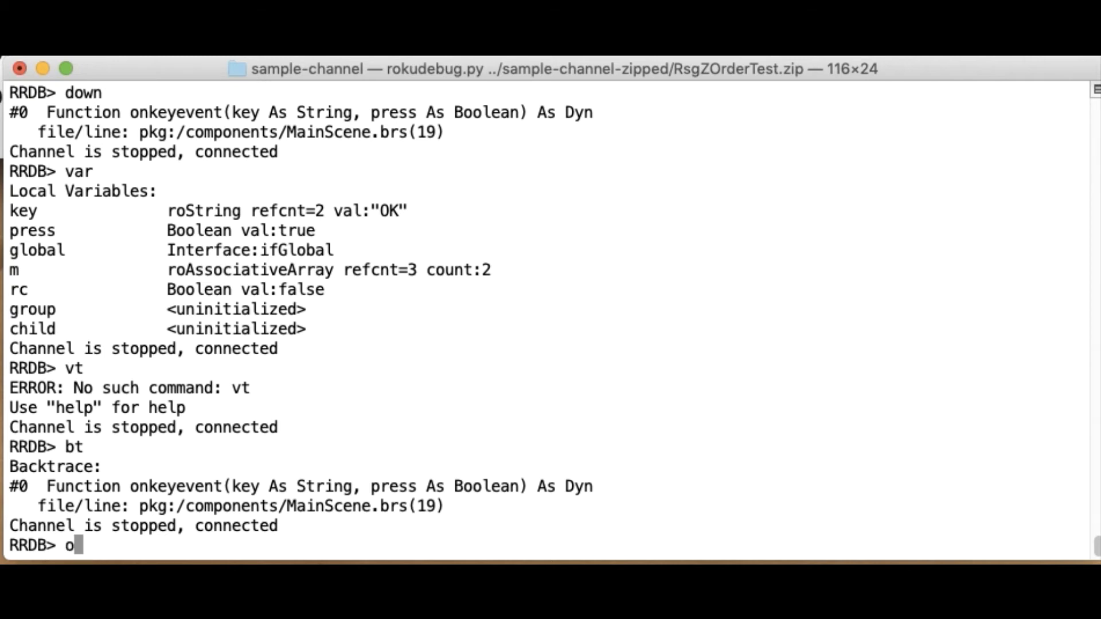
key("Return")
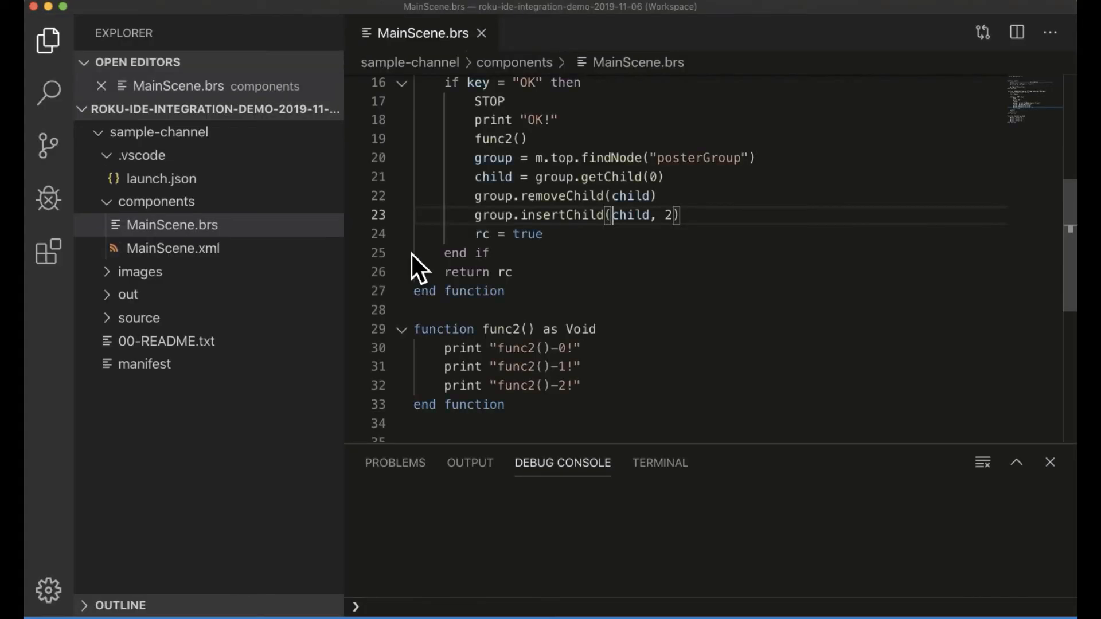
mouse_move(355, 129)
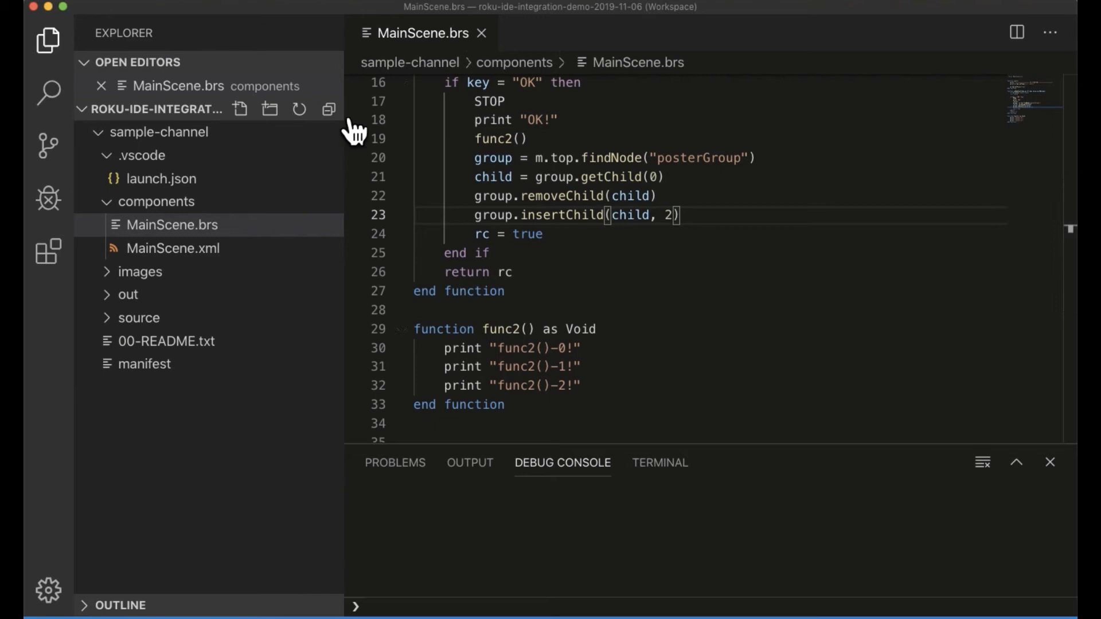
mouse_move(302, 60)
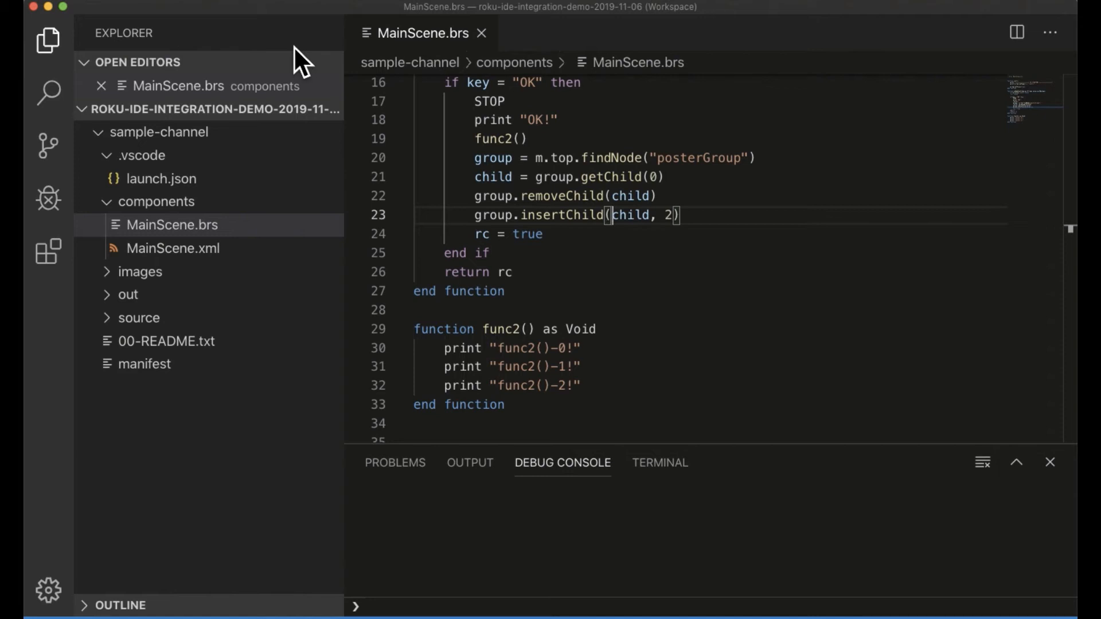
mouse_move(329, 255)
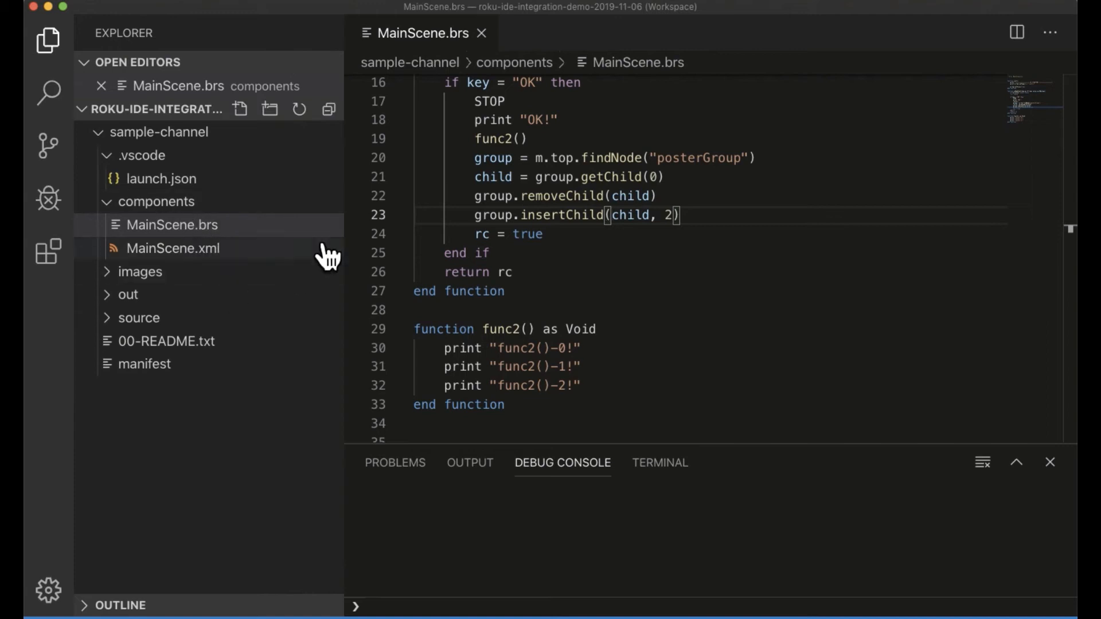
Comment out the STOP on line 17 of MainScene.brs with a leading apostrophe.
scroll("up", 3)
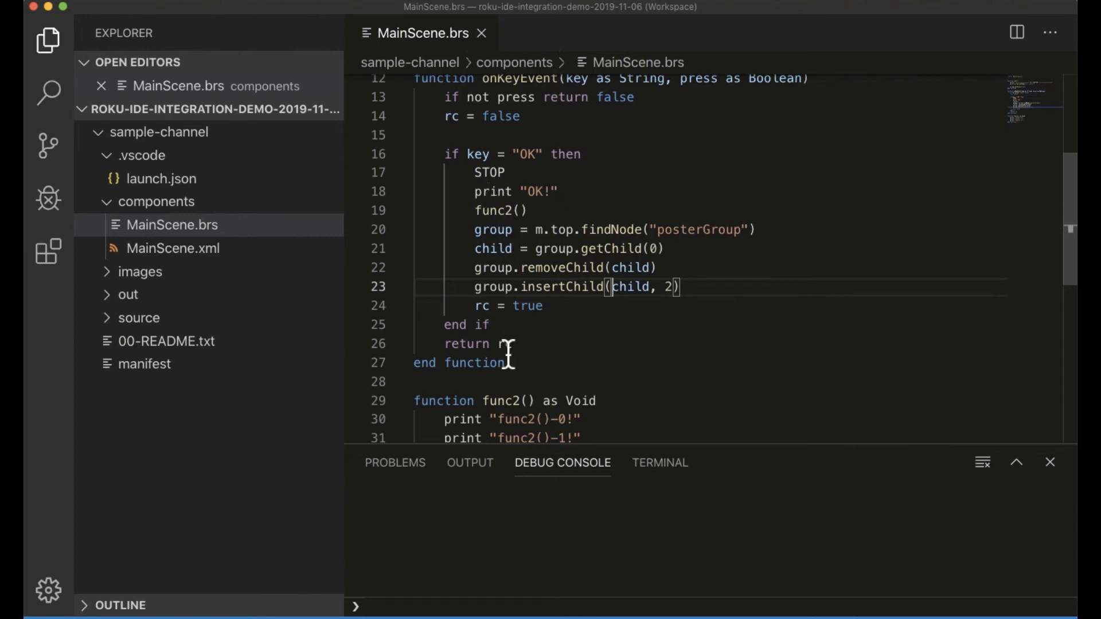
scroll("up", 3)
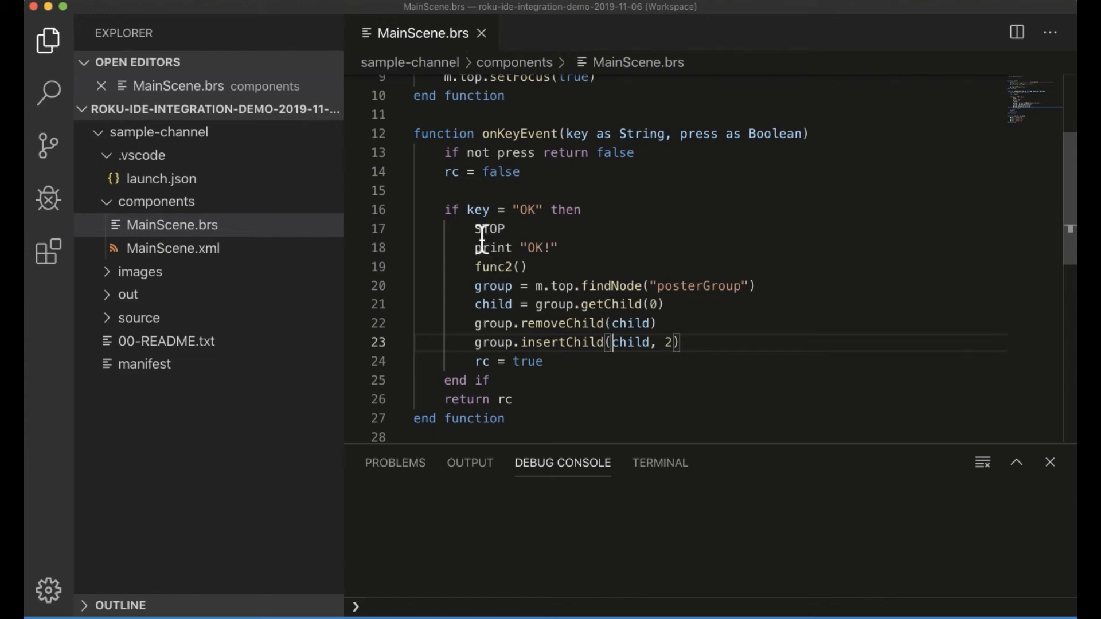
type("'")
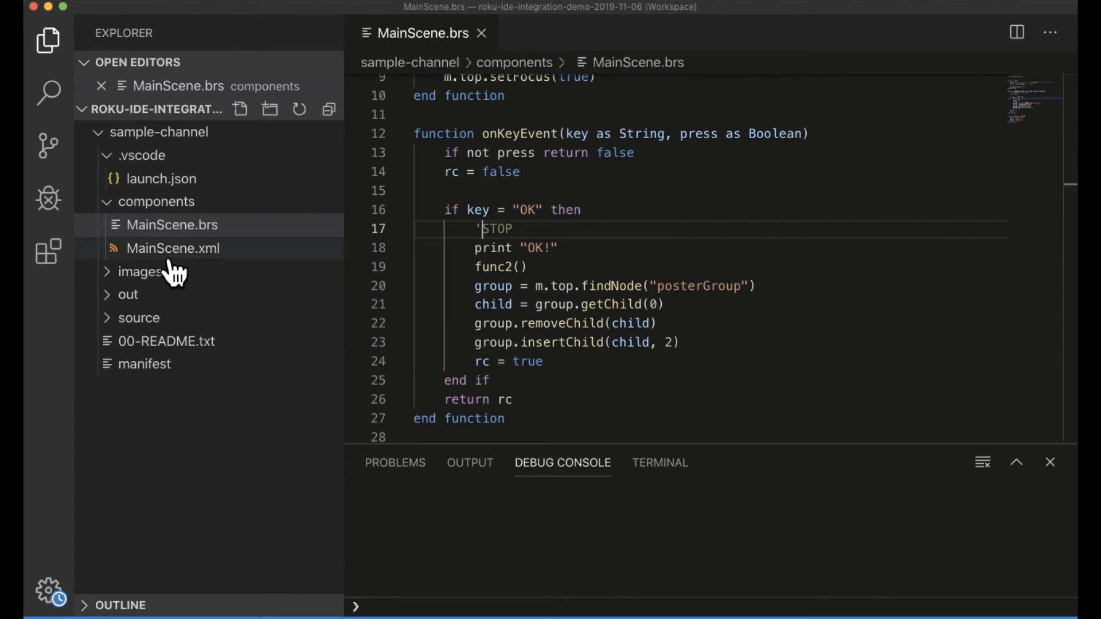
Confirm Roku Debug is installed and set rokuIp to 10.15.237.169 in launch.json.
left_click(48, 198)
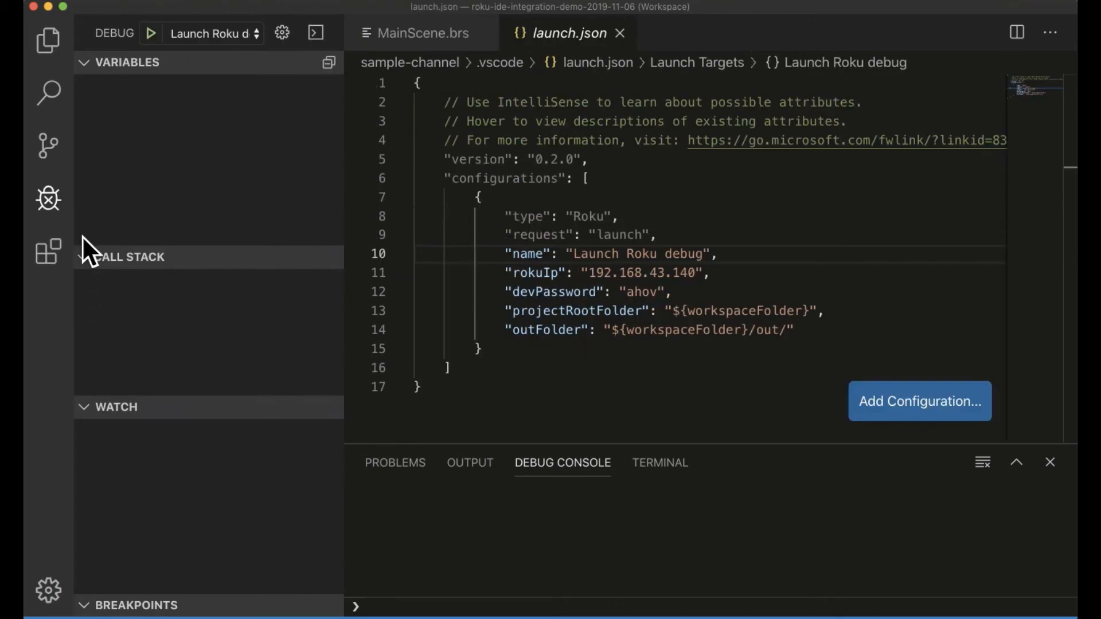
left_click(49, 251)
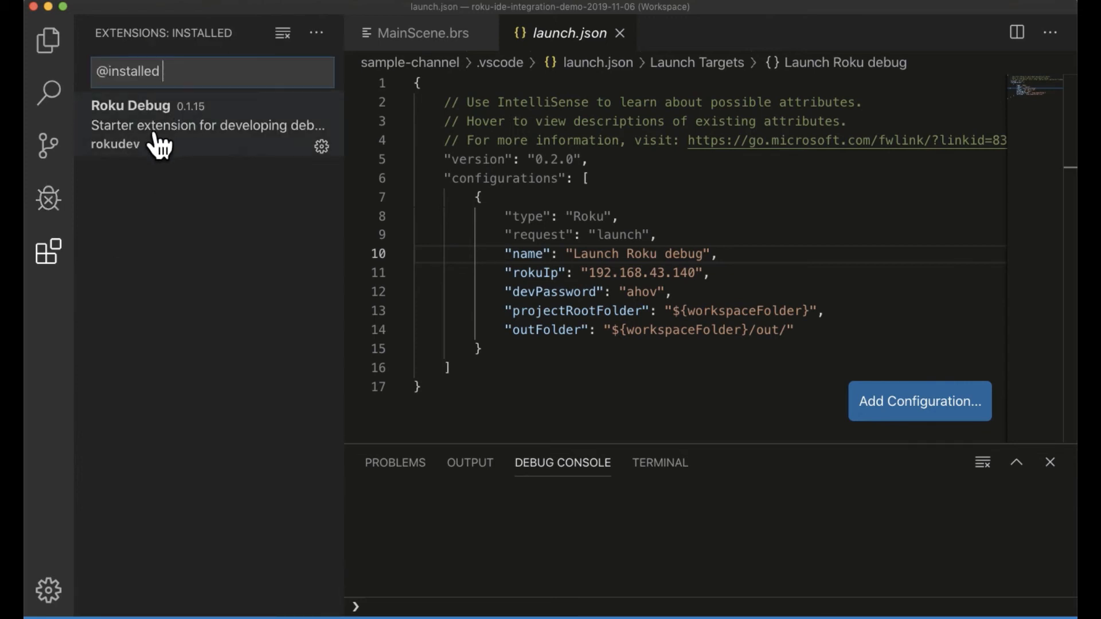
mouse_move(118, 242)
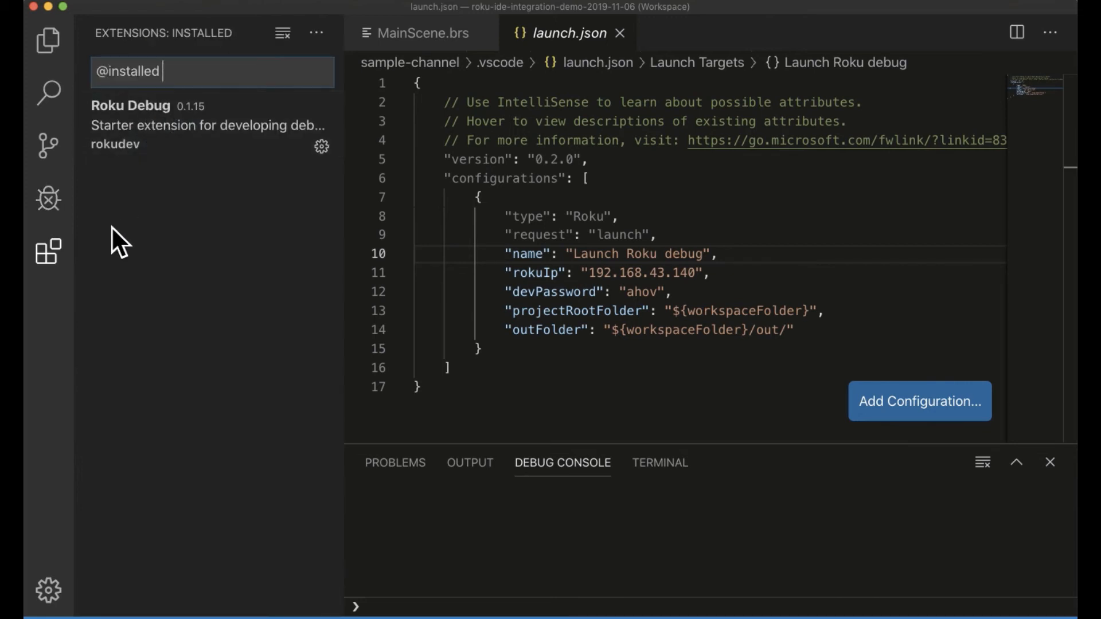
mouse_move(106, 235)
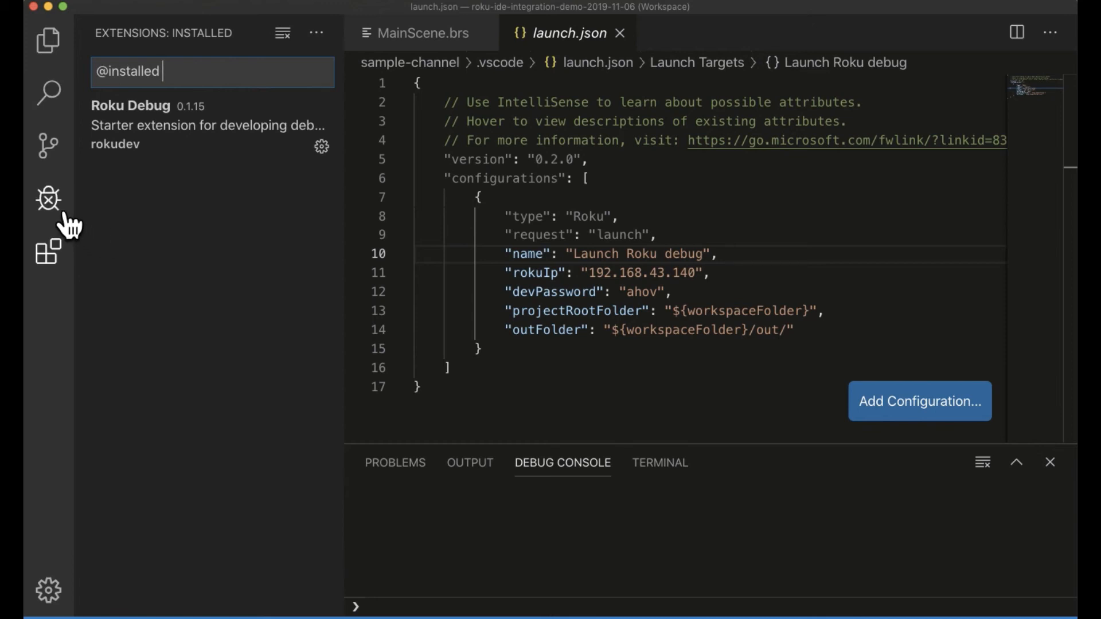
left_click(48, 198)
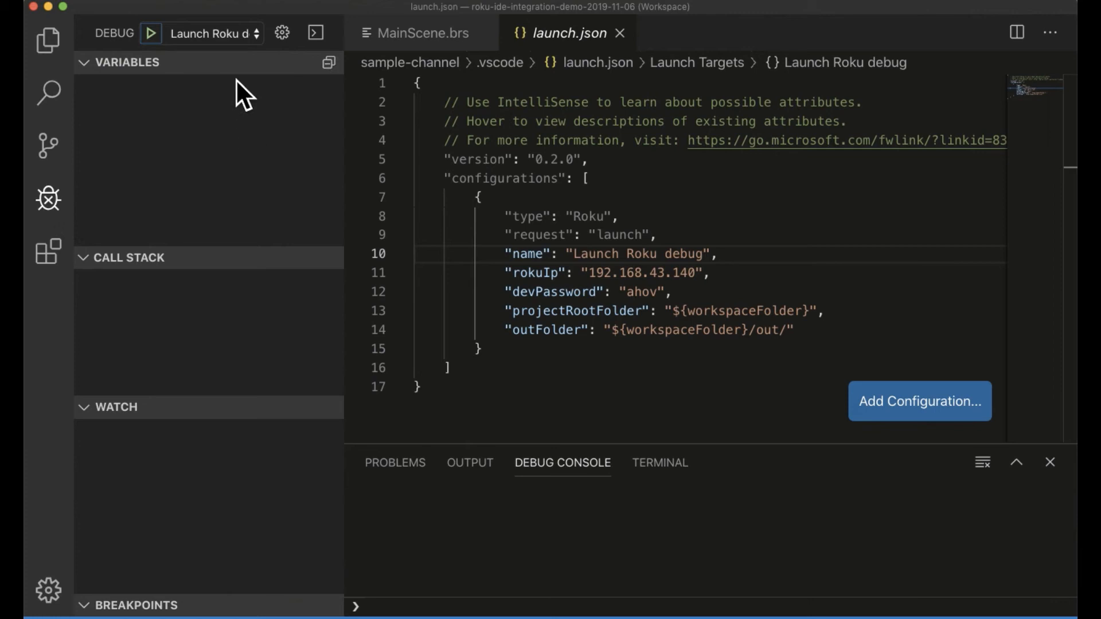
mouse_move(48, 199)
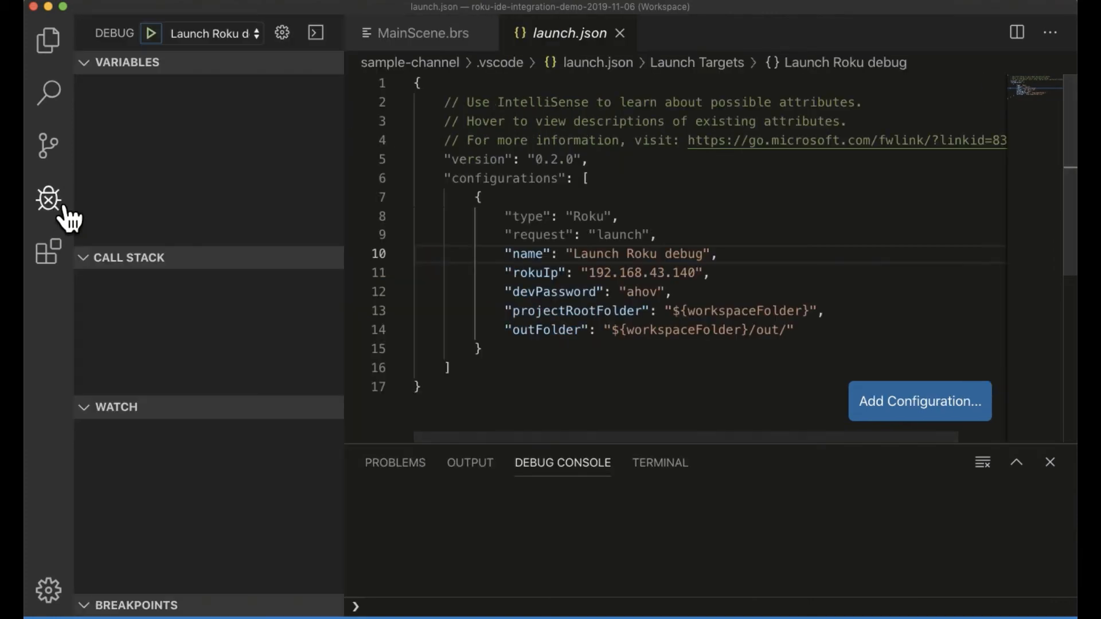
mouse_move(309, 53)
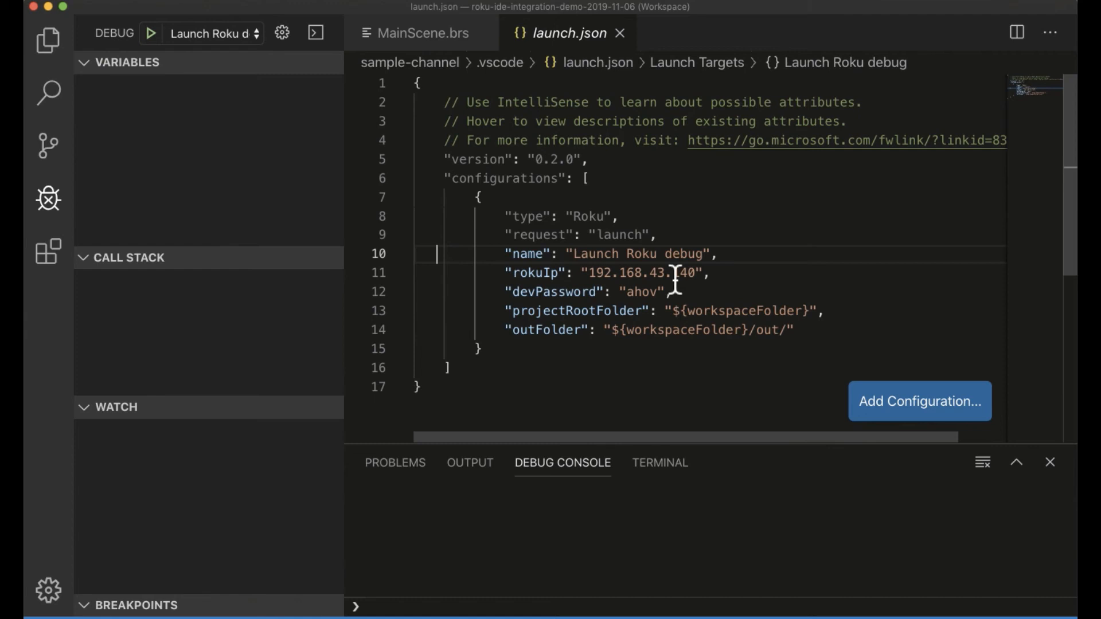
type("10.15.237.169")
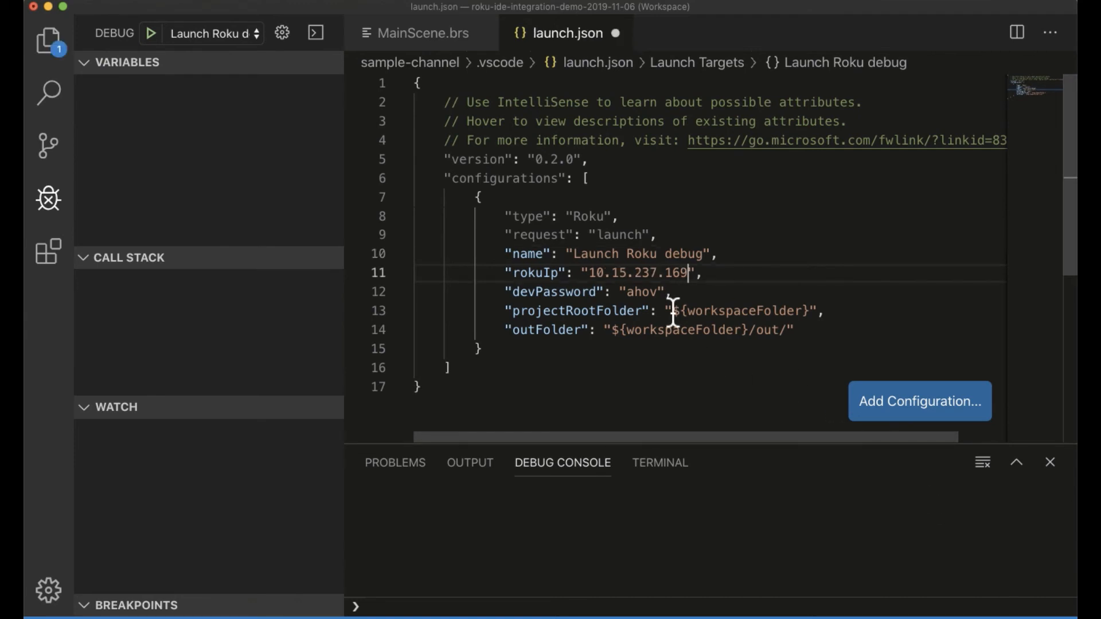
mouse_move(639, 62)
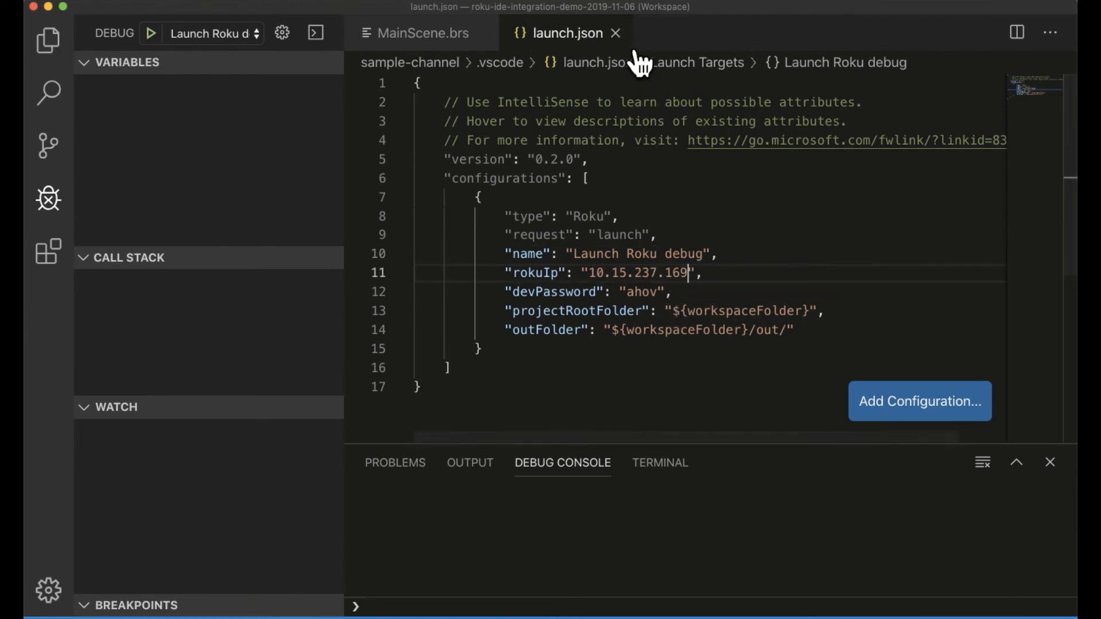
Start debugging the sample channel from MainScene.brs, then stop the session after it prints OK.
left_click(422, 33)
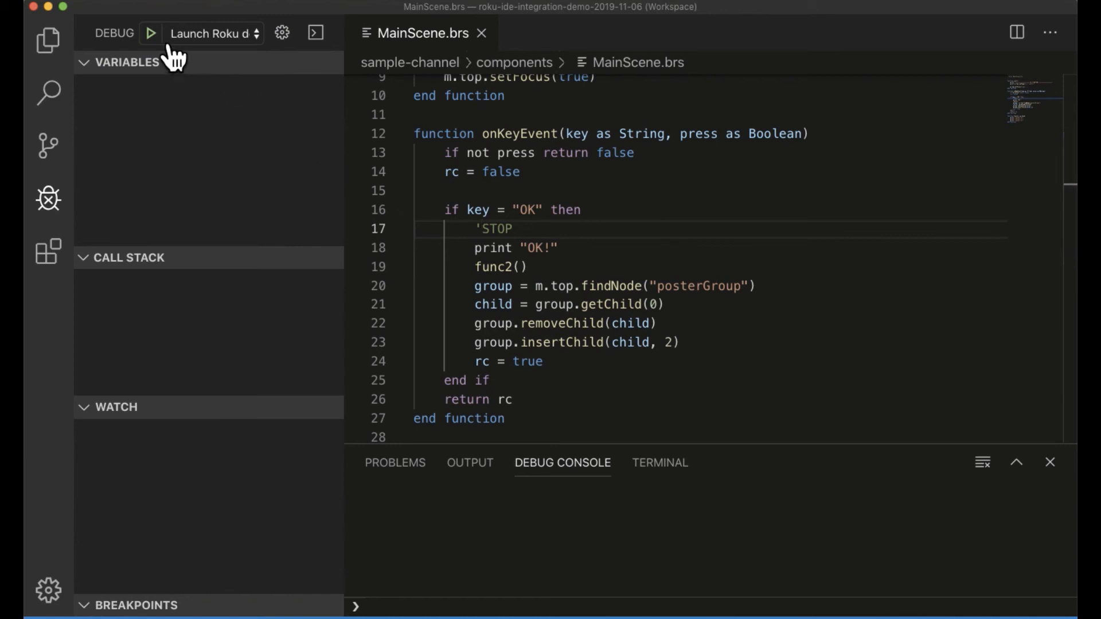
left_click(151, 33)
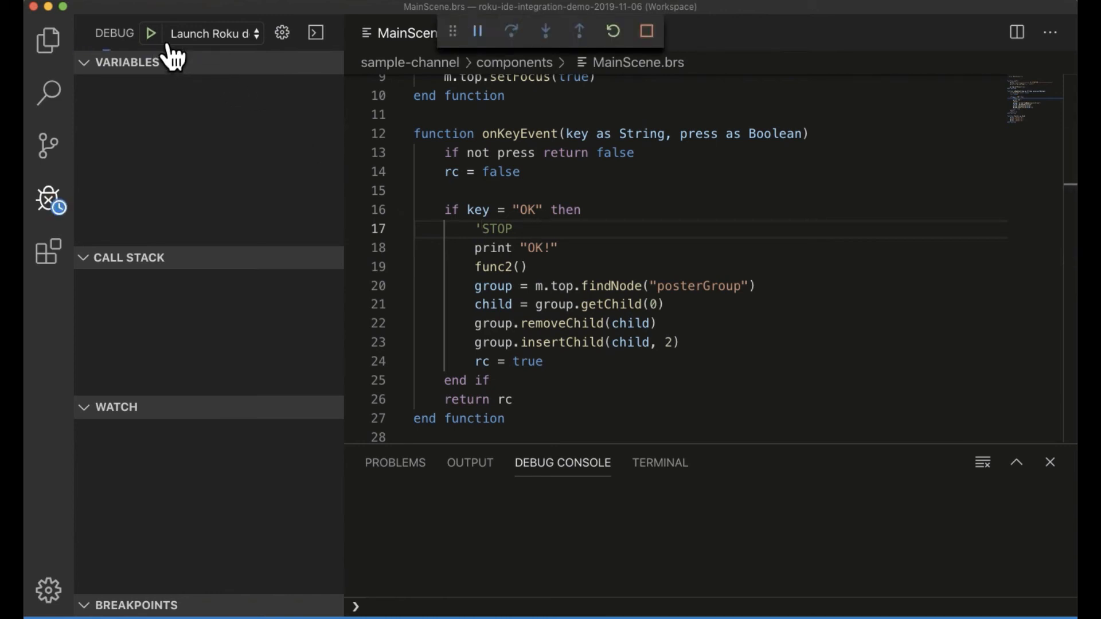
left_click(151, 34)
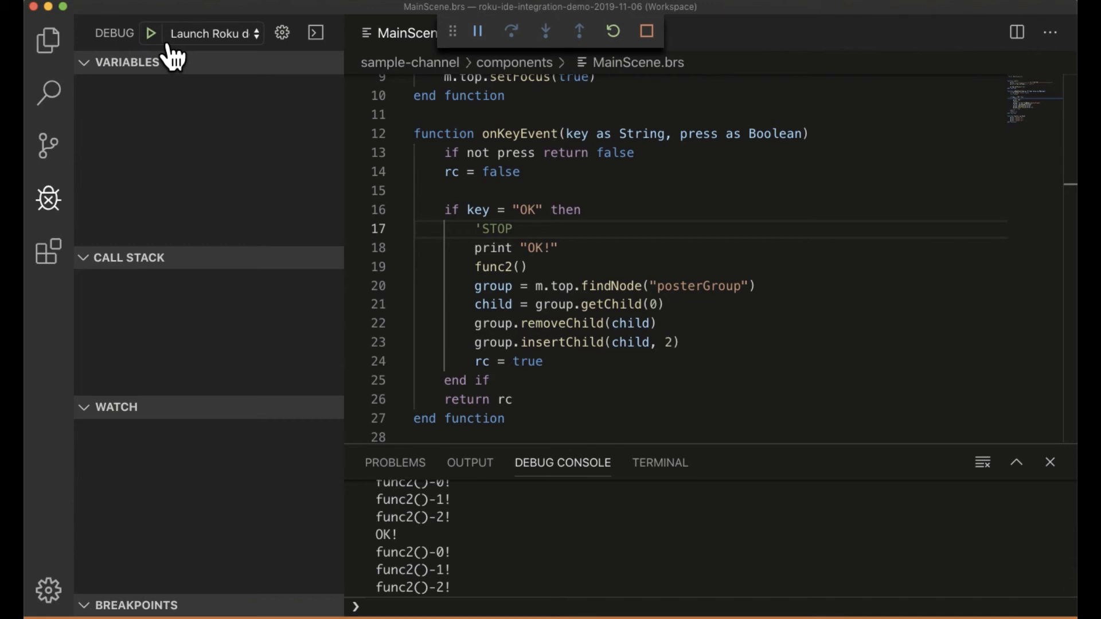
mouse_move(324, 43)
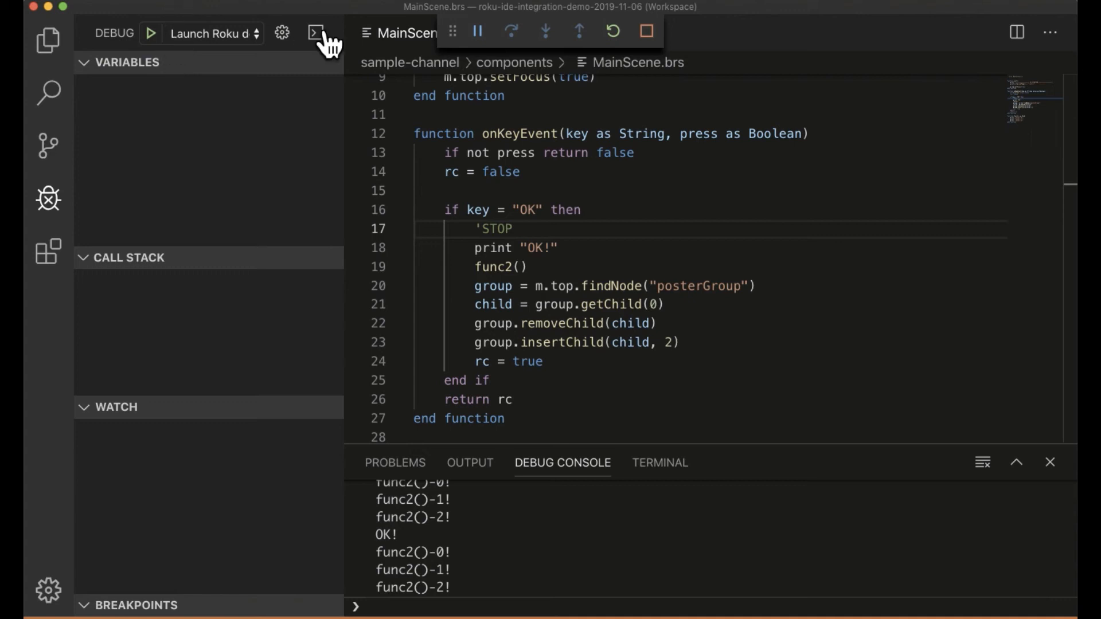
mouse_move(665, 55)
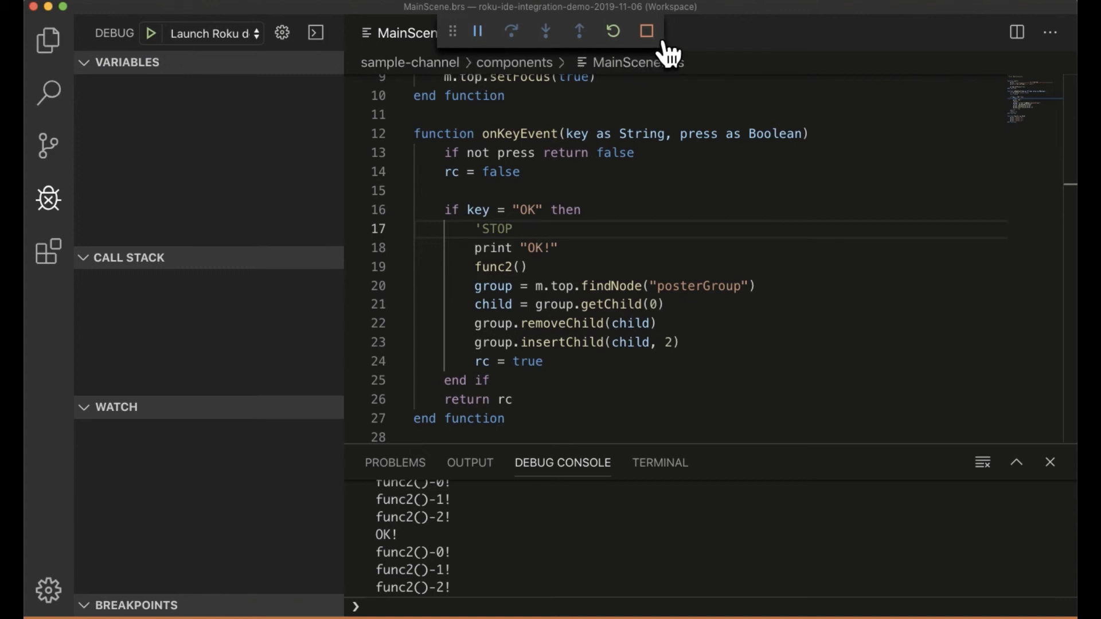
left_click(645, 30)
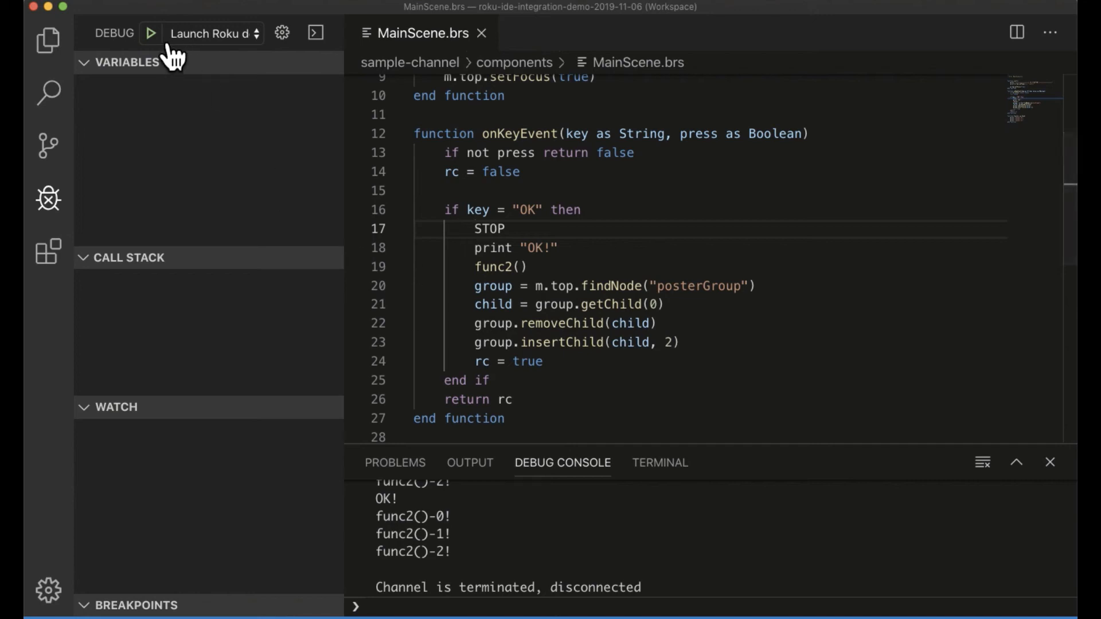
Relaunch the channel under the debugger so it pauses at the re-enabled STOP on line 17.
left_click(150, 33)
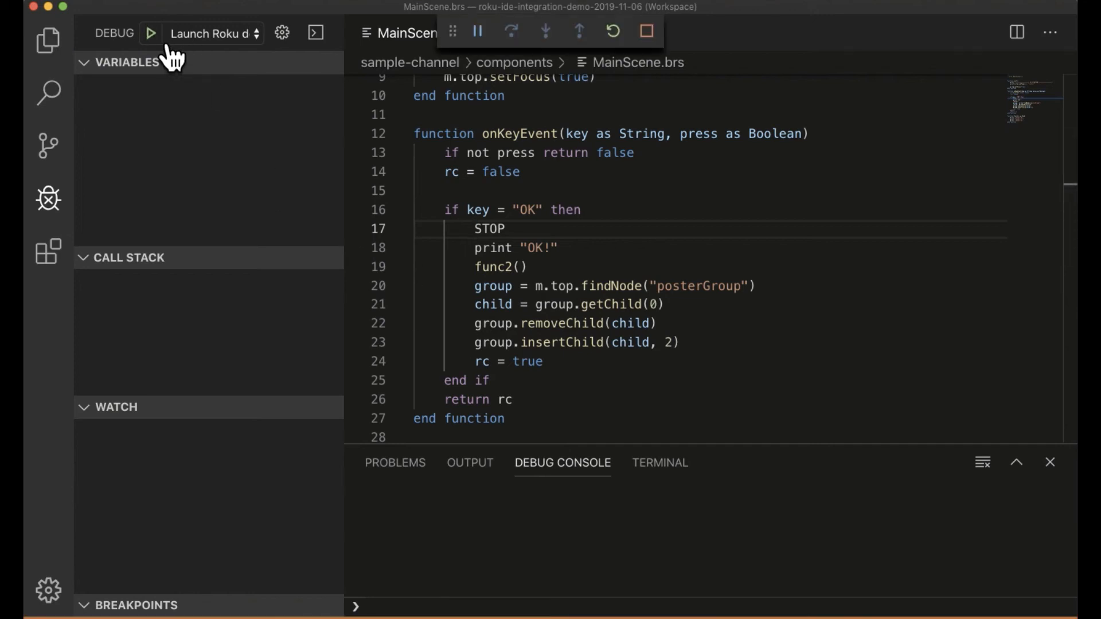
left_click(150, 34)
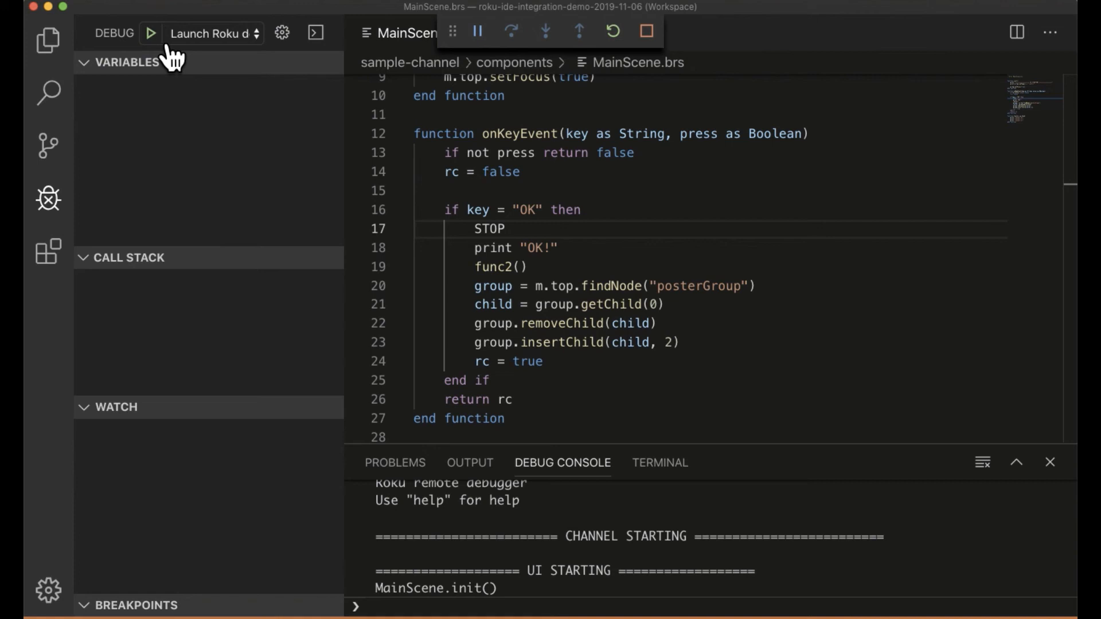
mouse_move(551, 273)
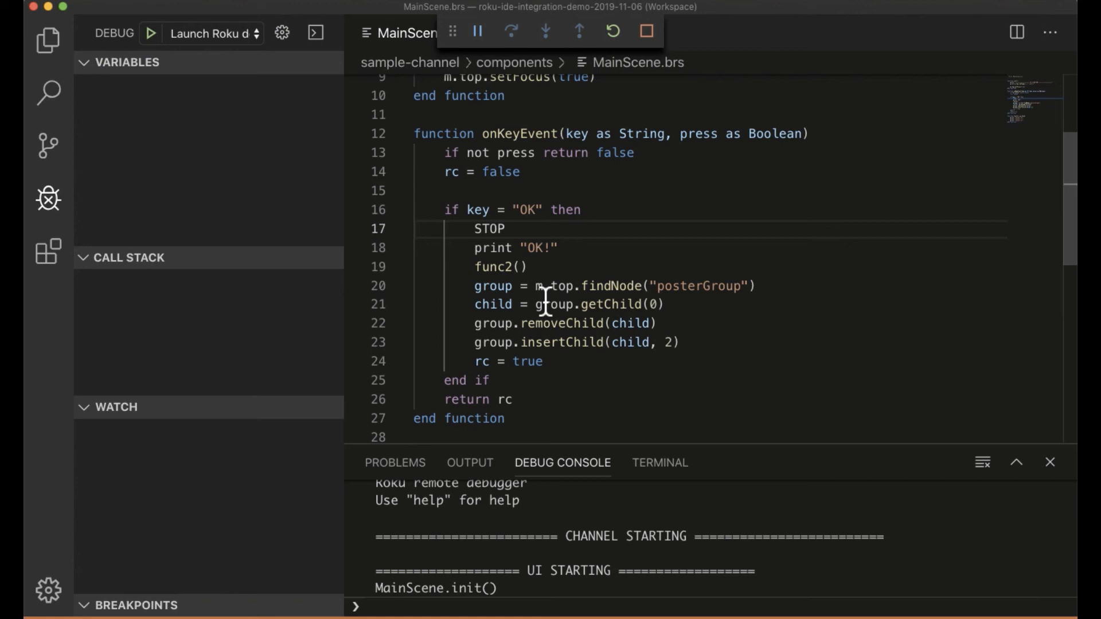
mouse_move(523, 287)
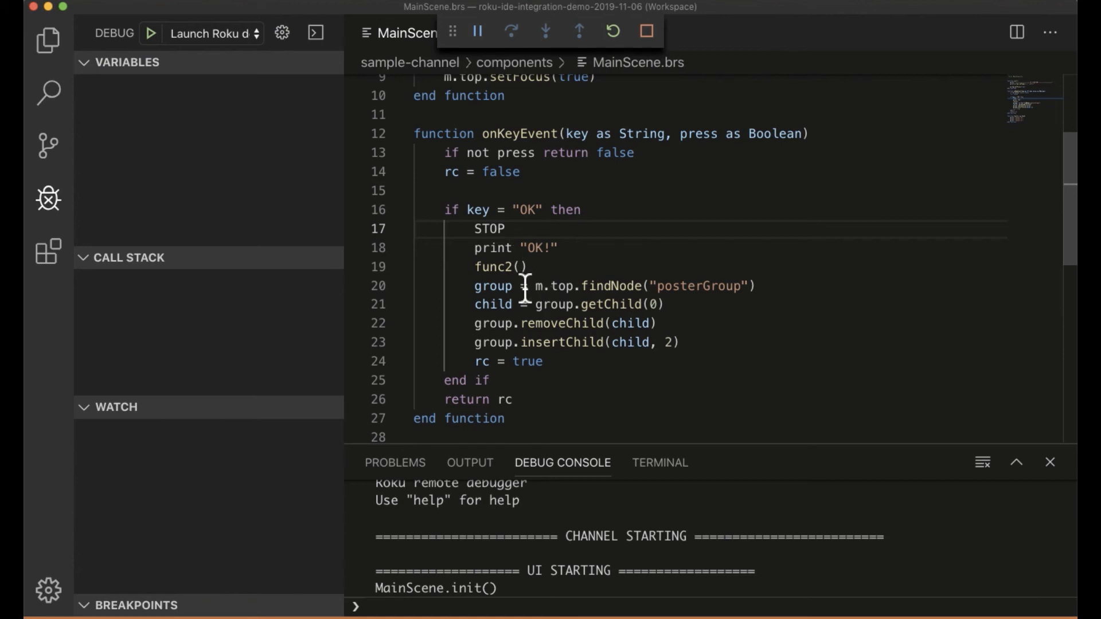
mouse_move(586, 274)
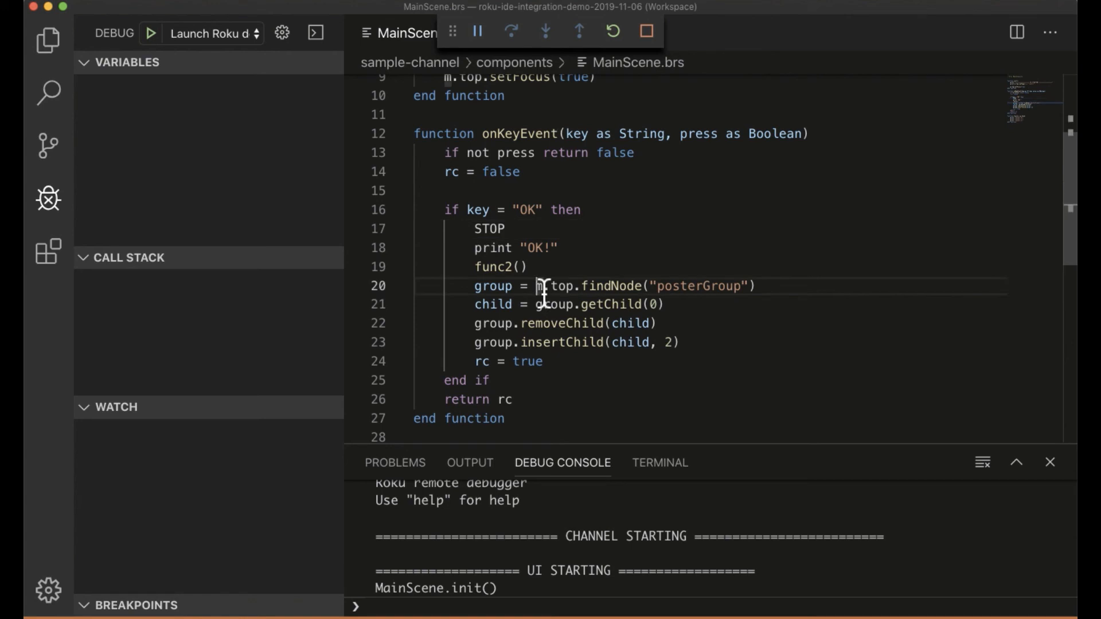
left_click(477, 31)
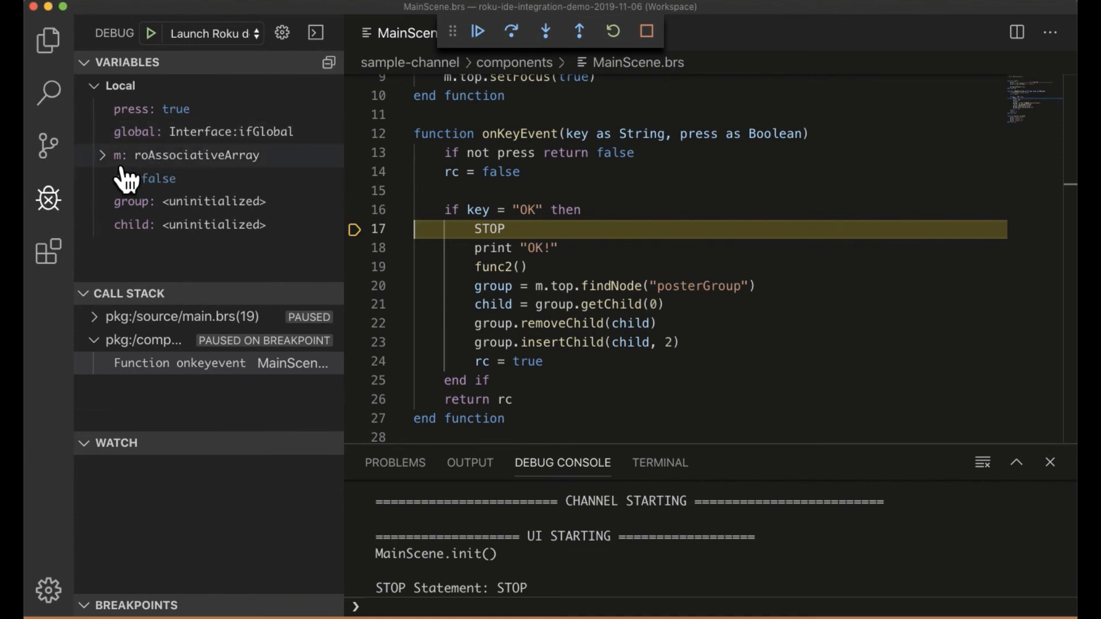
Expand m and the MainScene node's fields, then step into func2 to pause on its first print at line 30.
left_click(195, 155)
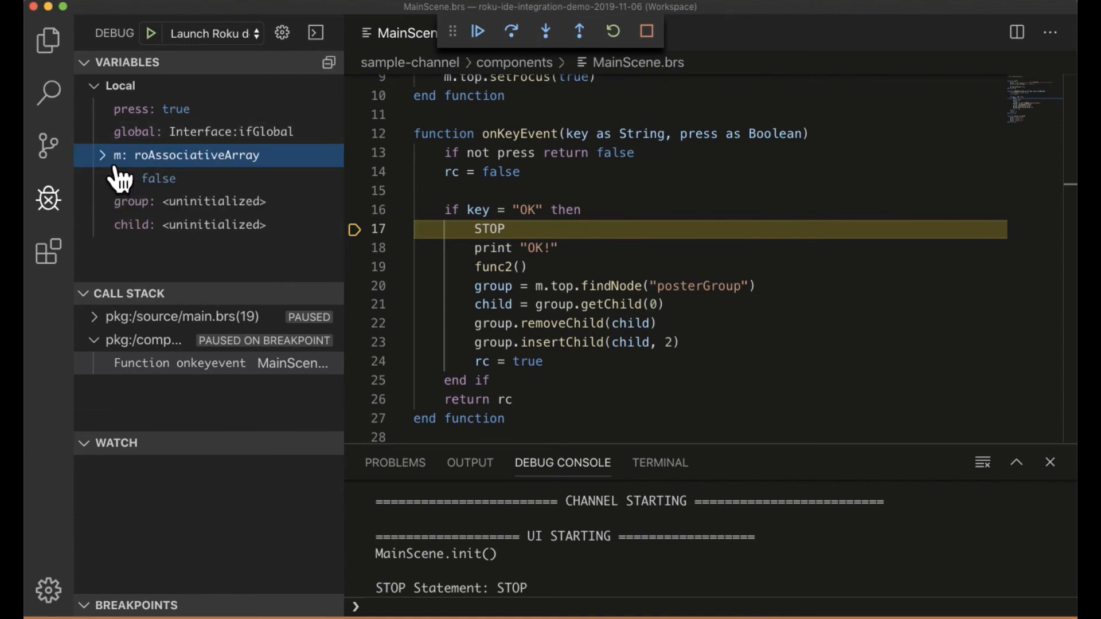
left_click(99, 155)
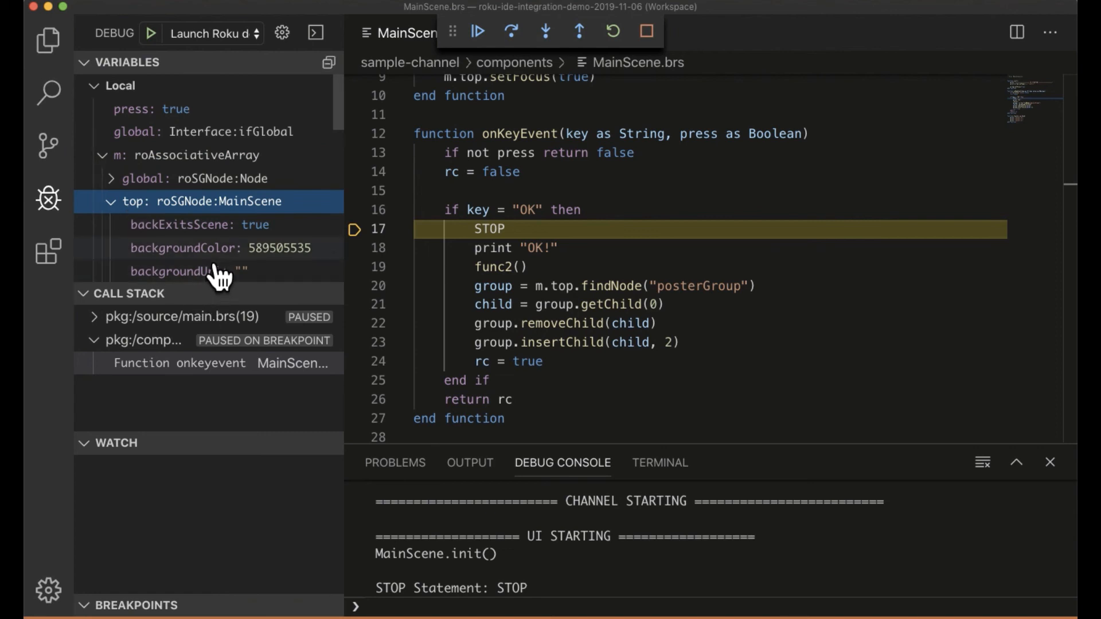
mouse_move(515, 62)
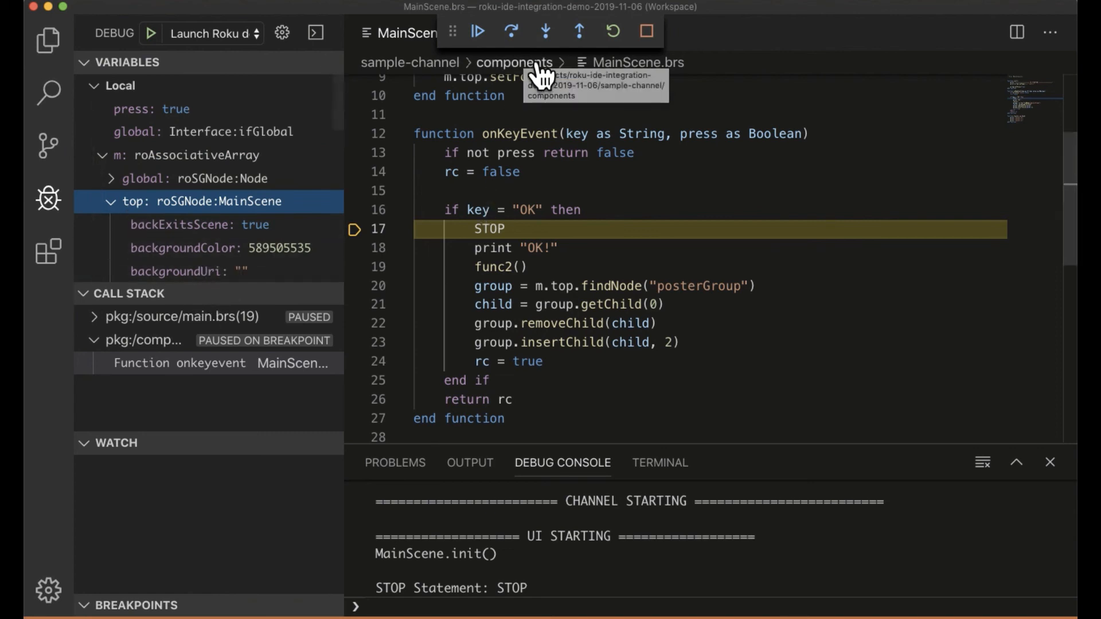
mouse_move(615, 157)
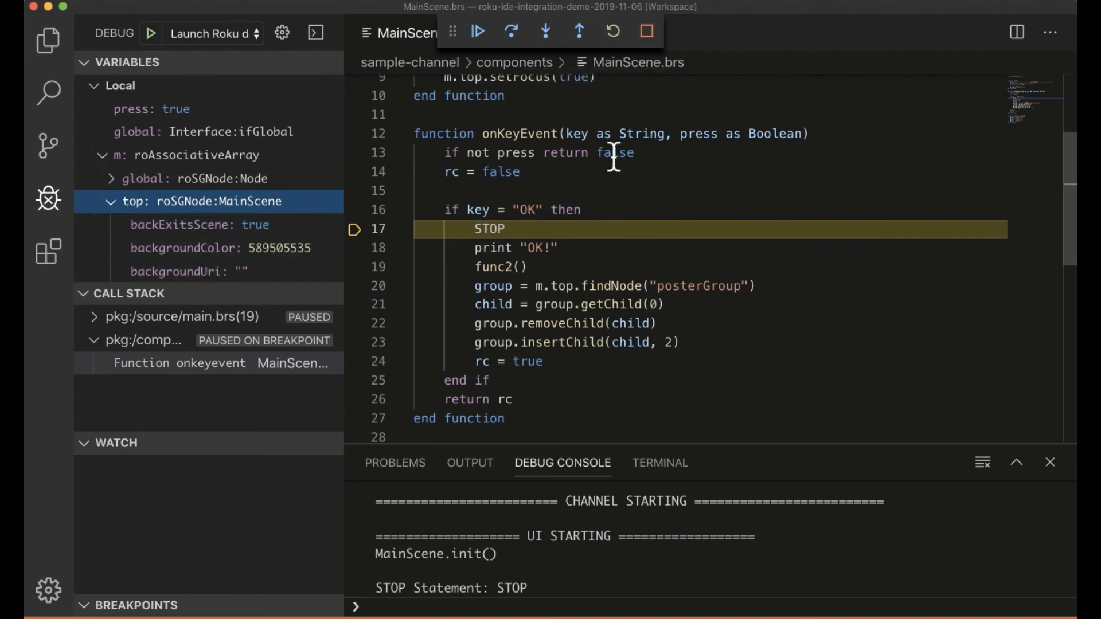
mouse_move(490, 273)
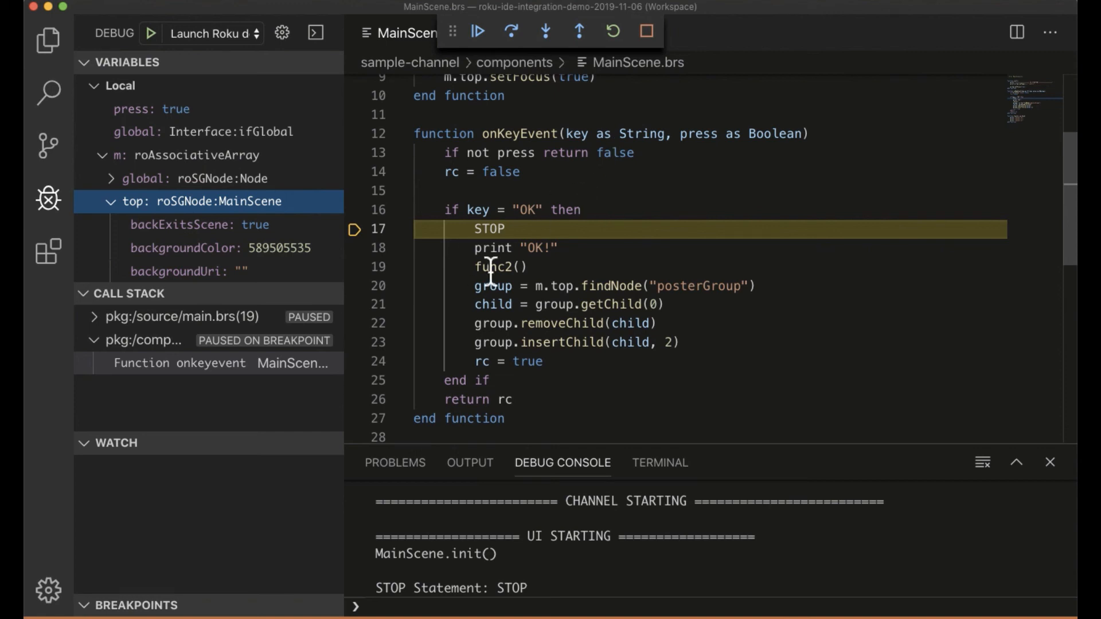
mouse_move(568, 57)
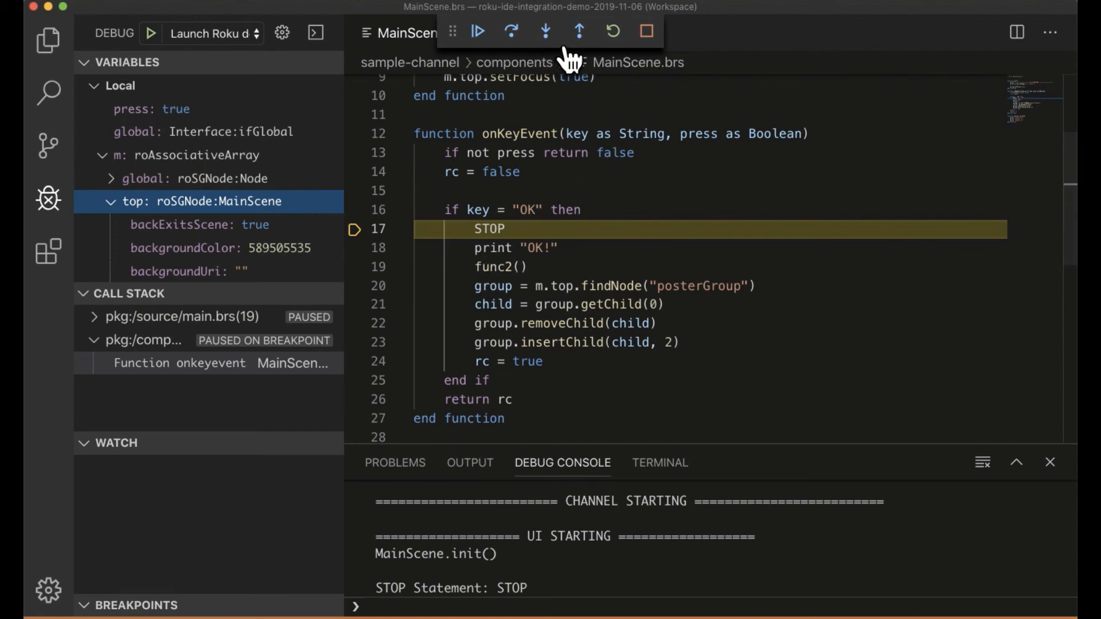
left_click(545, 32)
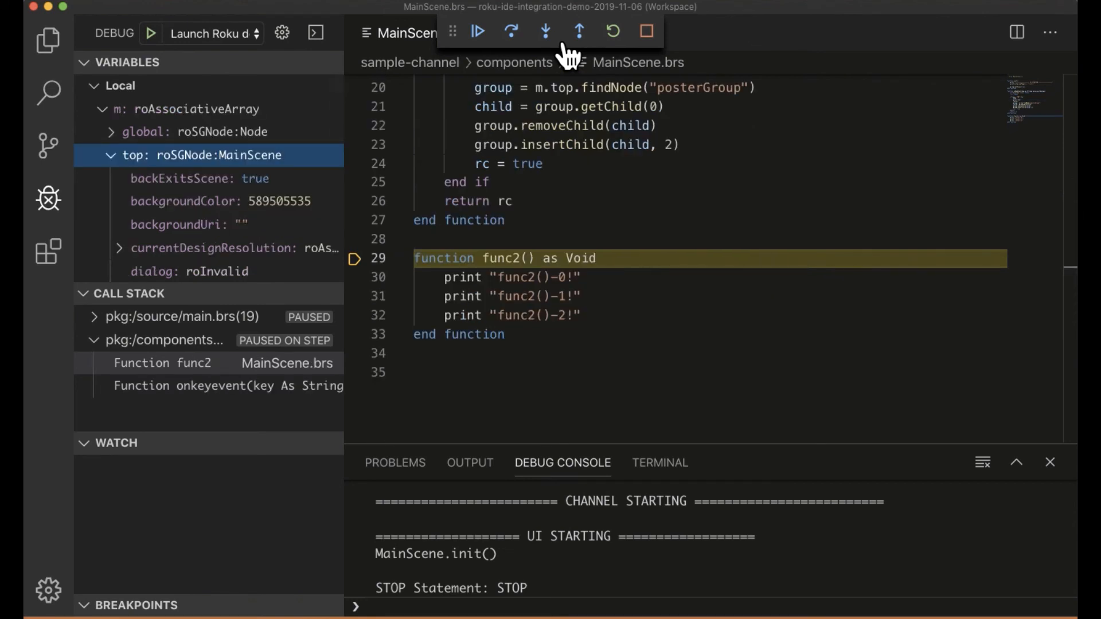
left_click(543, 31)
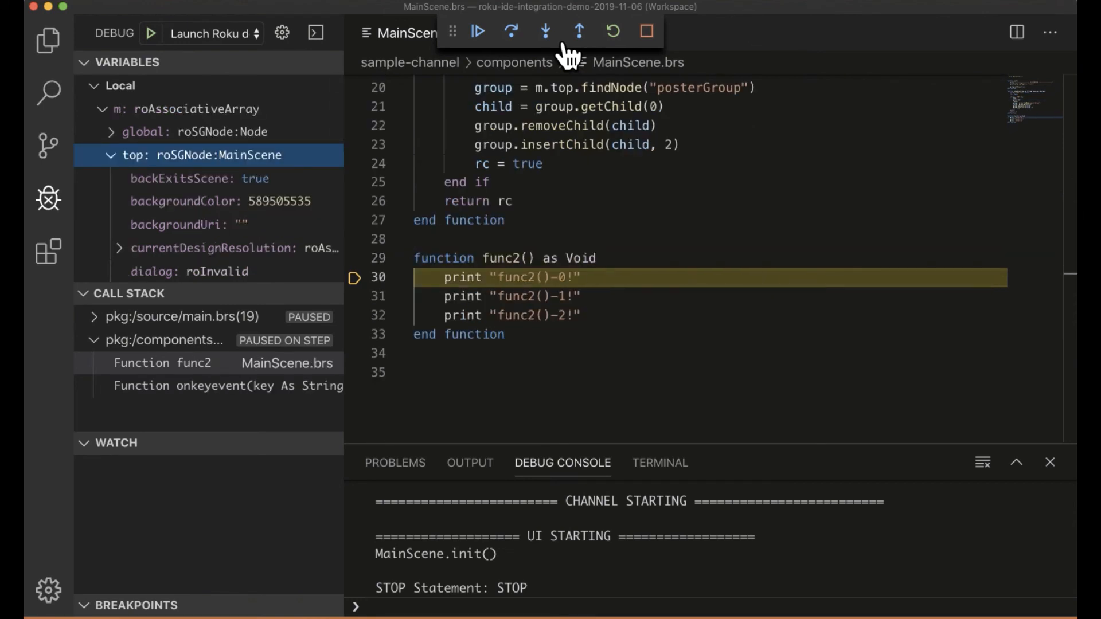
scroll("up", 3)
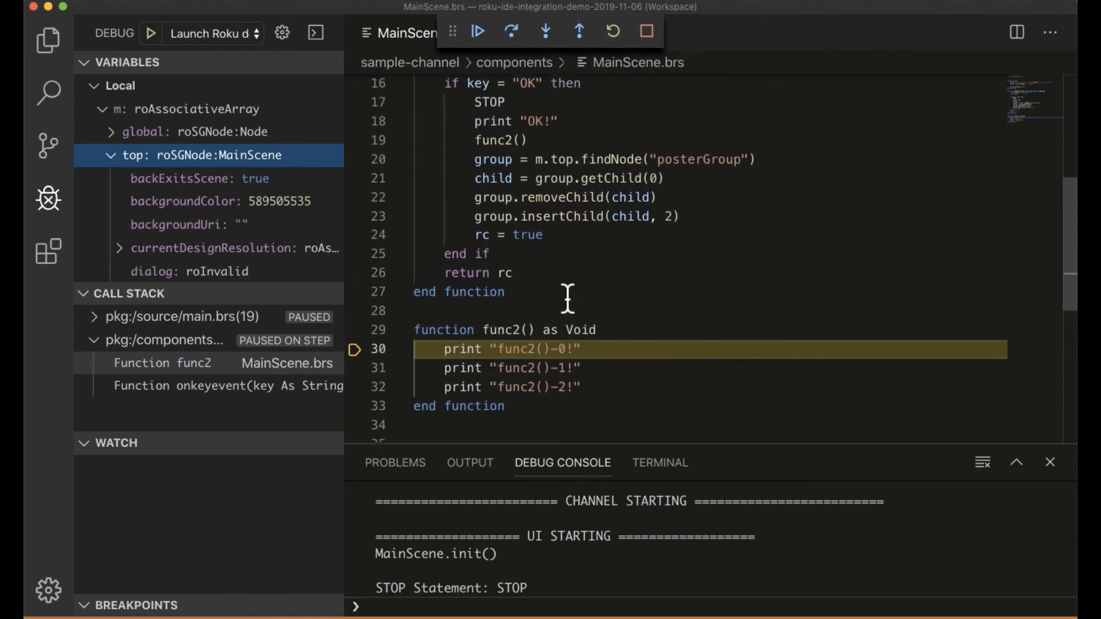
scroll("up", 3)
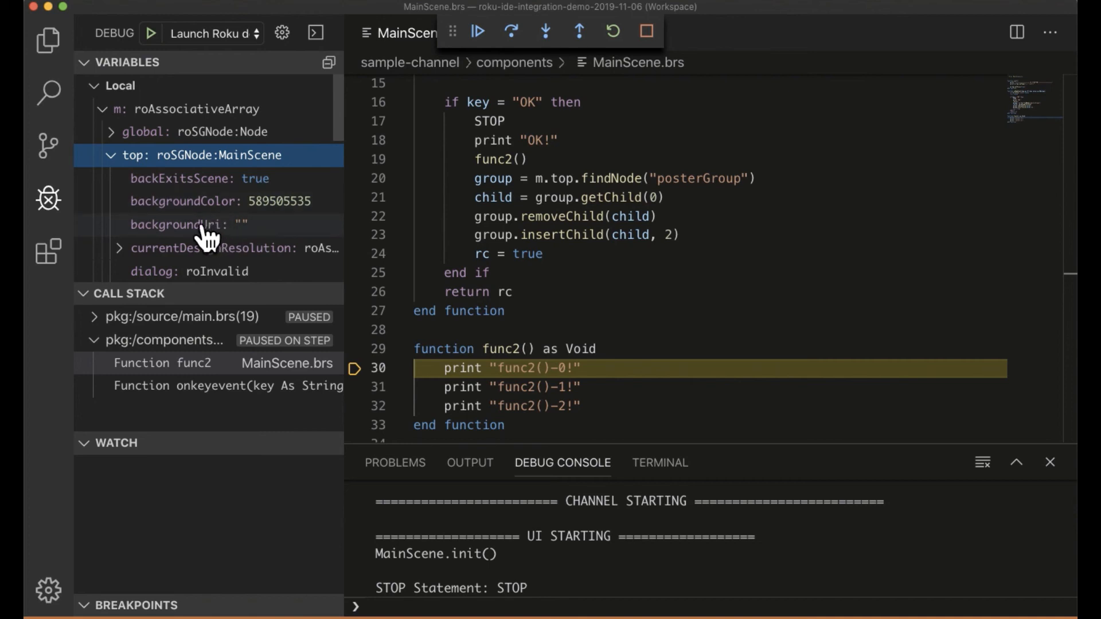
mouse_move(260, 218)
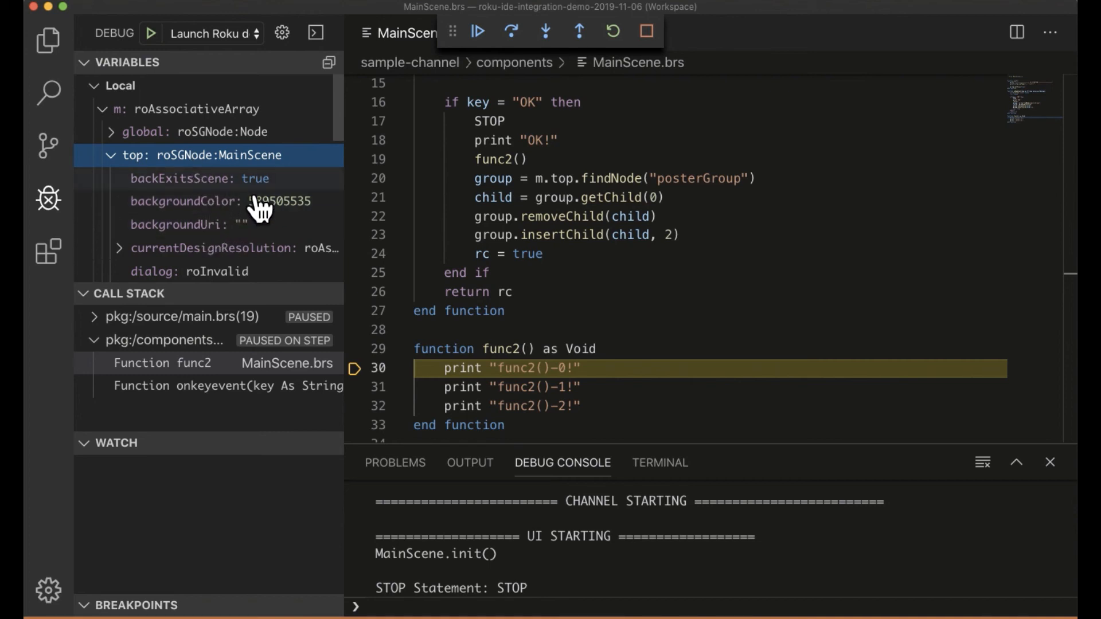
mouse_move(179, 182)
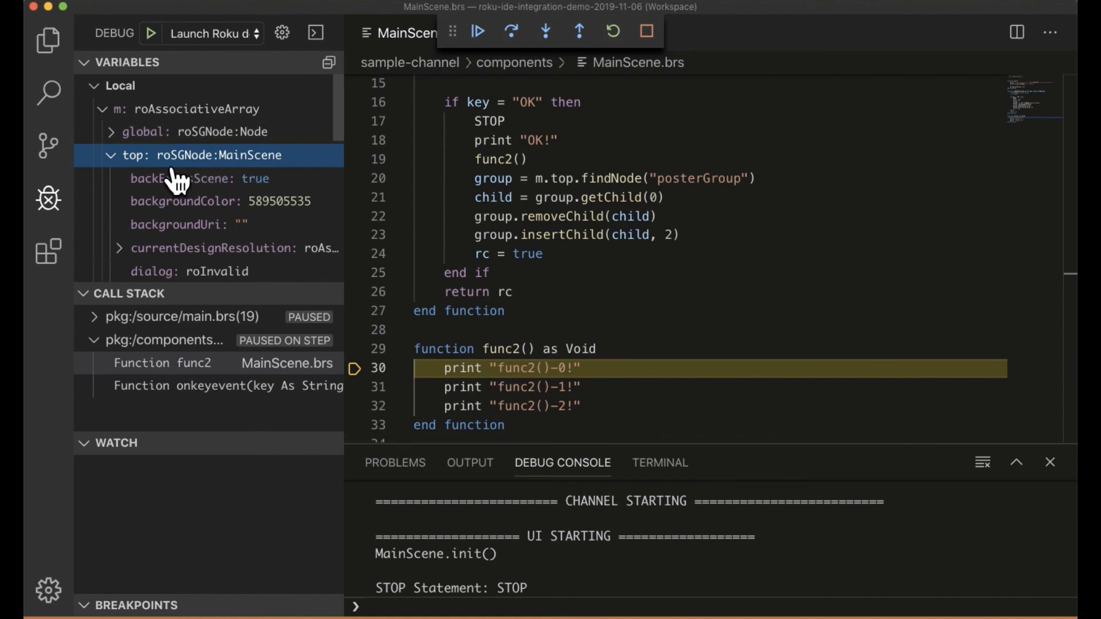
mouse_move(228, 186)
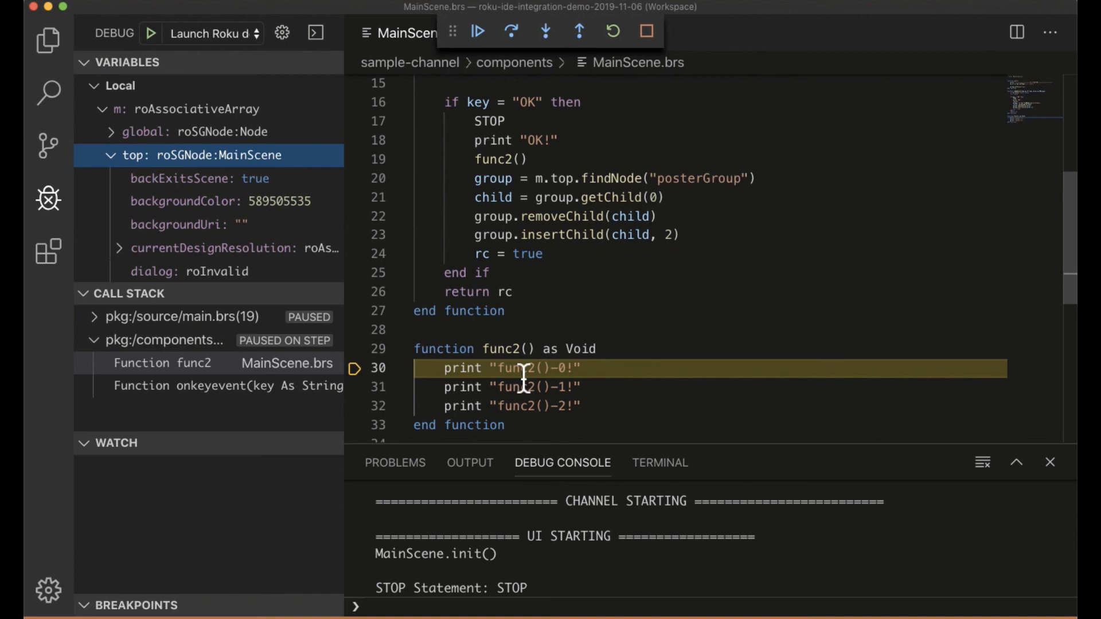
mouse_move(530, 169)
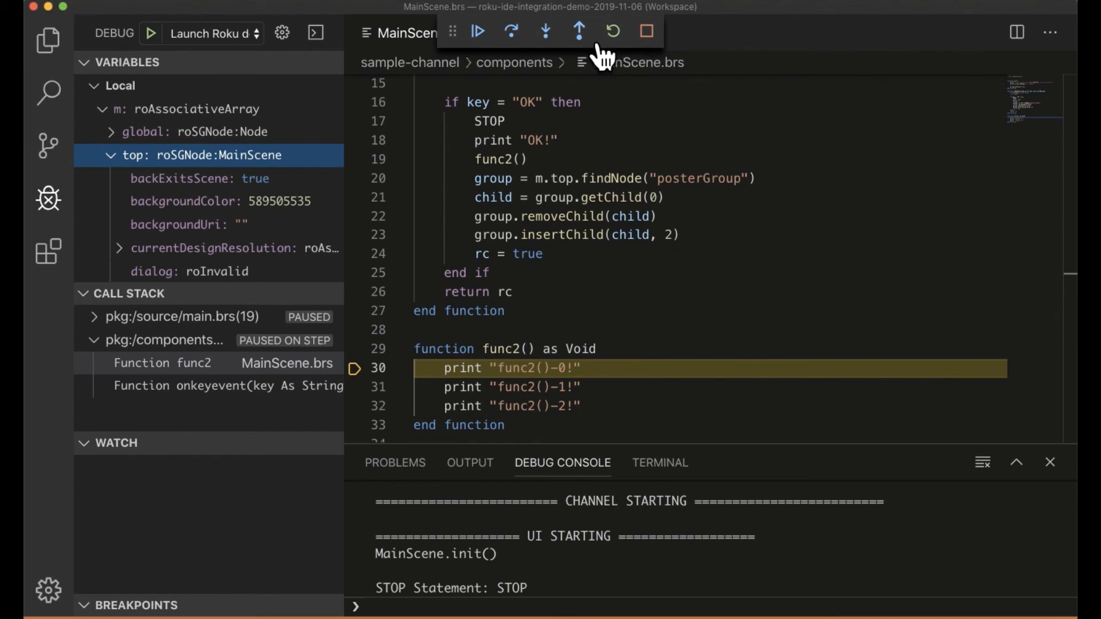
Step out of func2 back to line 19 in onKeyEvent and continue so the channel runs again.
left_click(578, 32)
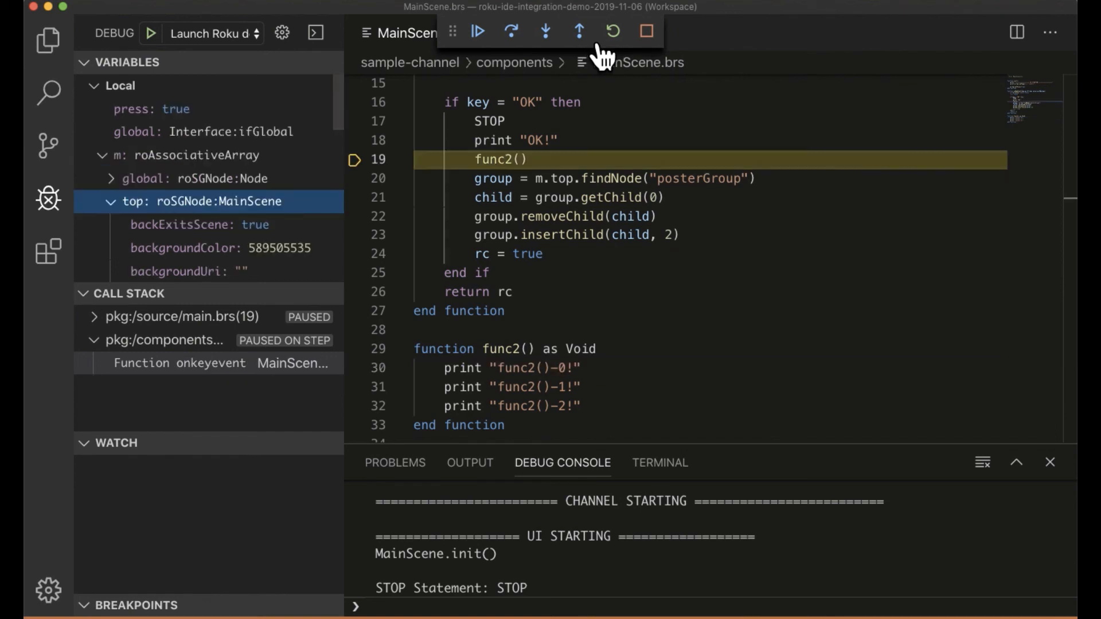
mouse_move(560, 232)
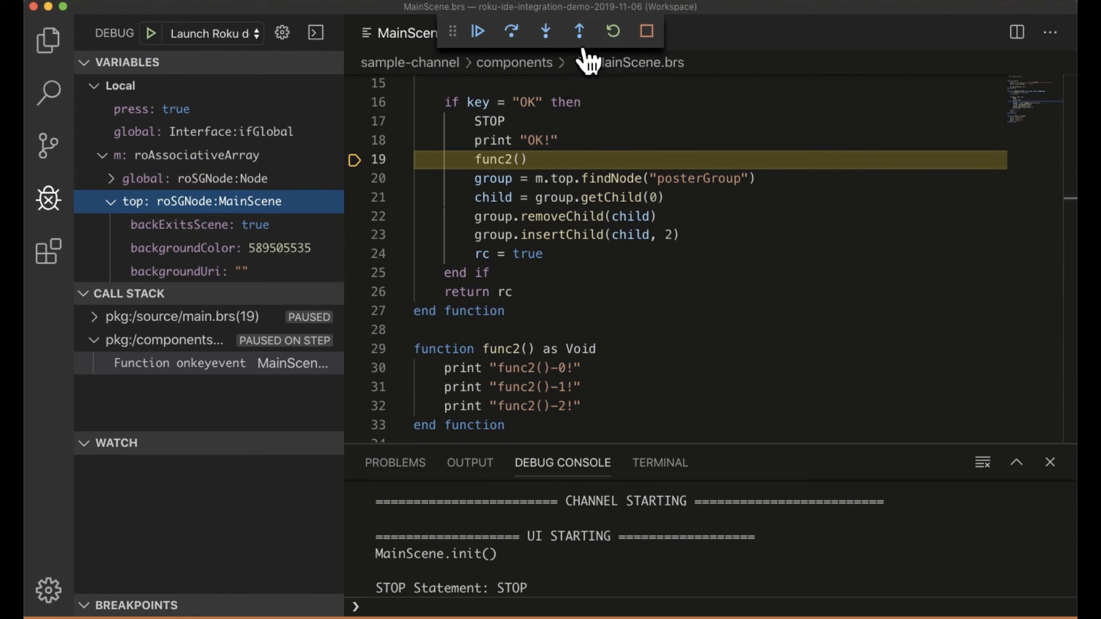
left_click(478, 32)
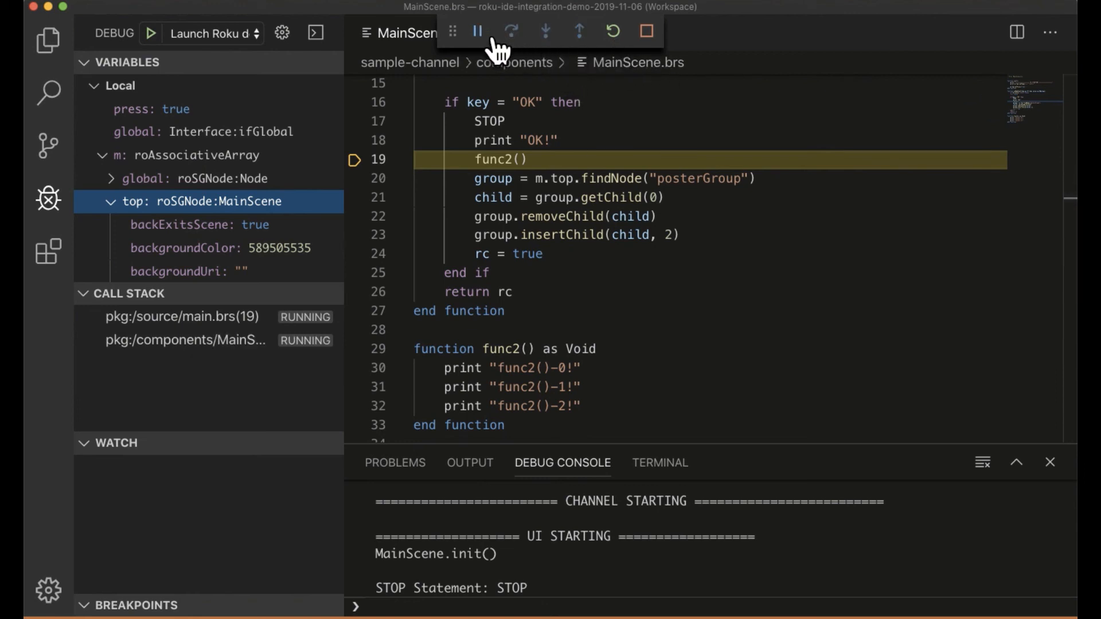
left_click(511, 31)
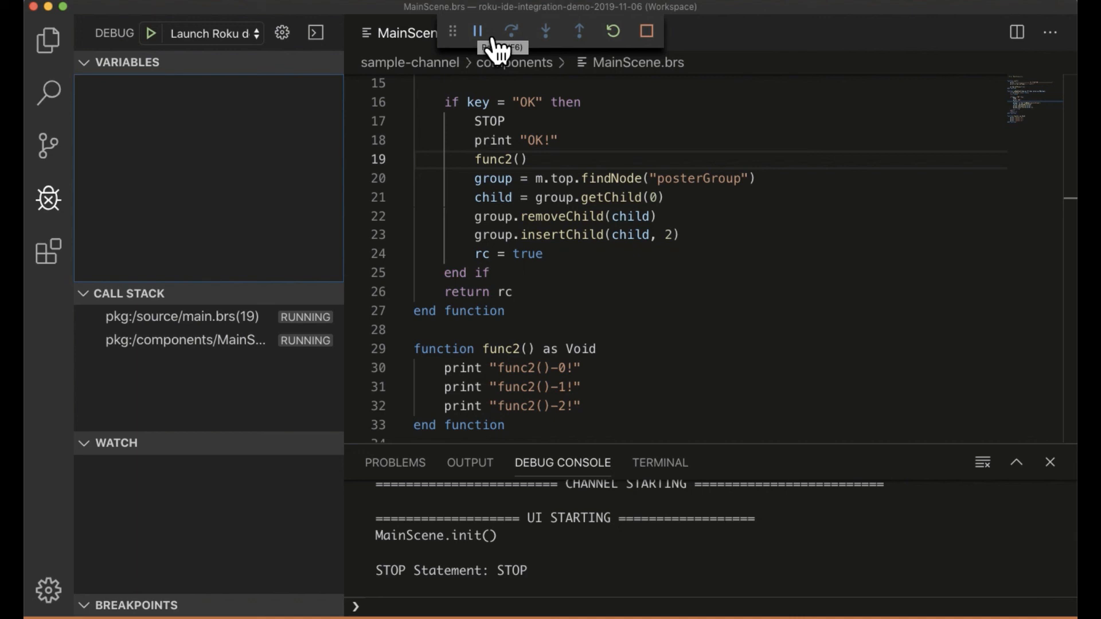
mouse_move(495, 45)
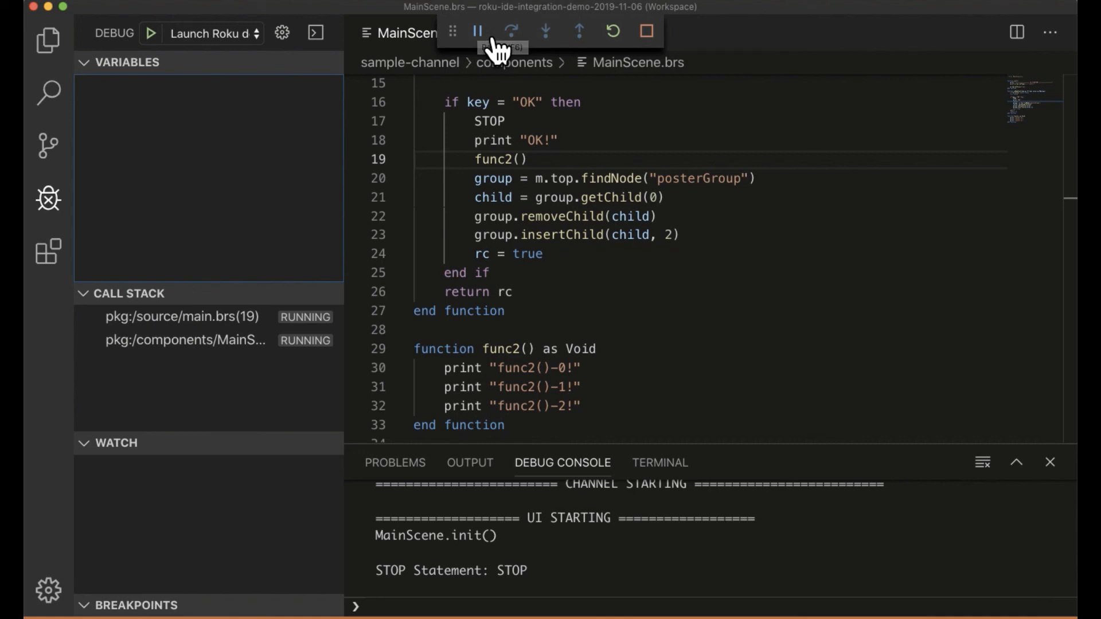
Step over the func2 call from the STOP to pause at line 20 and show the Debug Console.
left_click(477, 31)
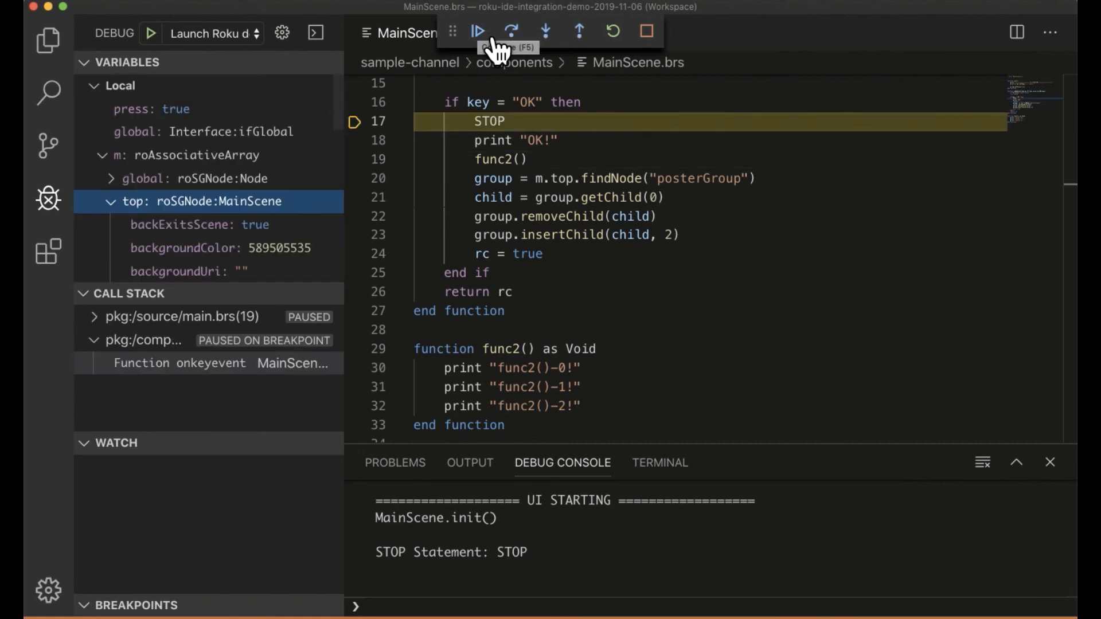
mouse_move(512, 31)
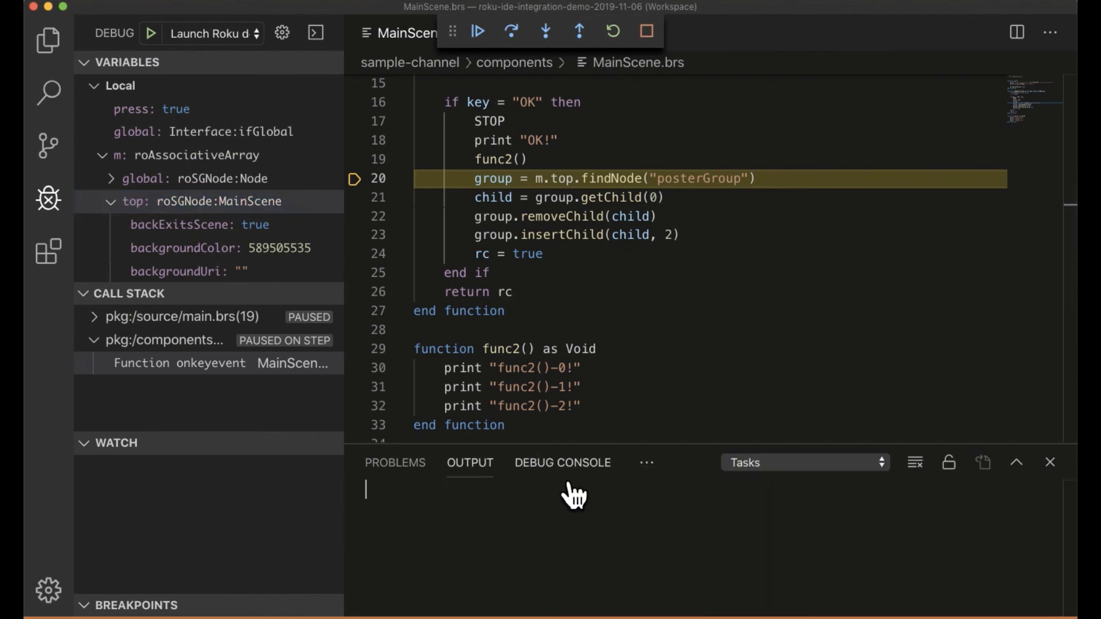
left_click(562, 462)
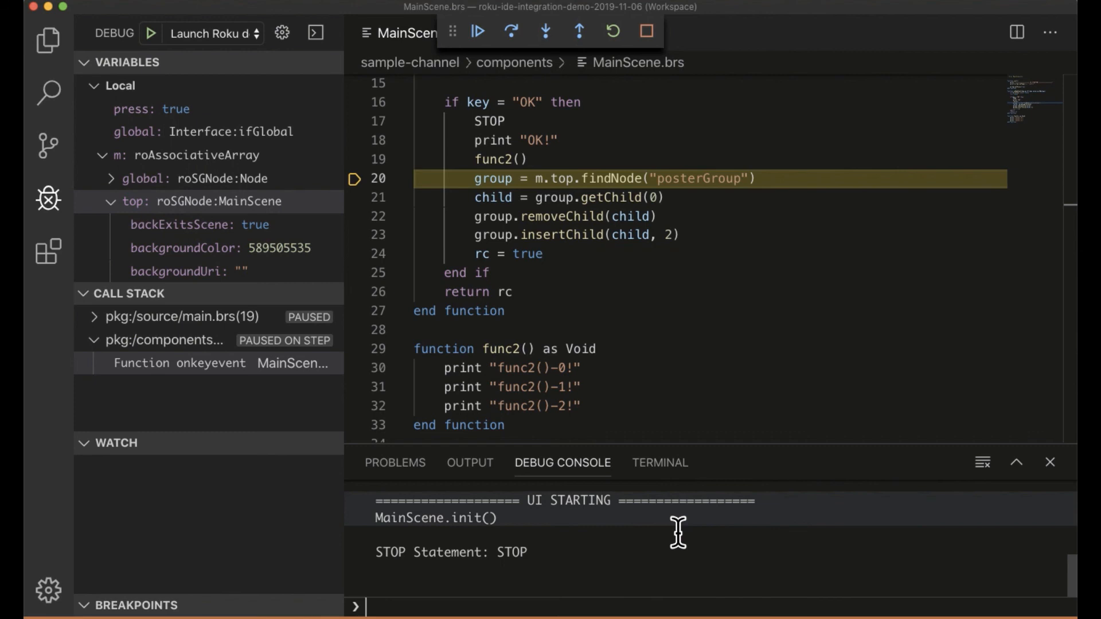
mouse_move(582, 296)
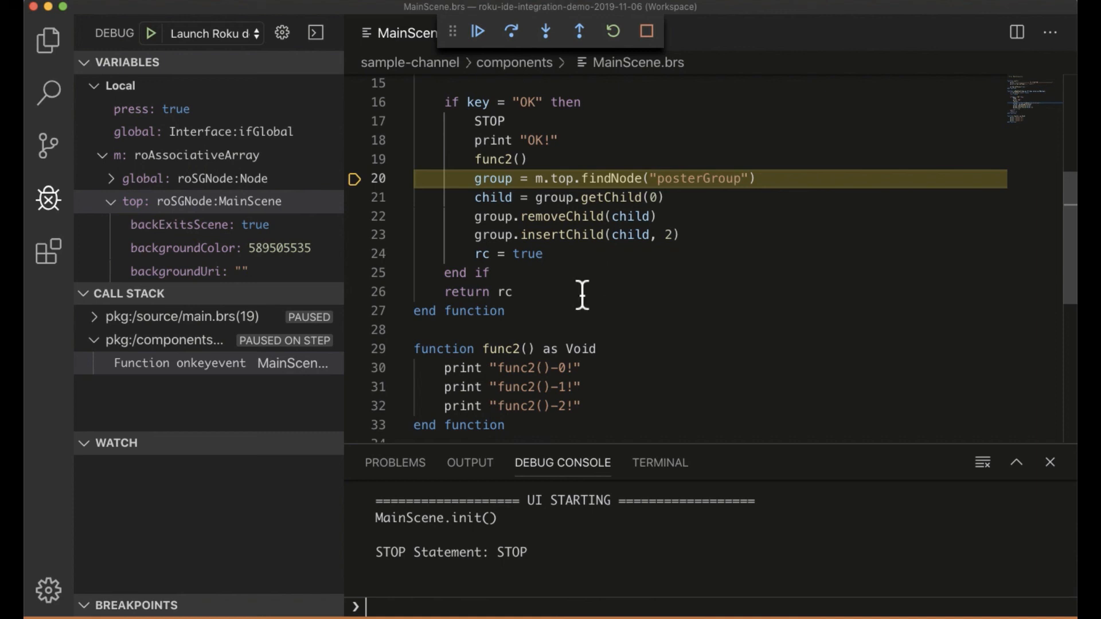
mouse_move(532, 102)
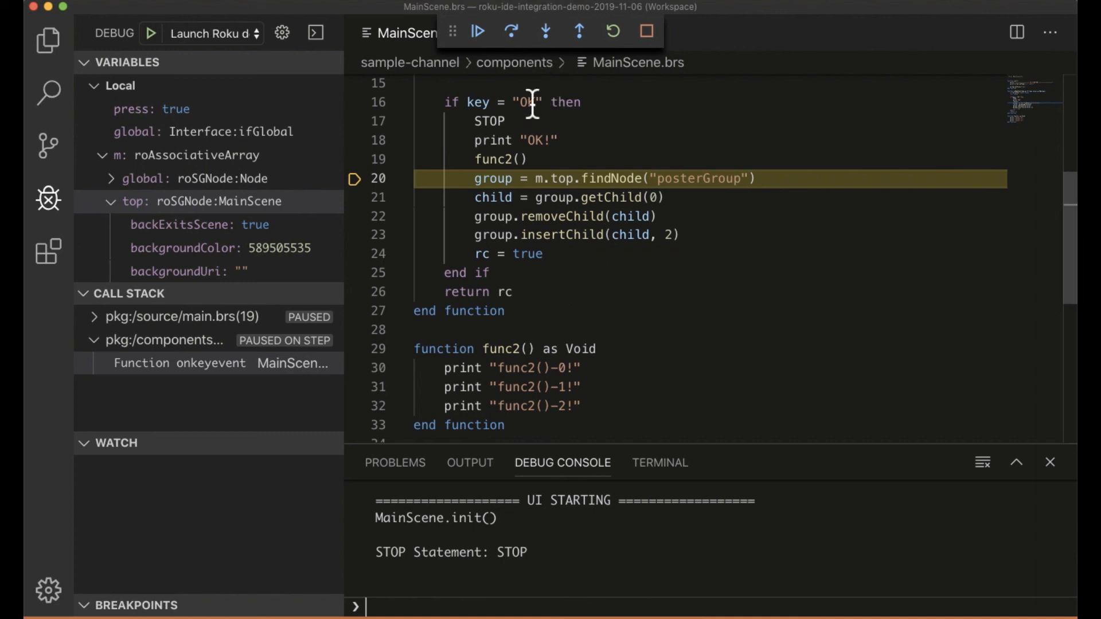
mouse_move(561, 67)
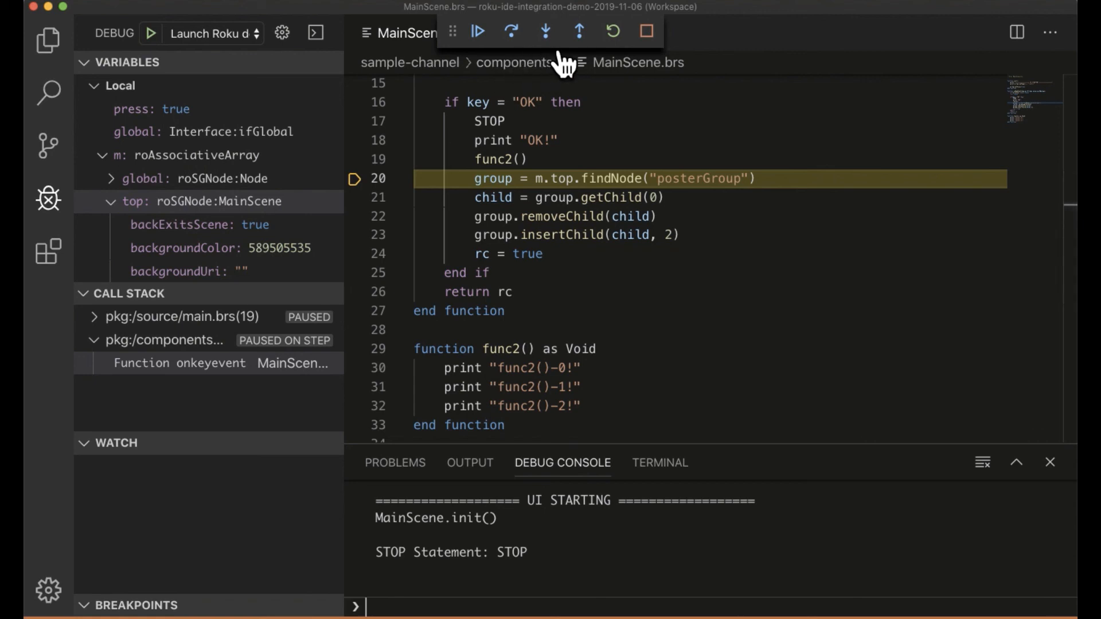
mouse_move(609, 82)
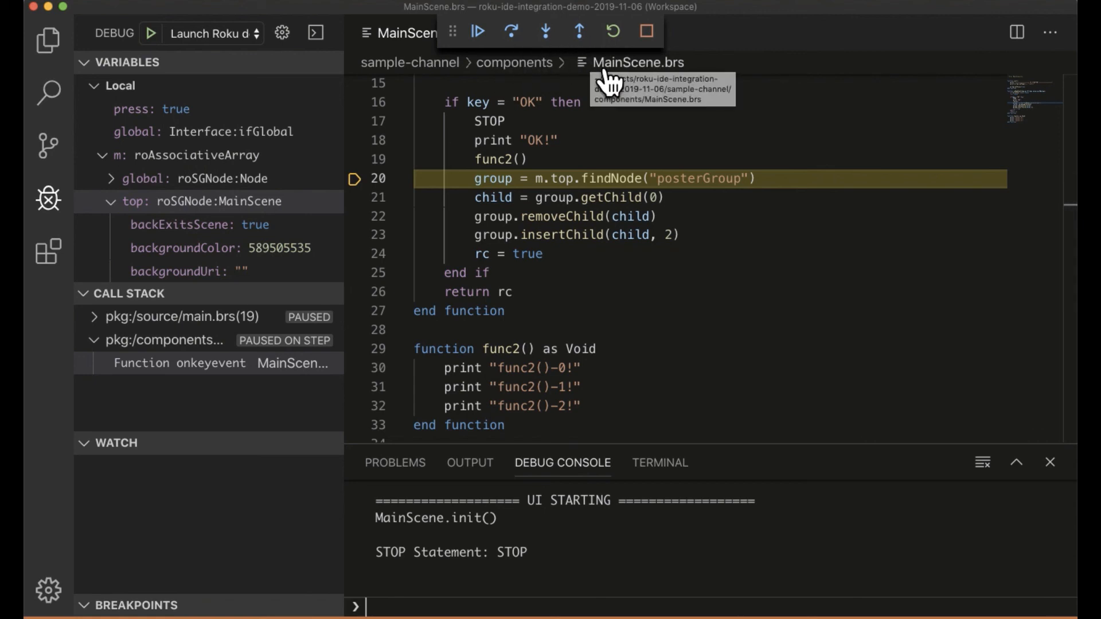
mouse_move(605, 84)
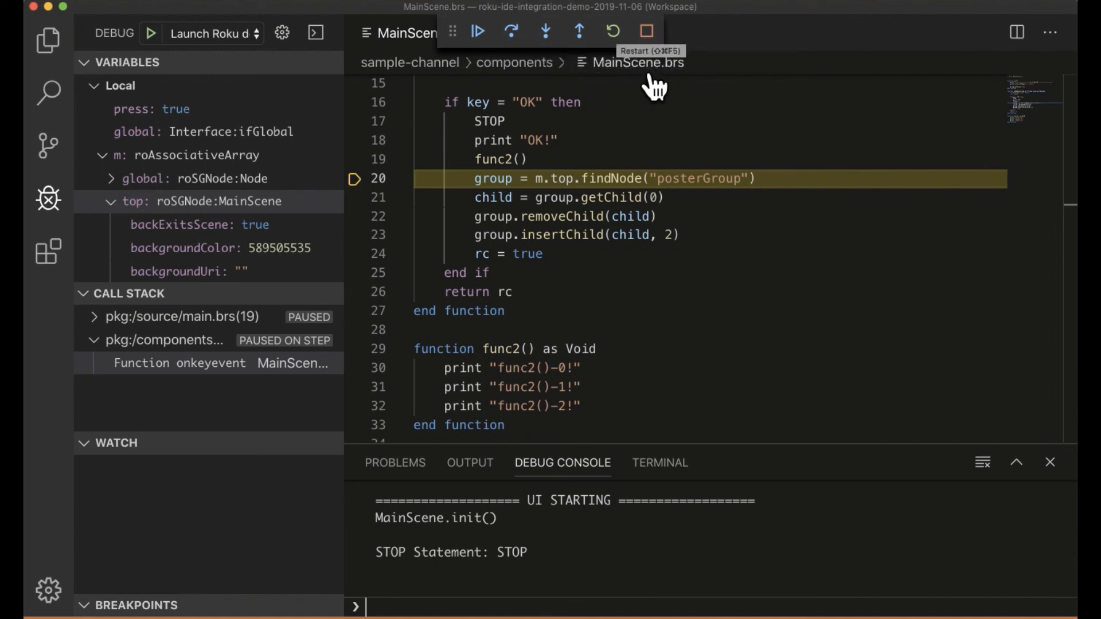
mouse_move(624, 95)
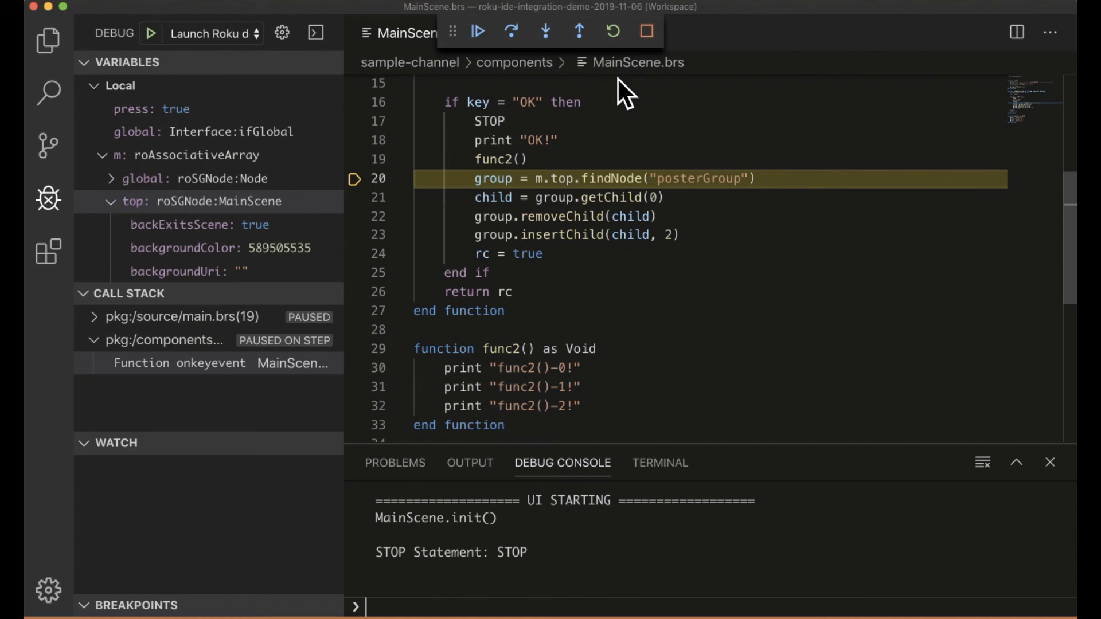
mouse_move(629, 95)
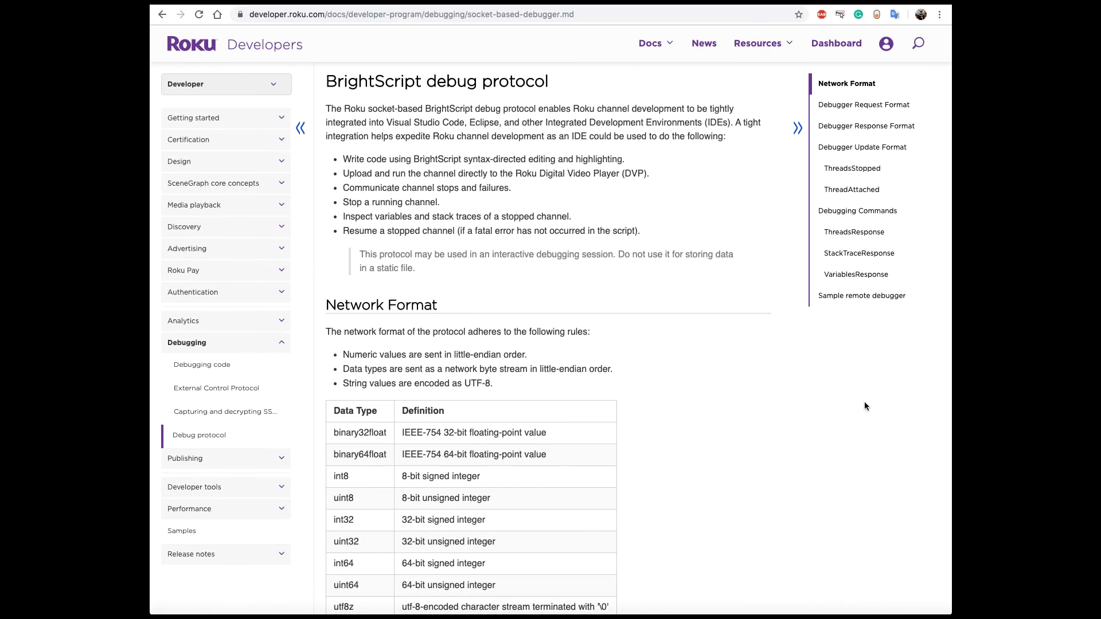
Scroll through the debug protocol page's request and response format sections.
scroll("down", 3)
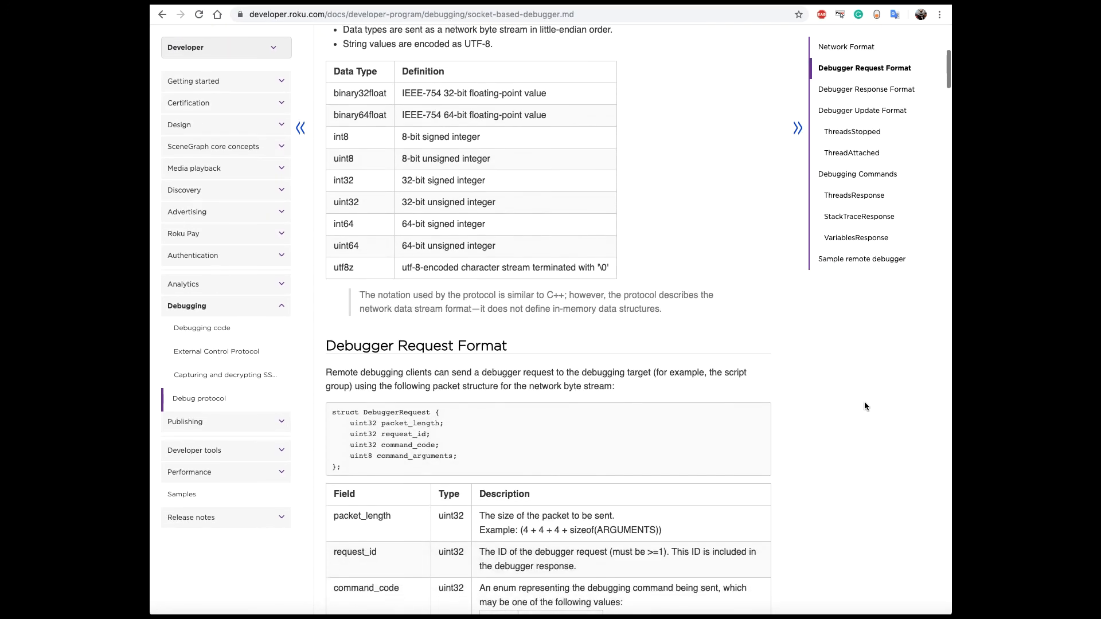
scroll("down", 3)
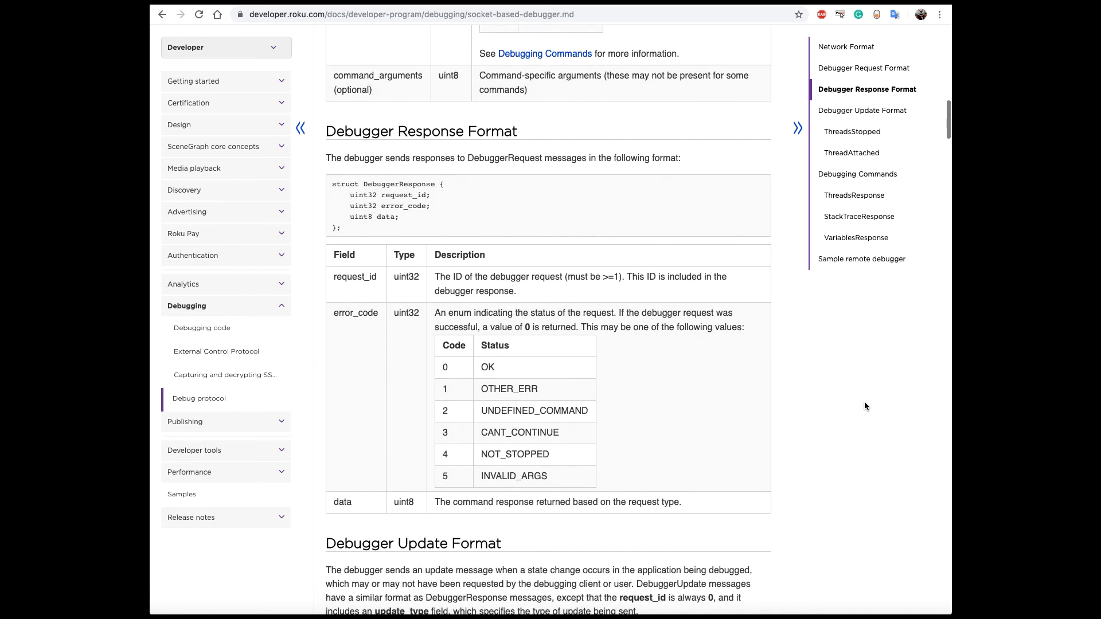
scroll("down", 3)
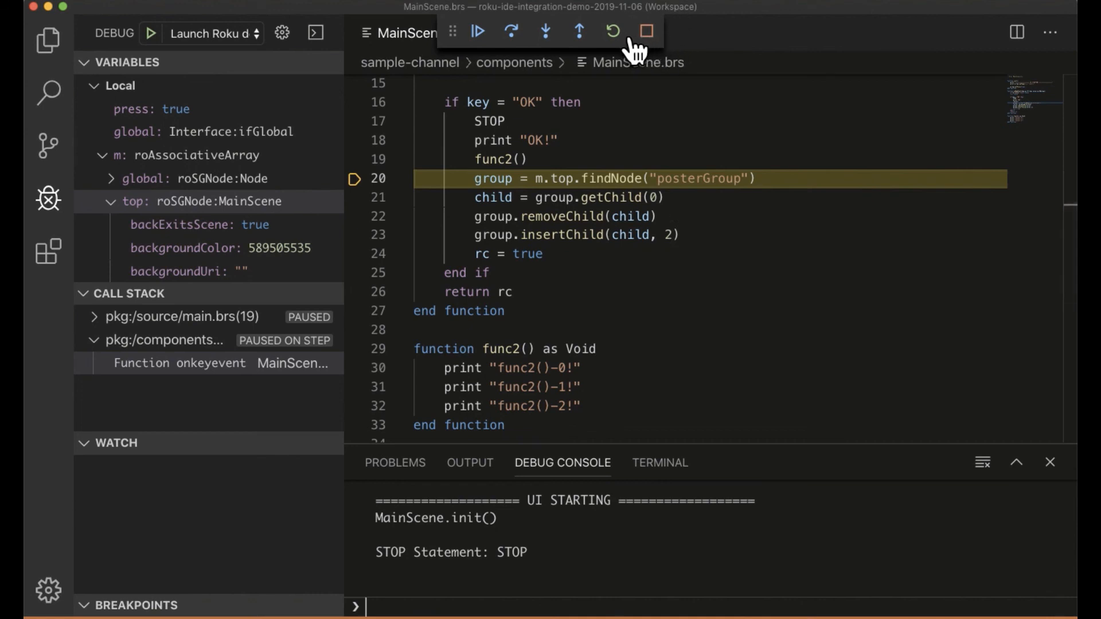
Restart the debug session so the channel relaunches and MainScene.init() prints again.
left_click(478, 31)
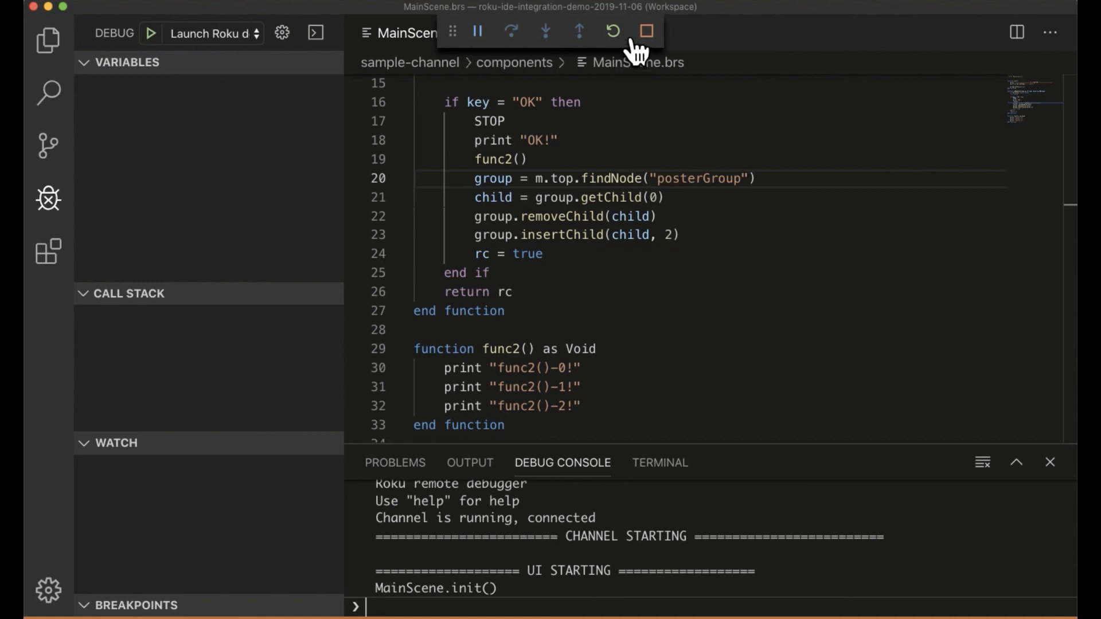
mouse_move(608, 199)
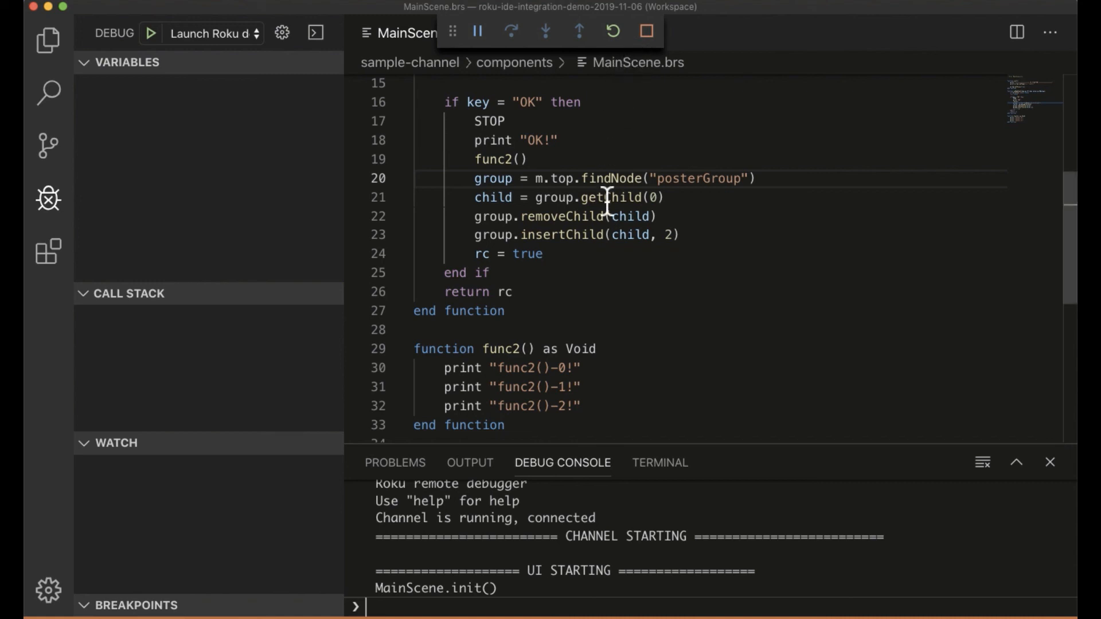